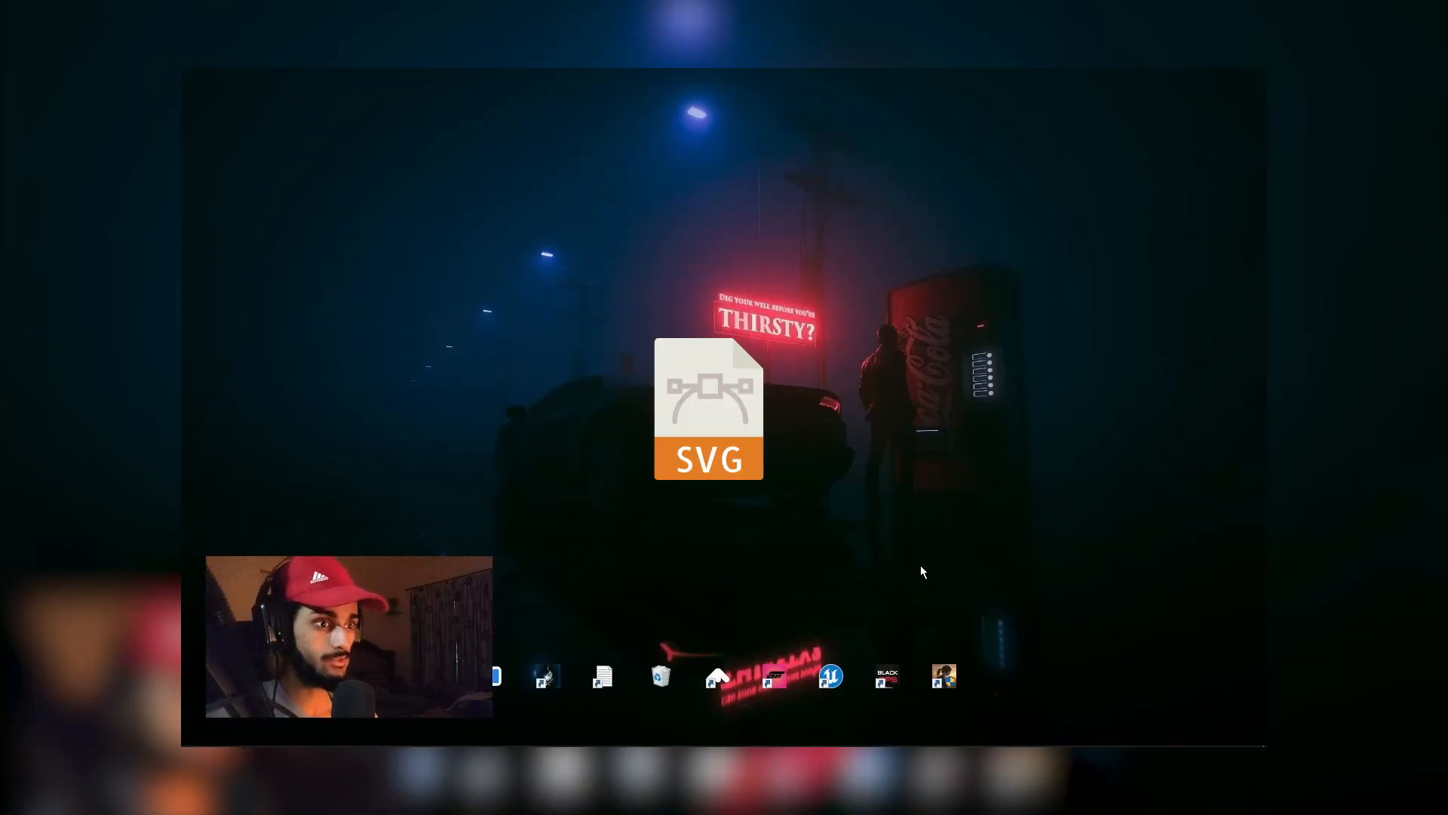
Open Downloads in File Explorer and select the Blender_logo_no_text PNG
{"action": "left_click", "coordinate": [198, 731]}
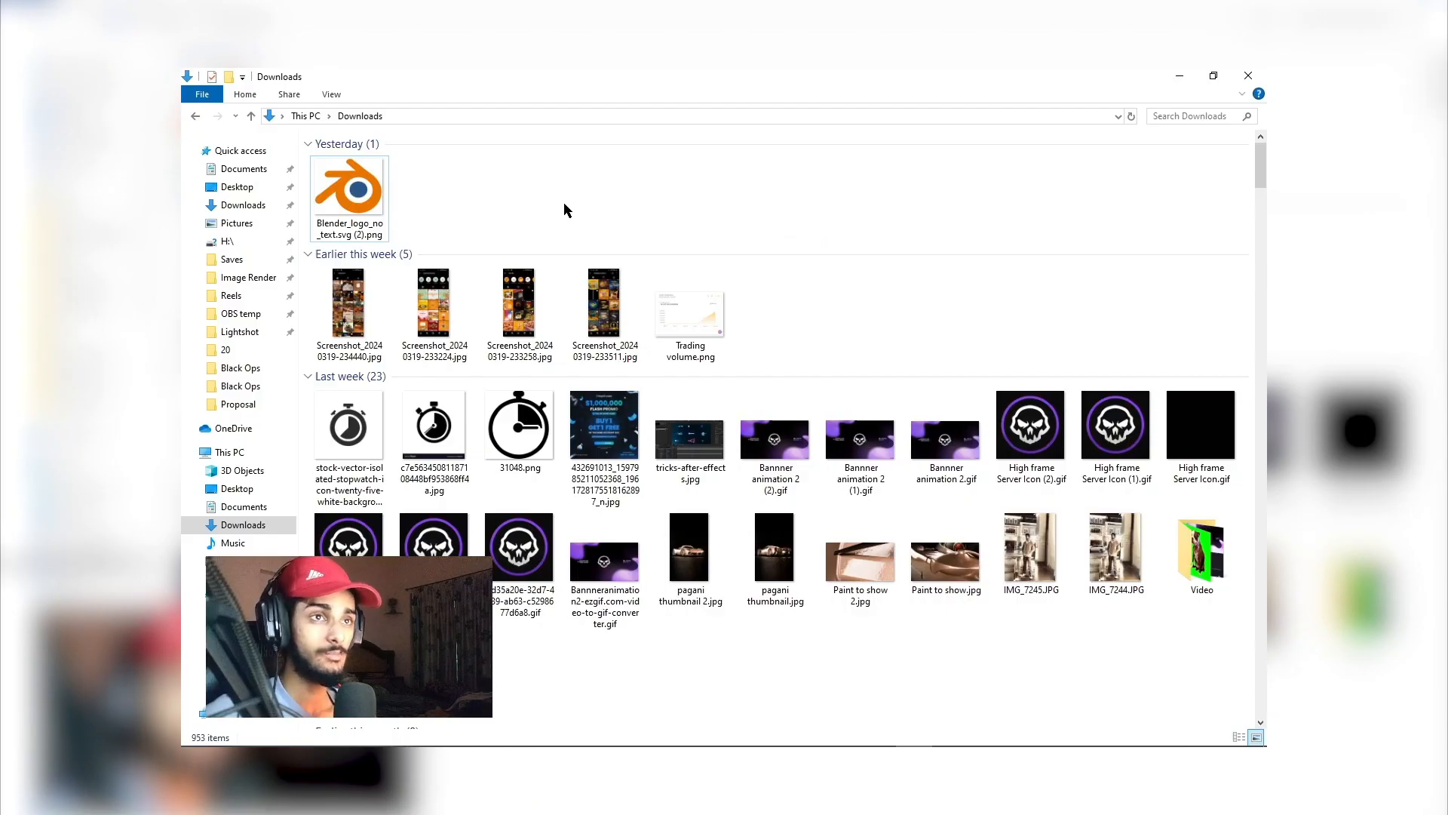
{"action": "left_click", "coordinate": [349, 194]}
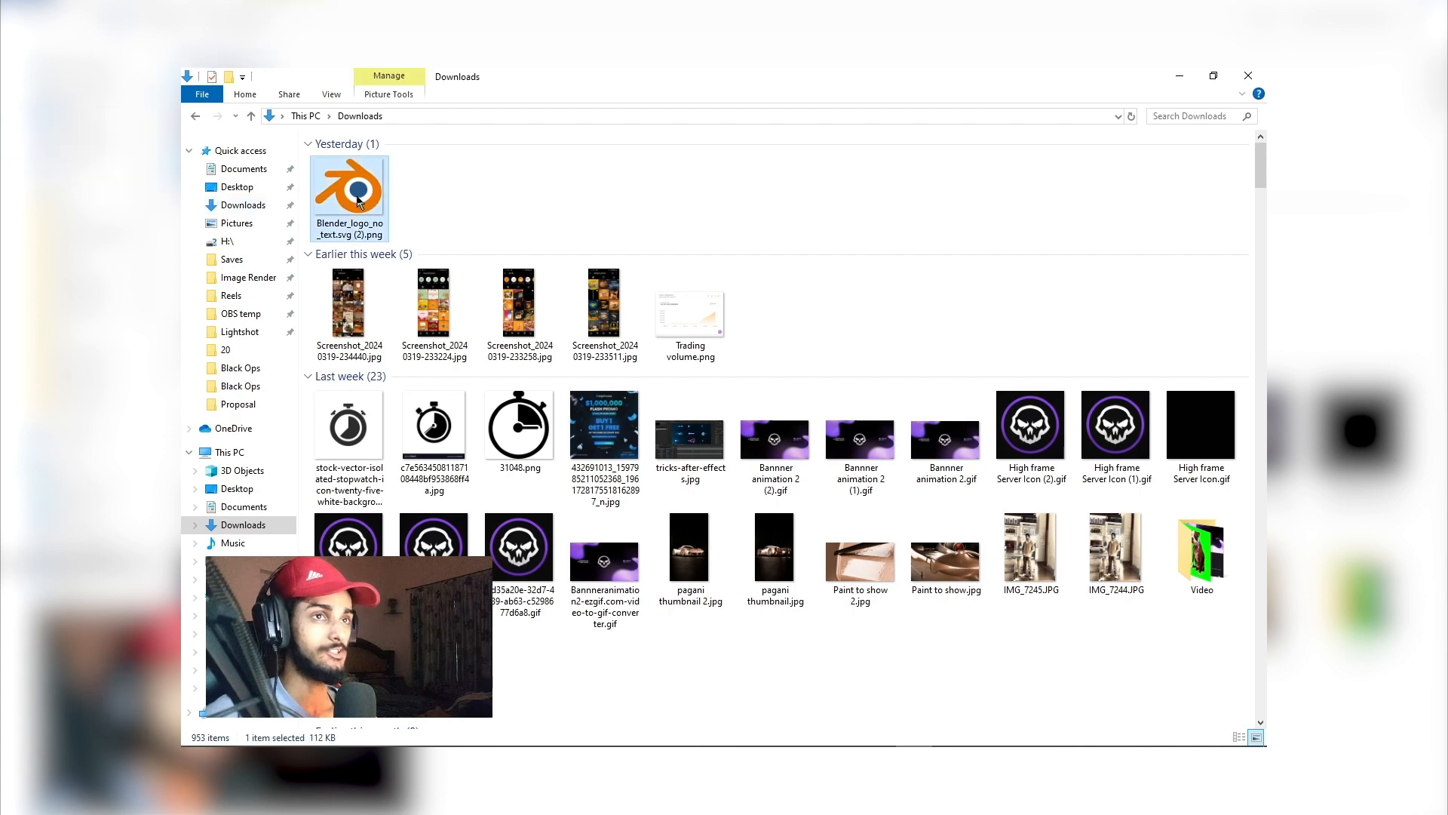
{"action": "mouse_move", "coordinate": [876, 731]}
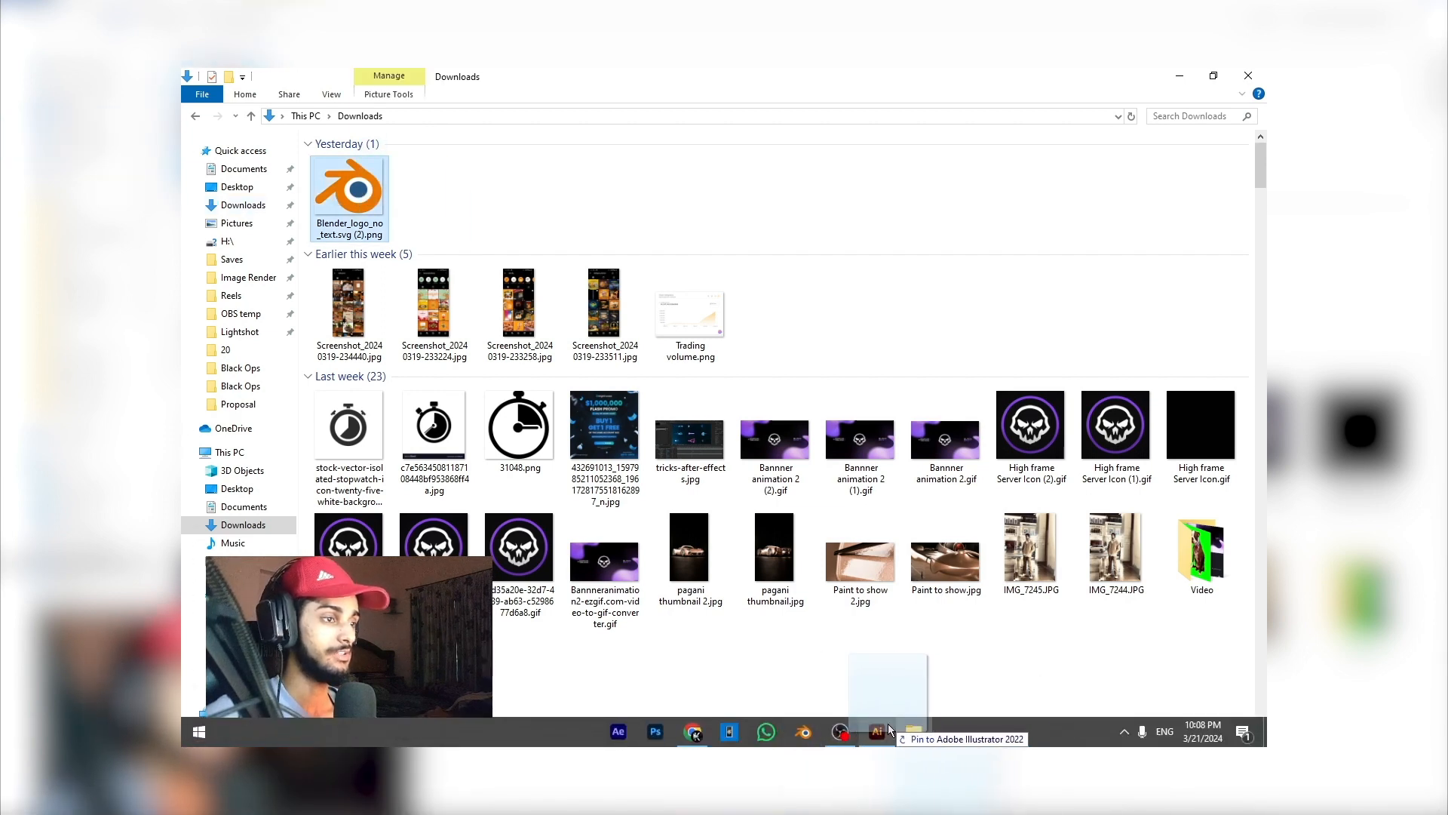
Open the logo PNG in Illustrator and Image Trace it into black-and-white vectors
{"action": "left_click", "coordinate": [876, 732]}
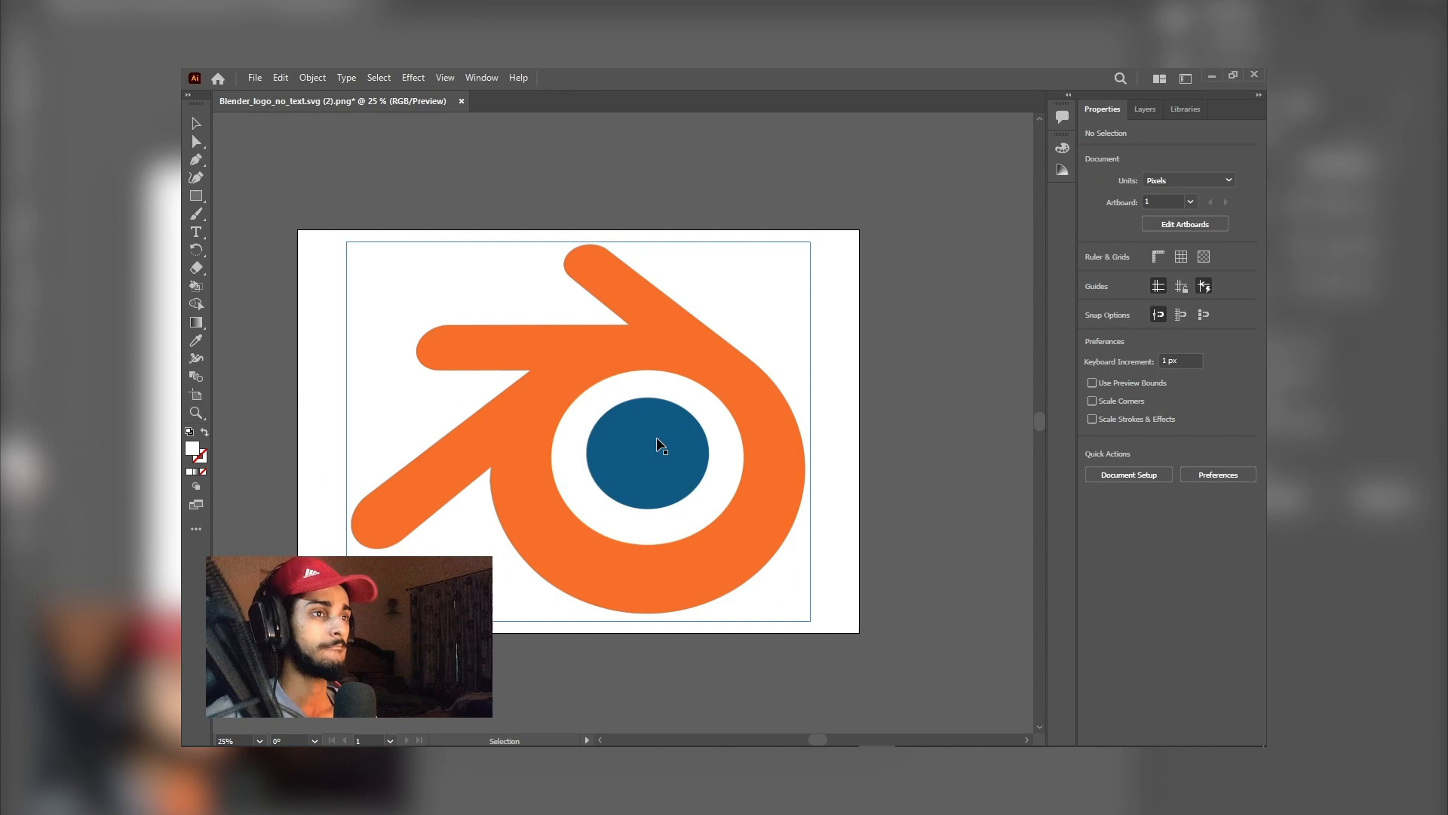
{"action": "left_click", "coordinate": [481, 78]}
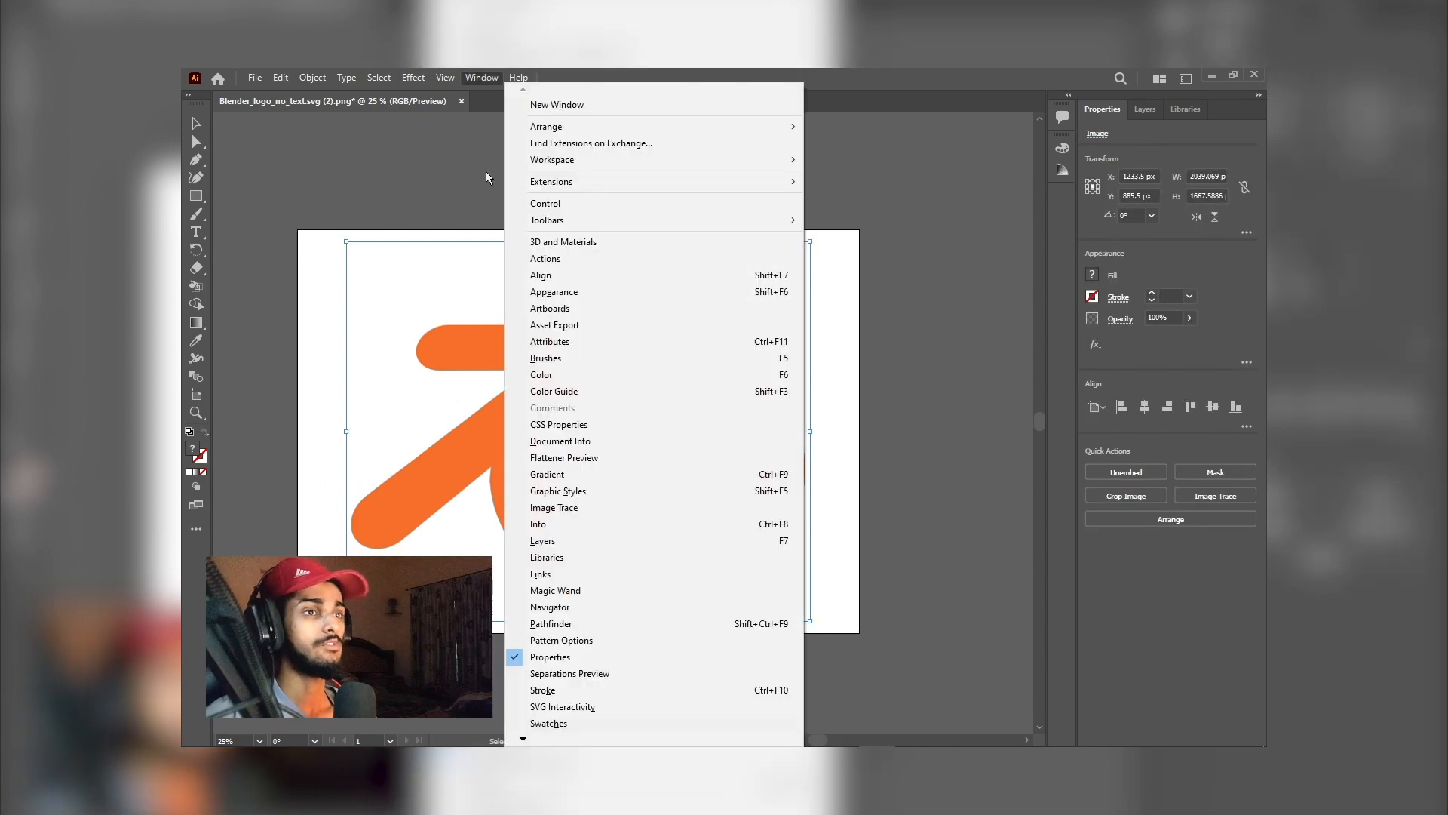
{"action": "mouse_move", "coordinate": [543, 690]}
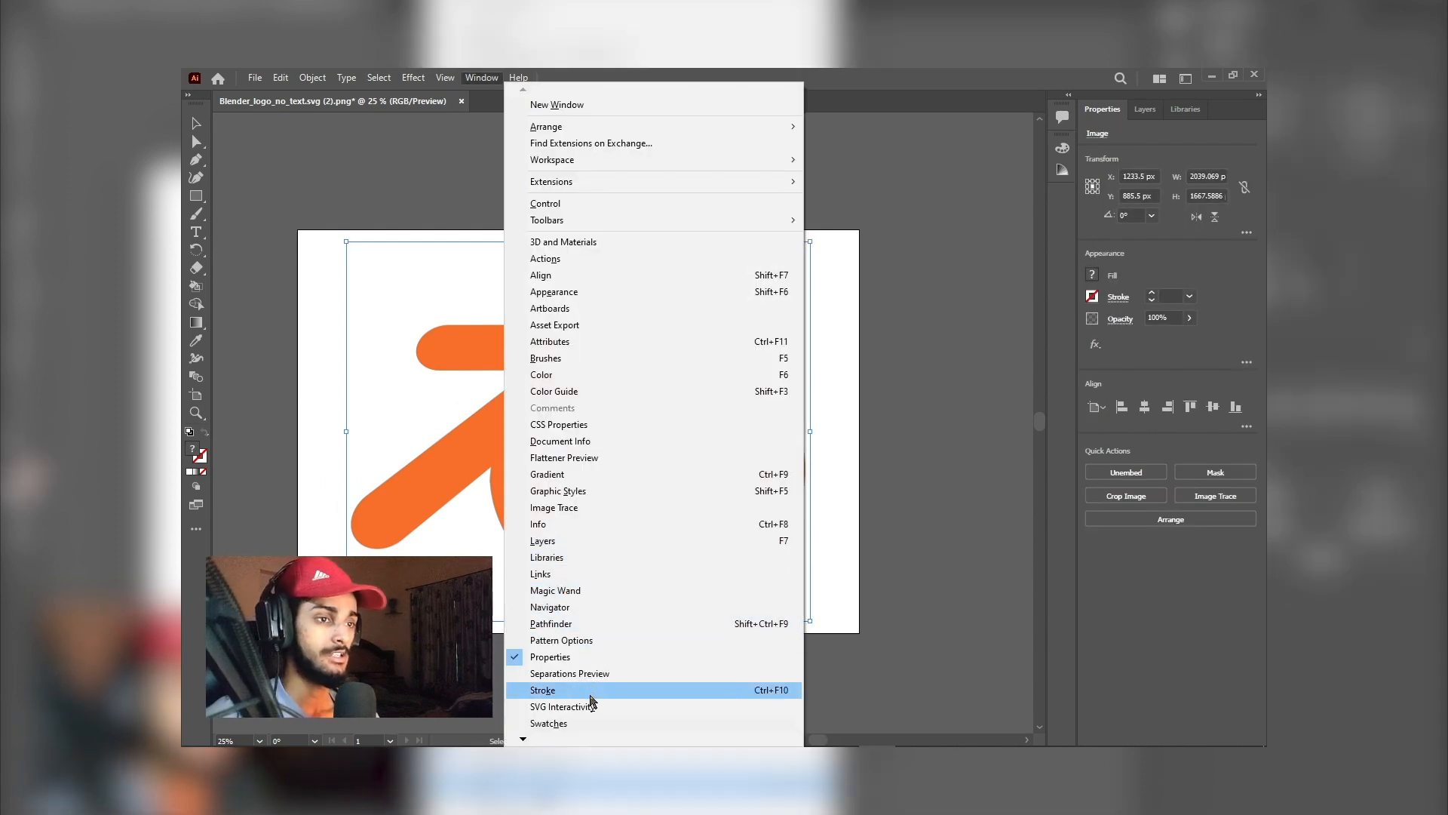
{"action": "left_click", "coordinate": [555, 507]}
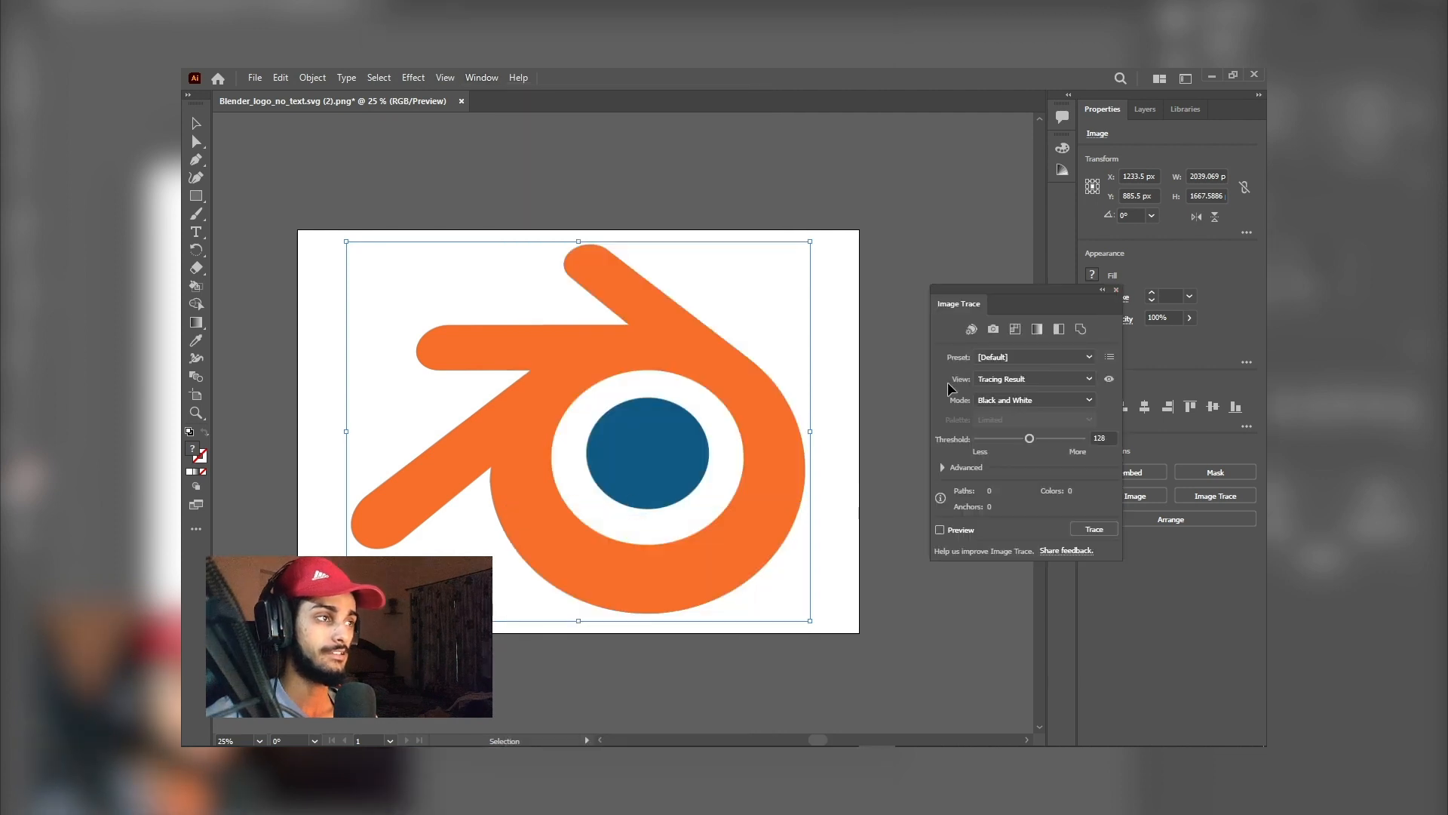
{"action": "left_click", "coordinate": [1094, 528]}
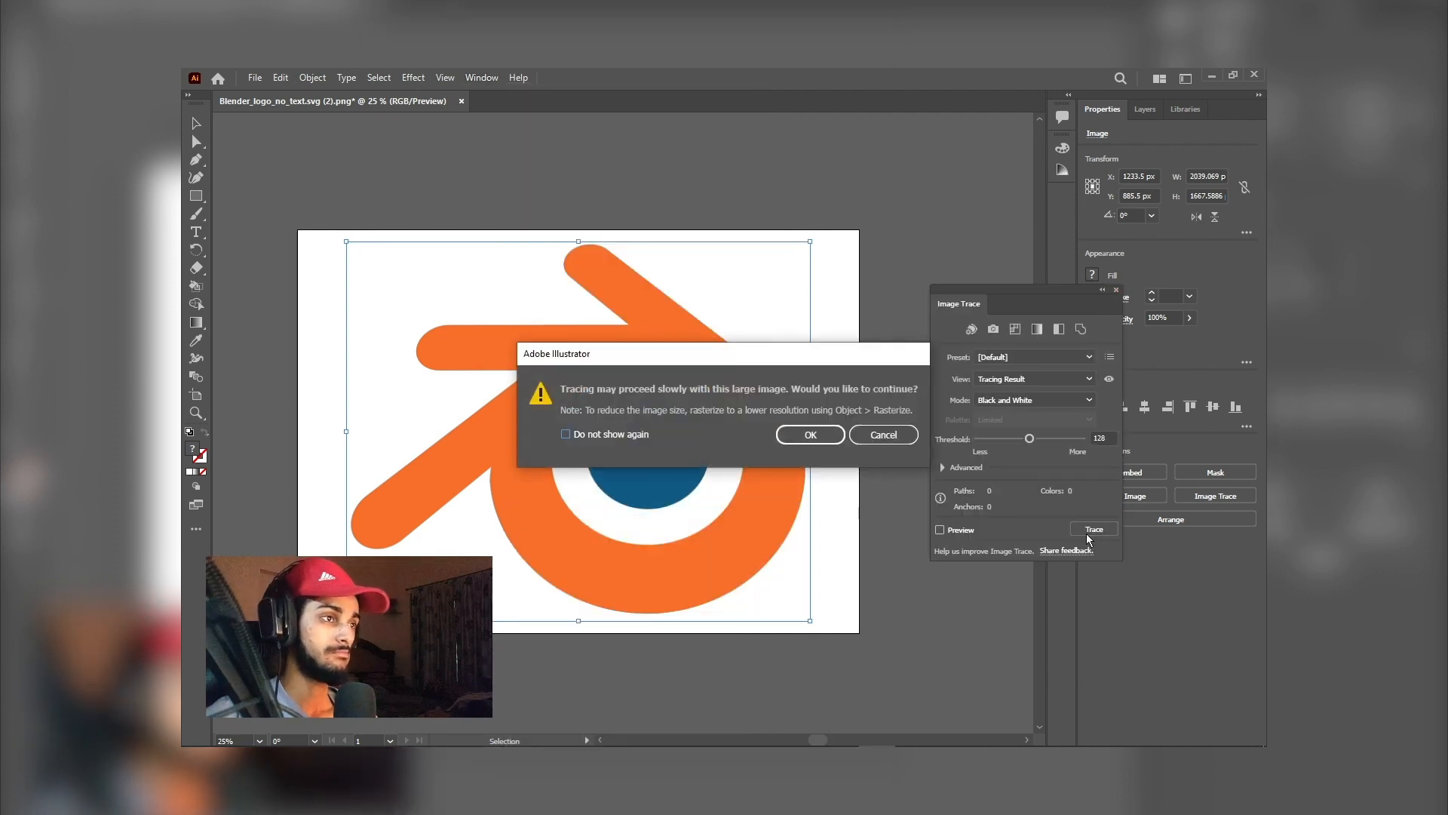
{"action": "left_click", "coordinate": [808, 434]}
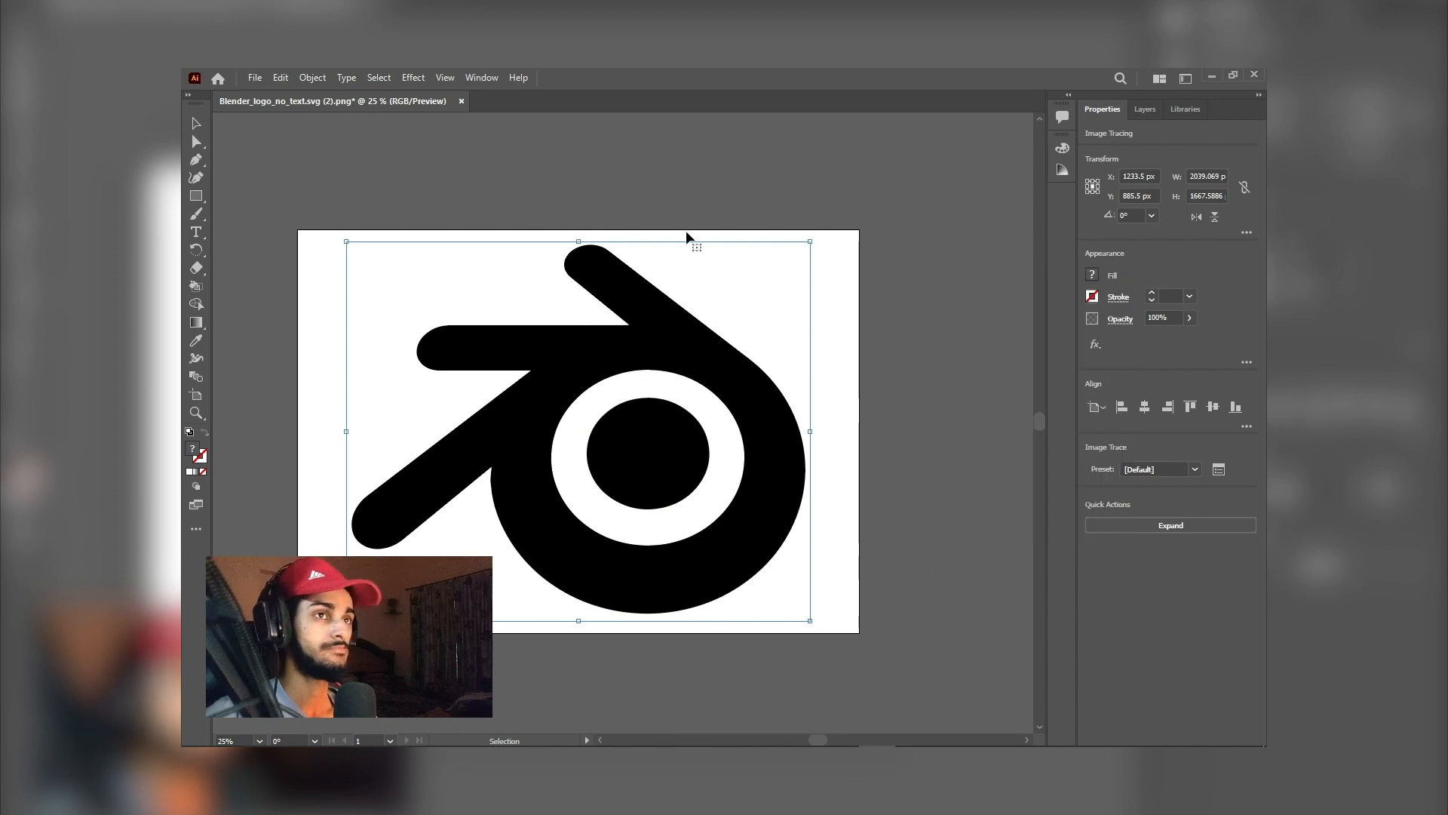
{"action": "left_click", "coordinate": [254, 78]}
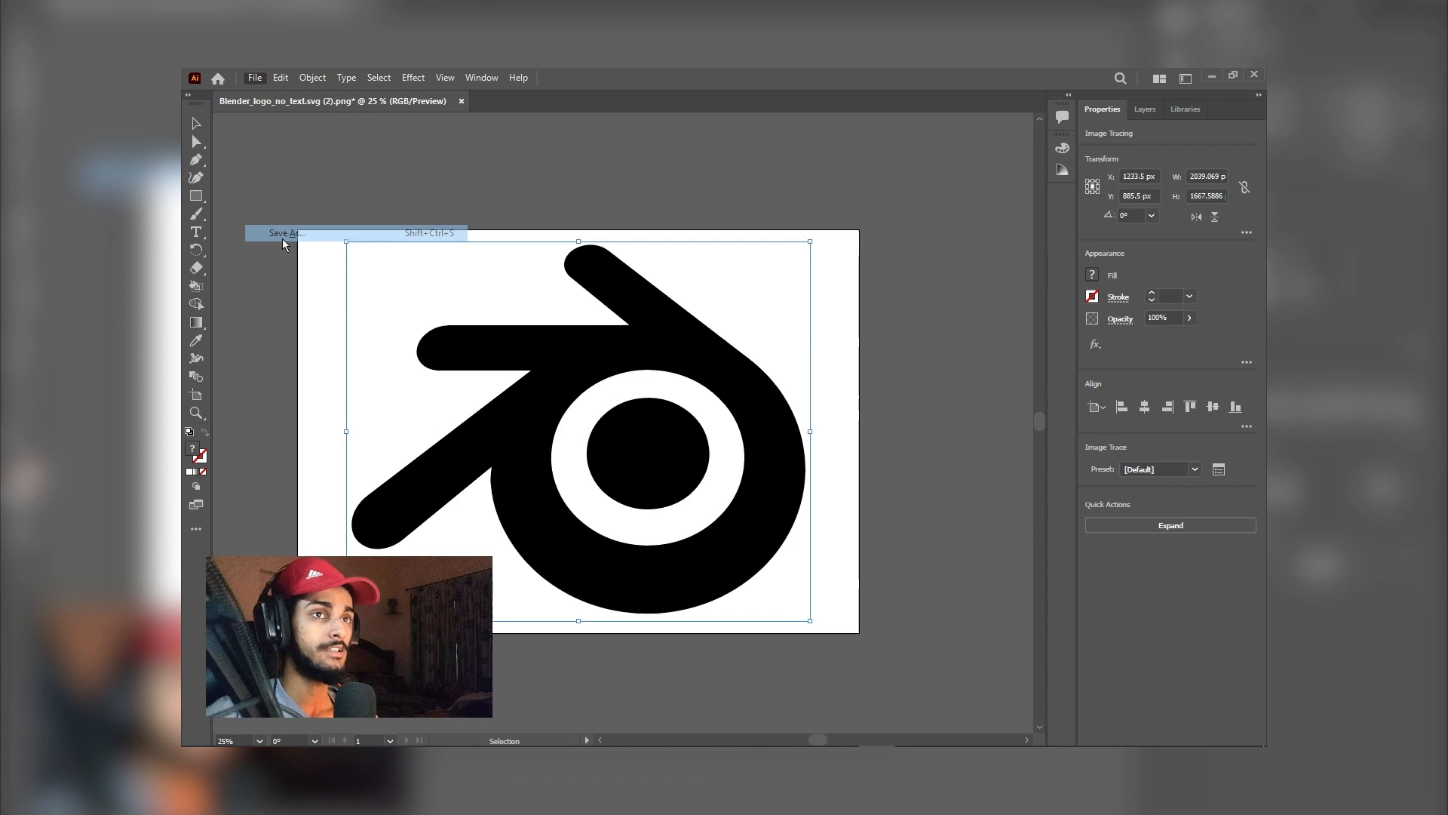
Save the traced logo as an SVG named 'blender logo' in Downloads
{"action": "left_click", "coordinate": [287, 234]}
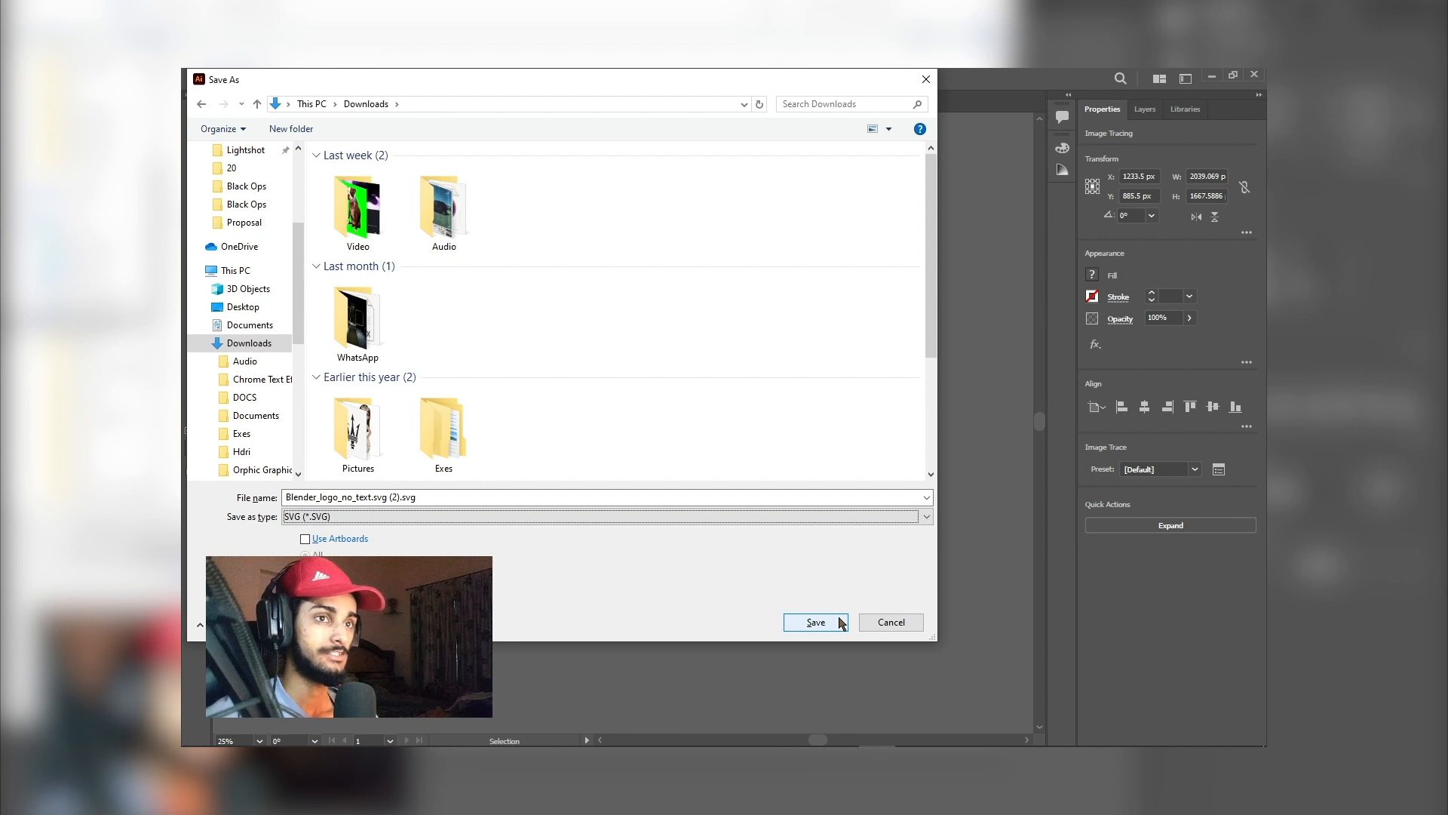
{"action": "mouse_move", "coordinate": [583, 528]}
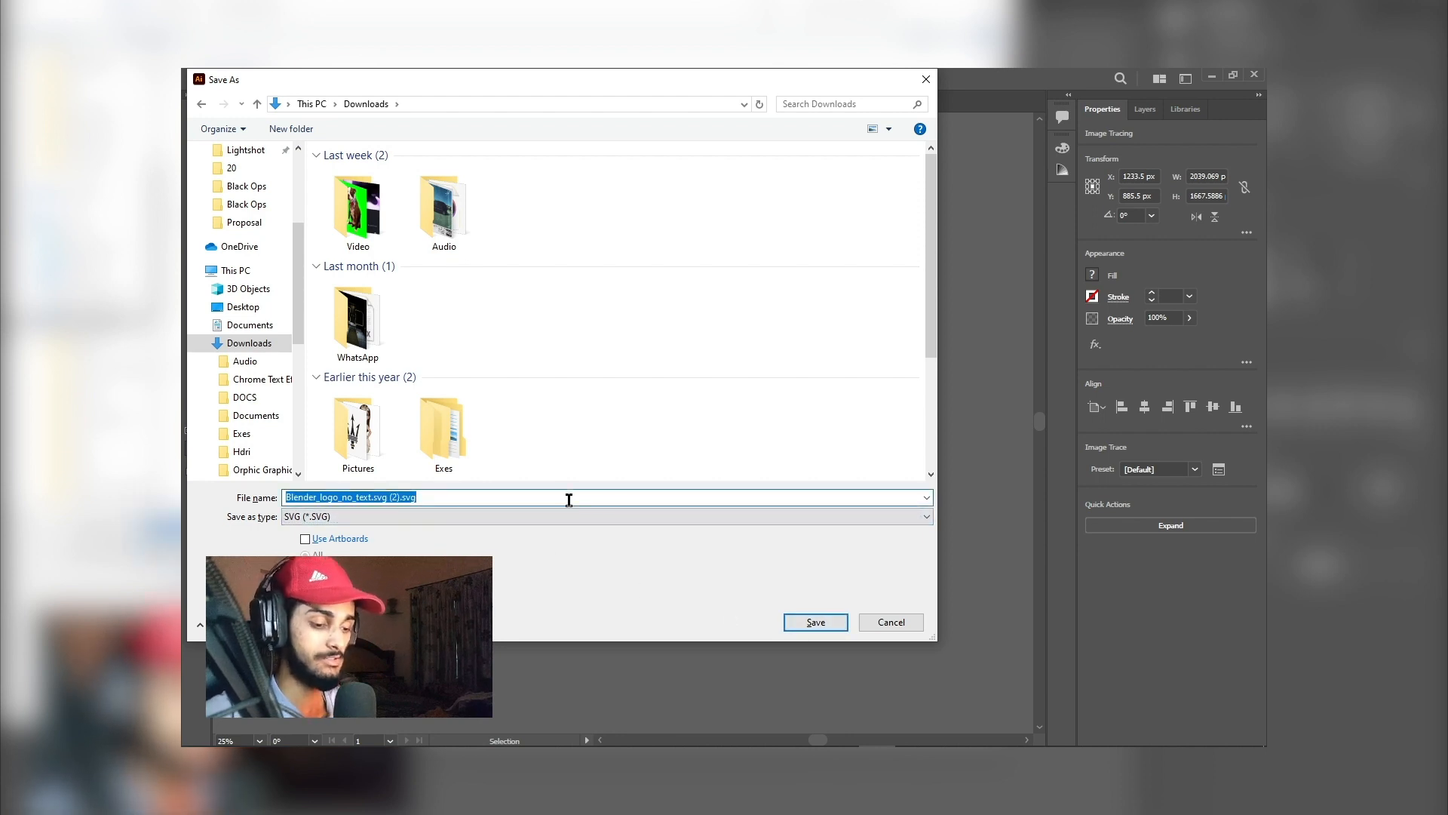
{"action": "type", "text": "blender"}
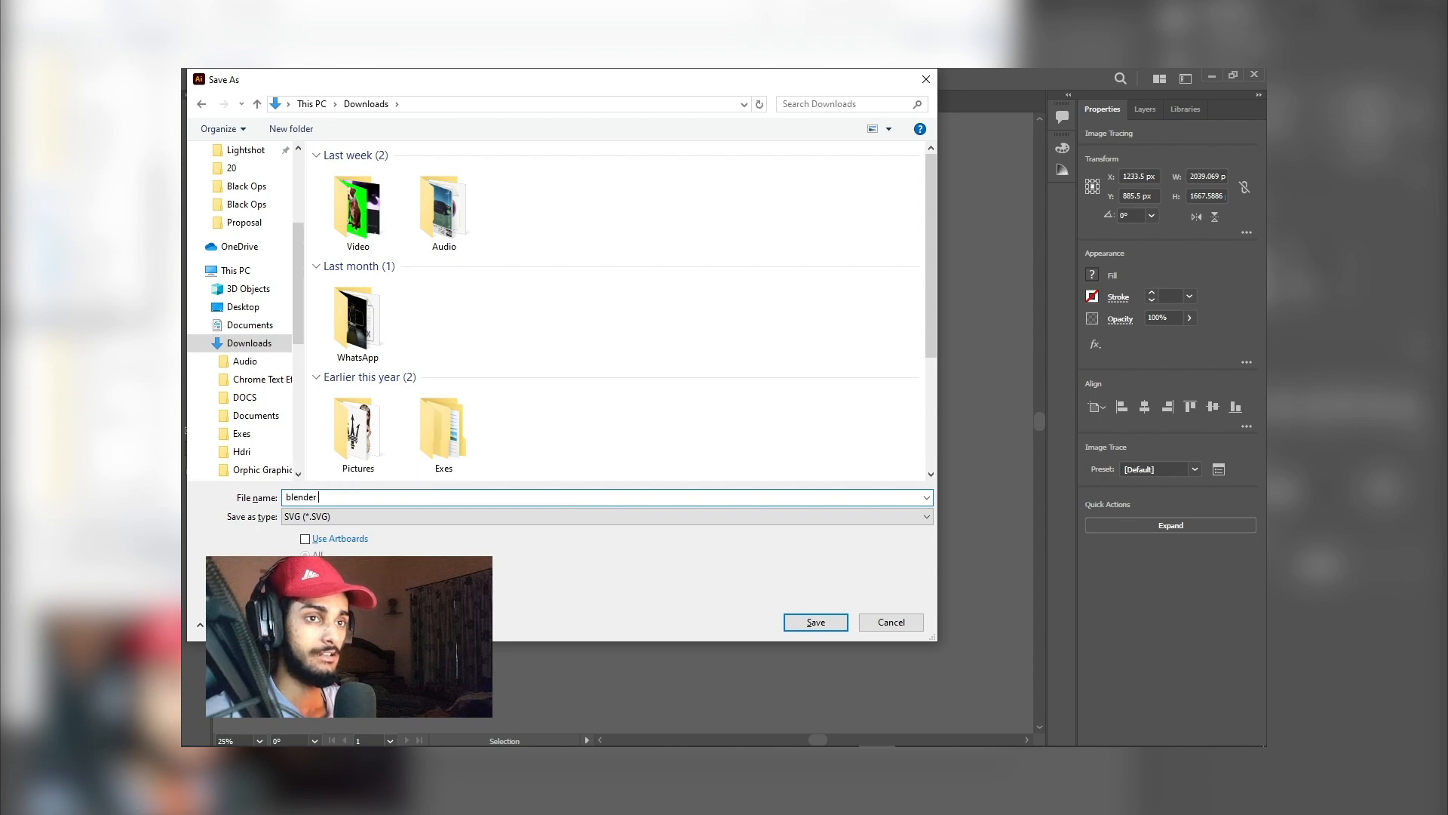
{"action": "type", "text": "logo"}
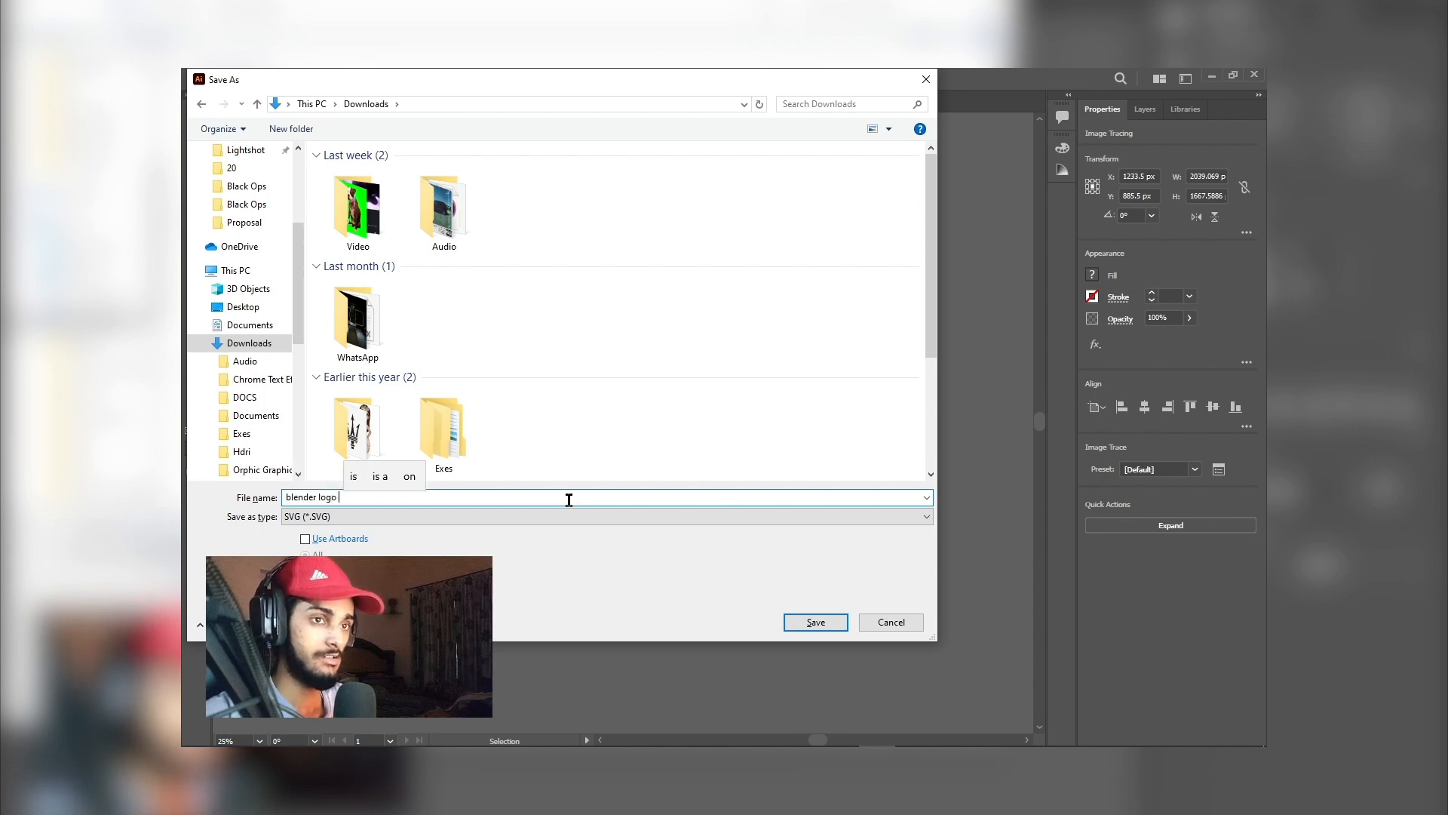
{"action": "left_click", "coordinate": [813, 622]}
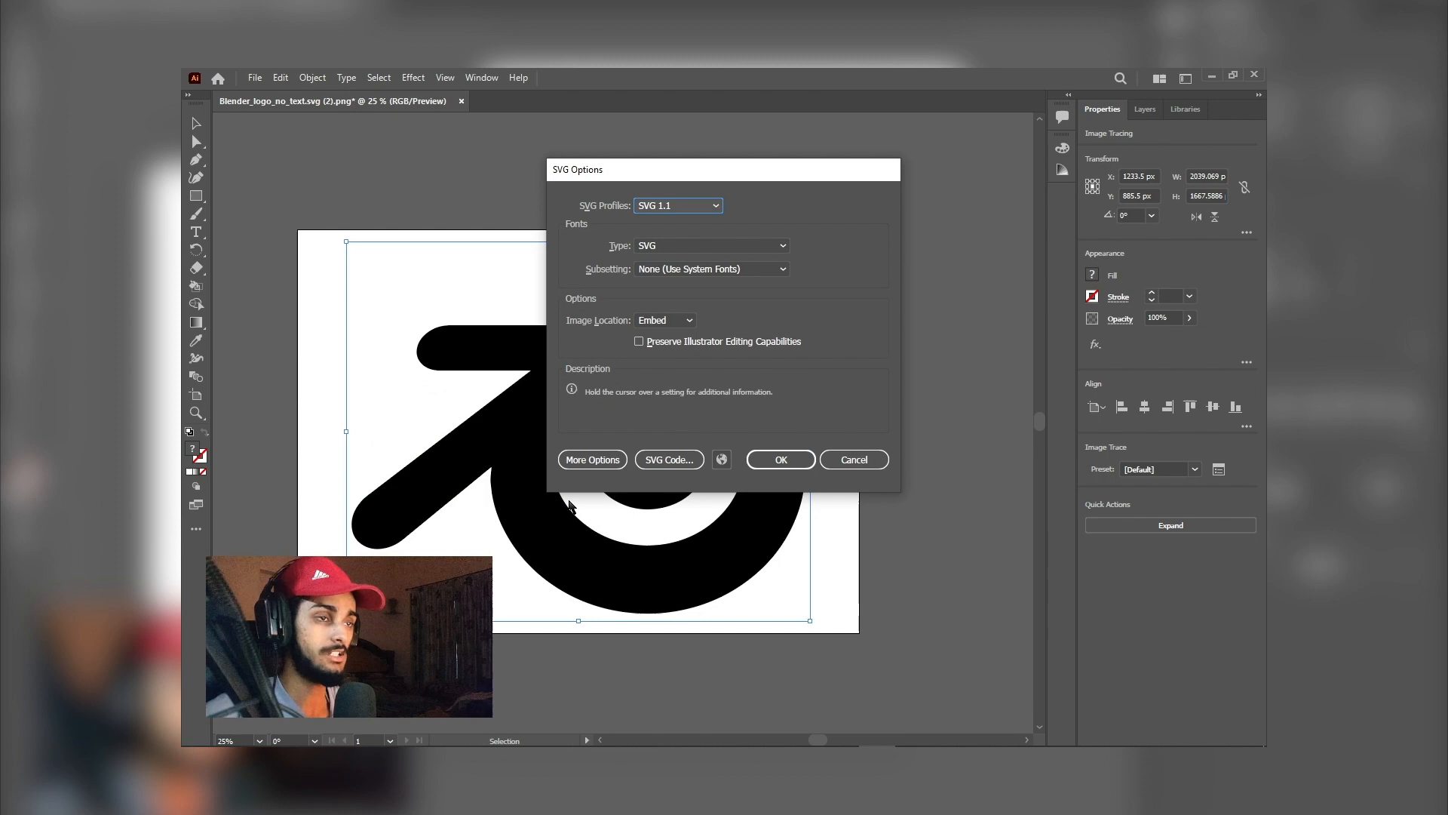
{"action": "left_click", "coordinate": [778, 459]}
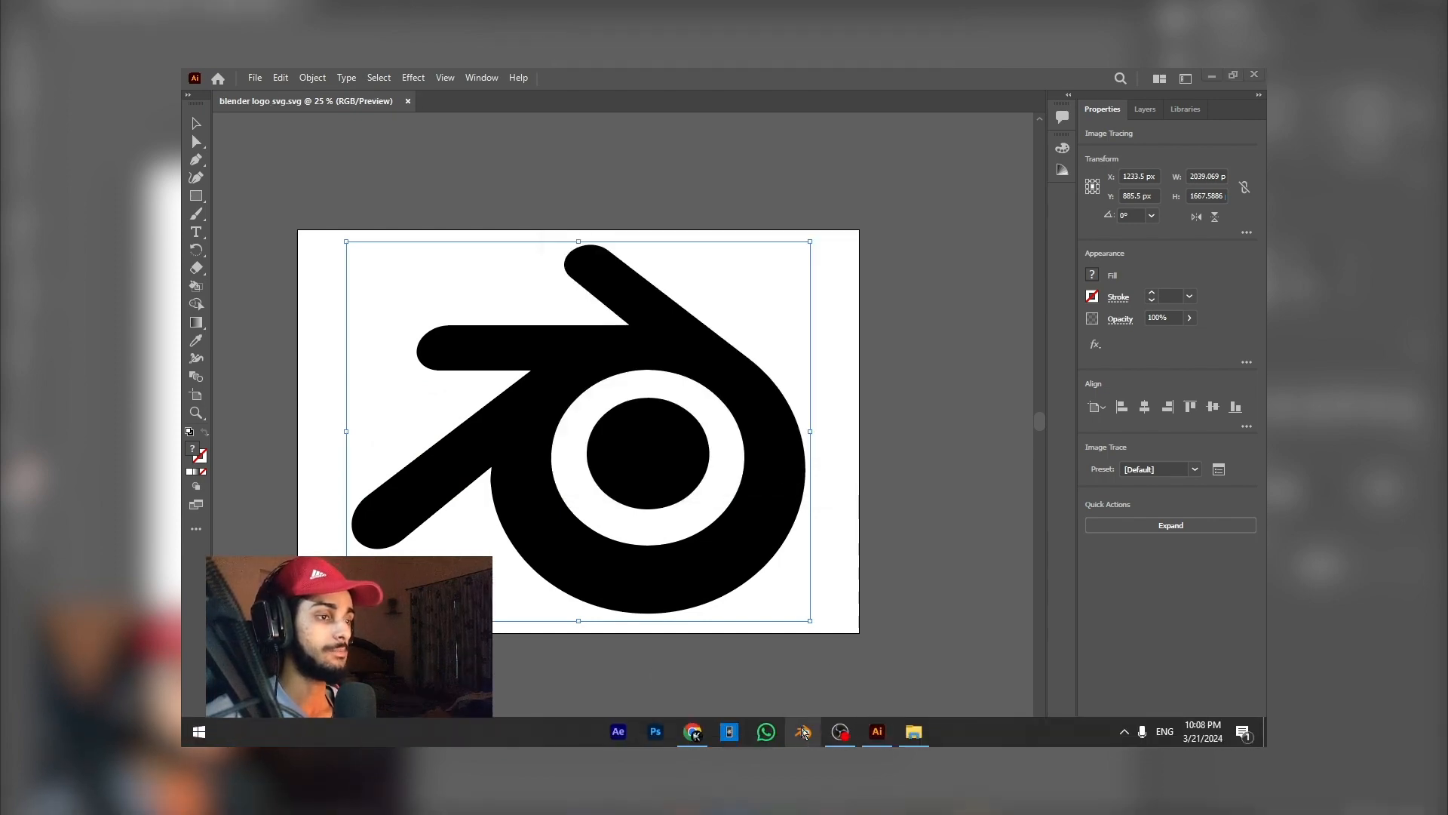
Import blender logo.svg.svg from Downloads into the Blender scene as curves
{"action": "left_click", "coordinate": [801, 732]}
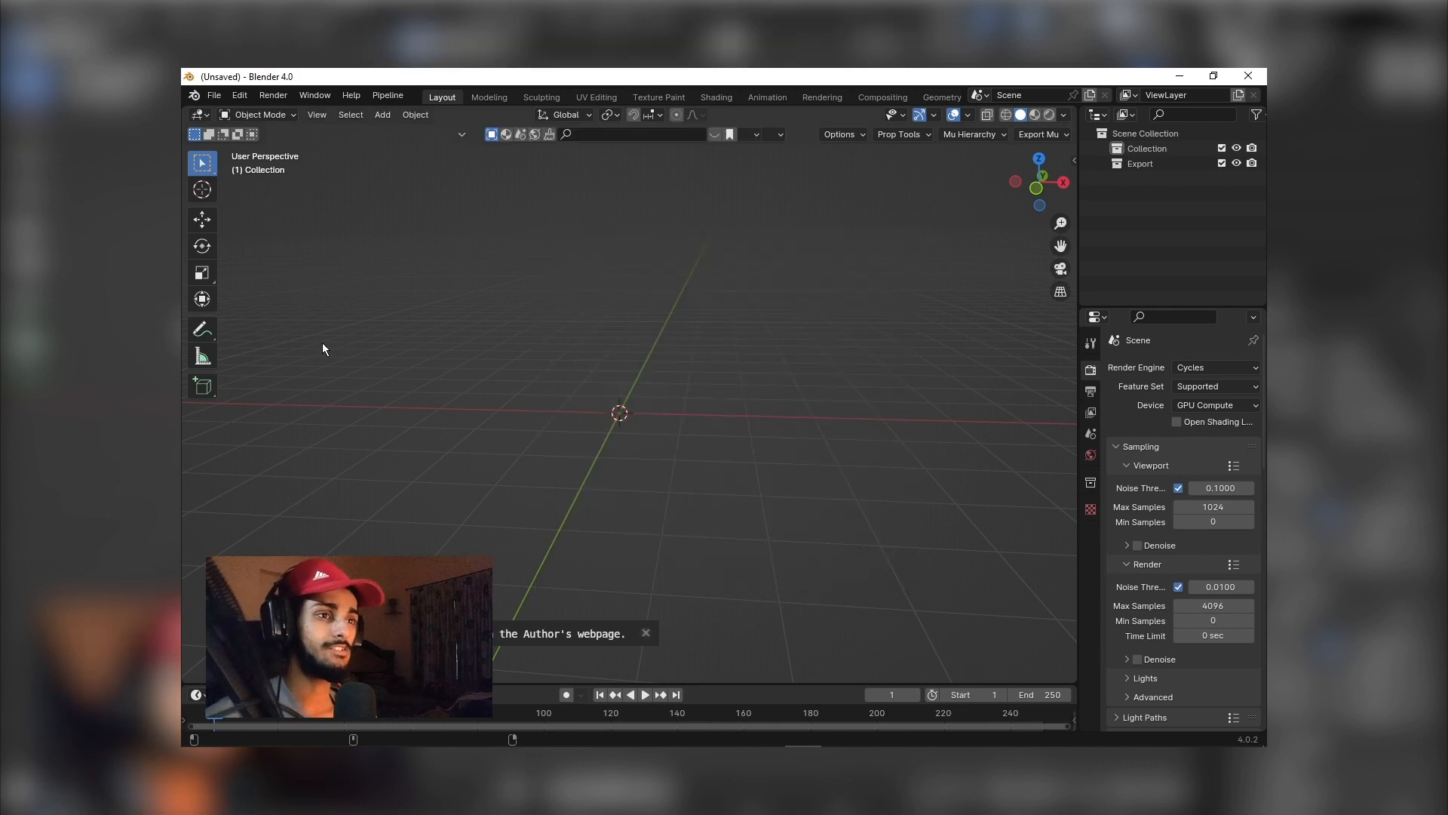
{"action": "left_click", "coordinate": [213, 95]}
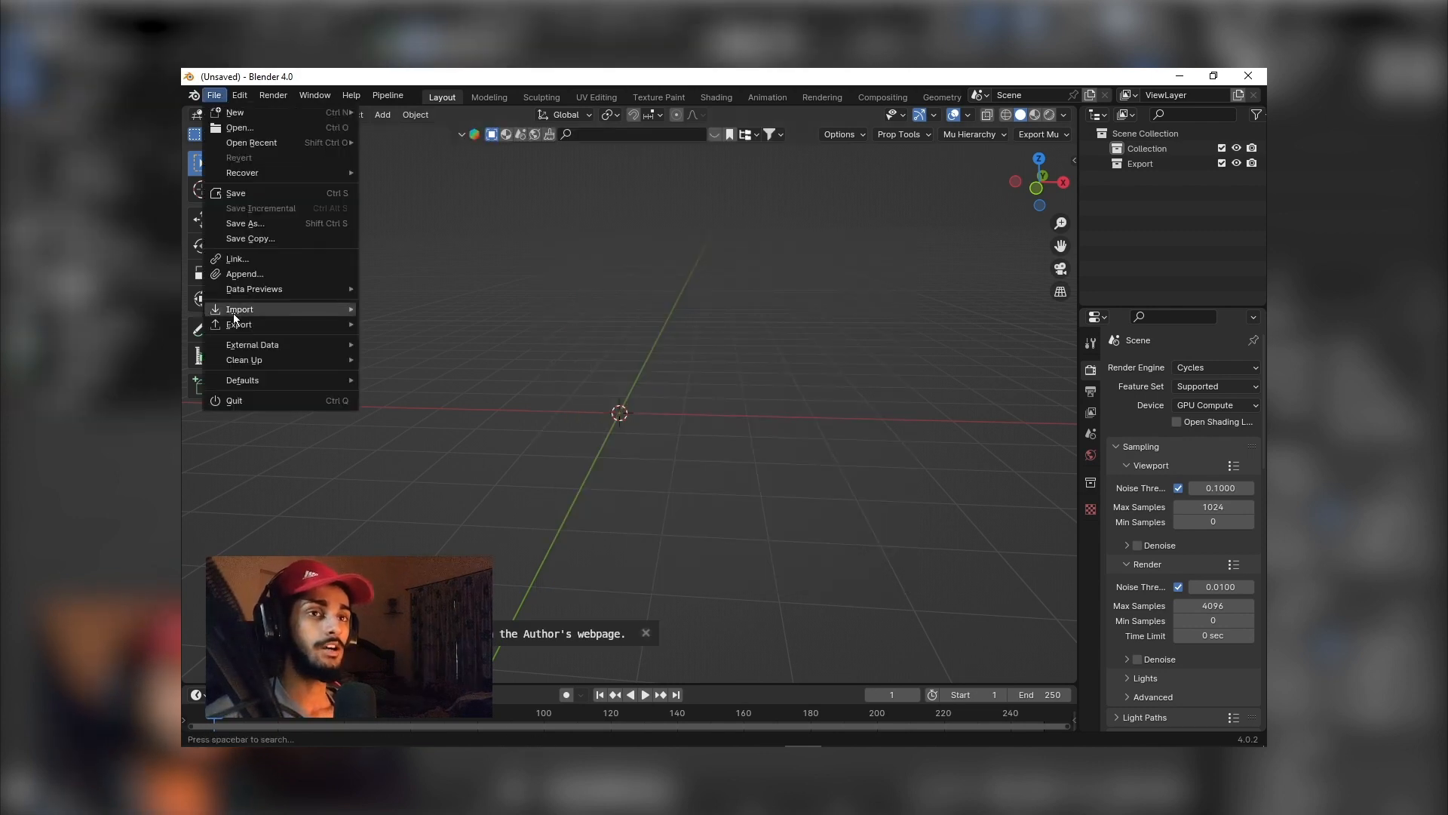
{"action": "left_click", "coordinate": [239, 308]}
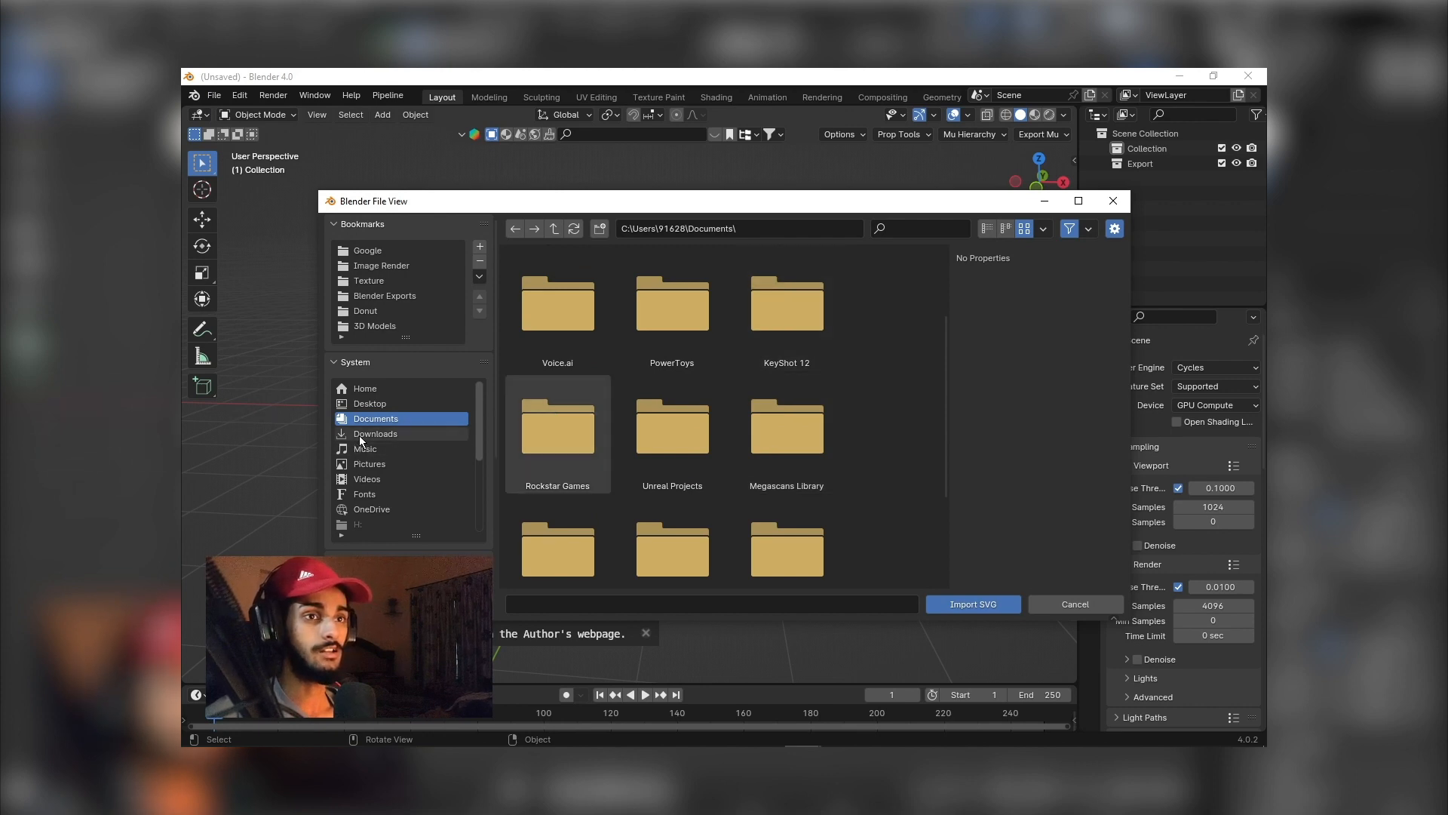
{"action": "left_click", "coordinate": [376, 433]}
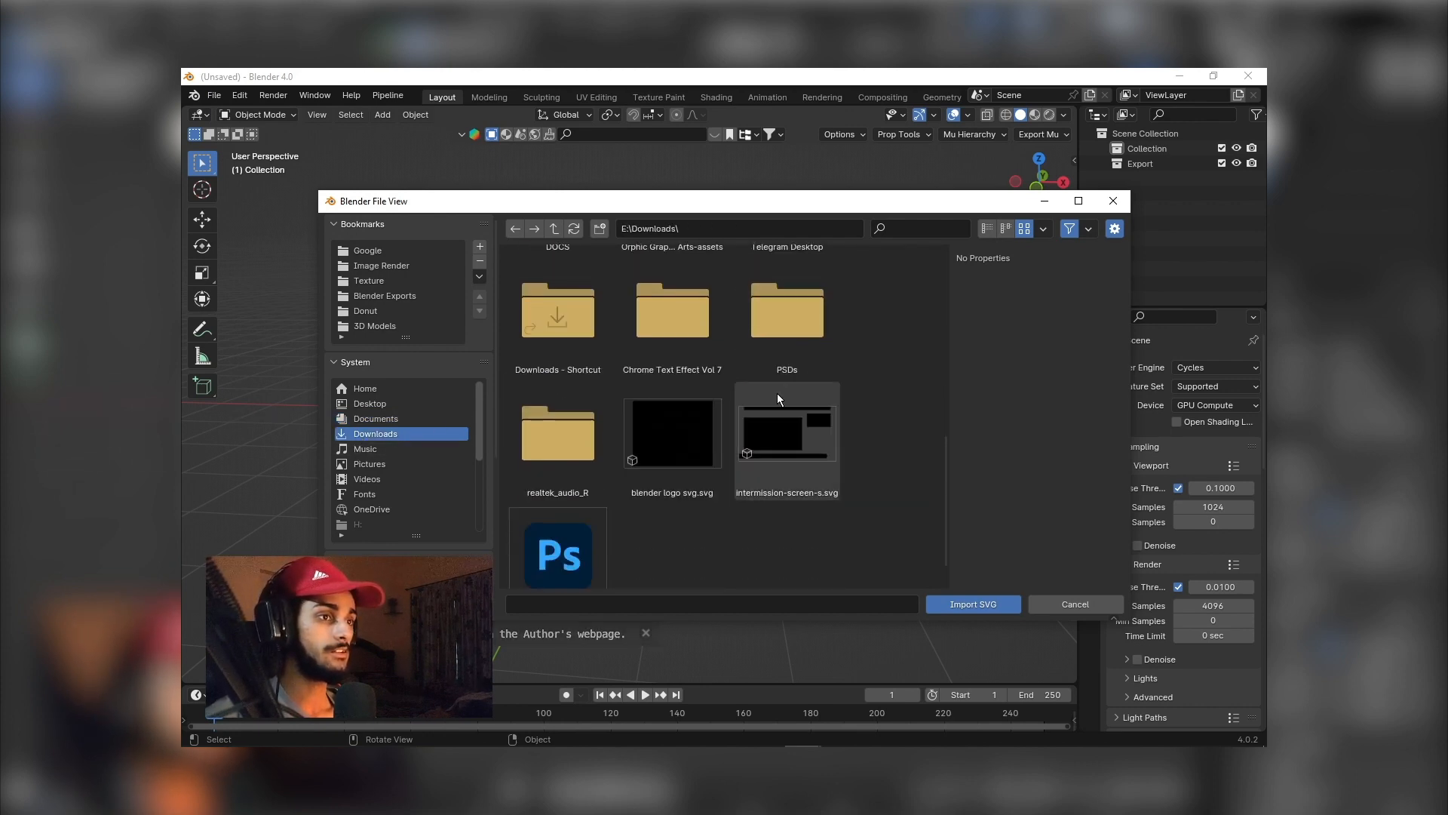
{"action": "left_click", "coordinate": [672, 431]}
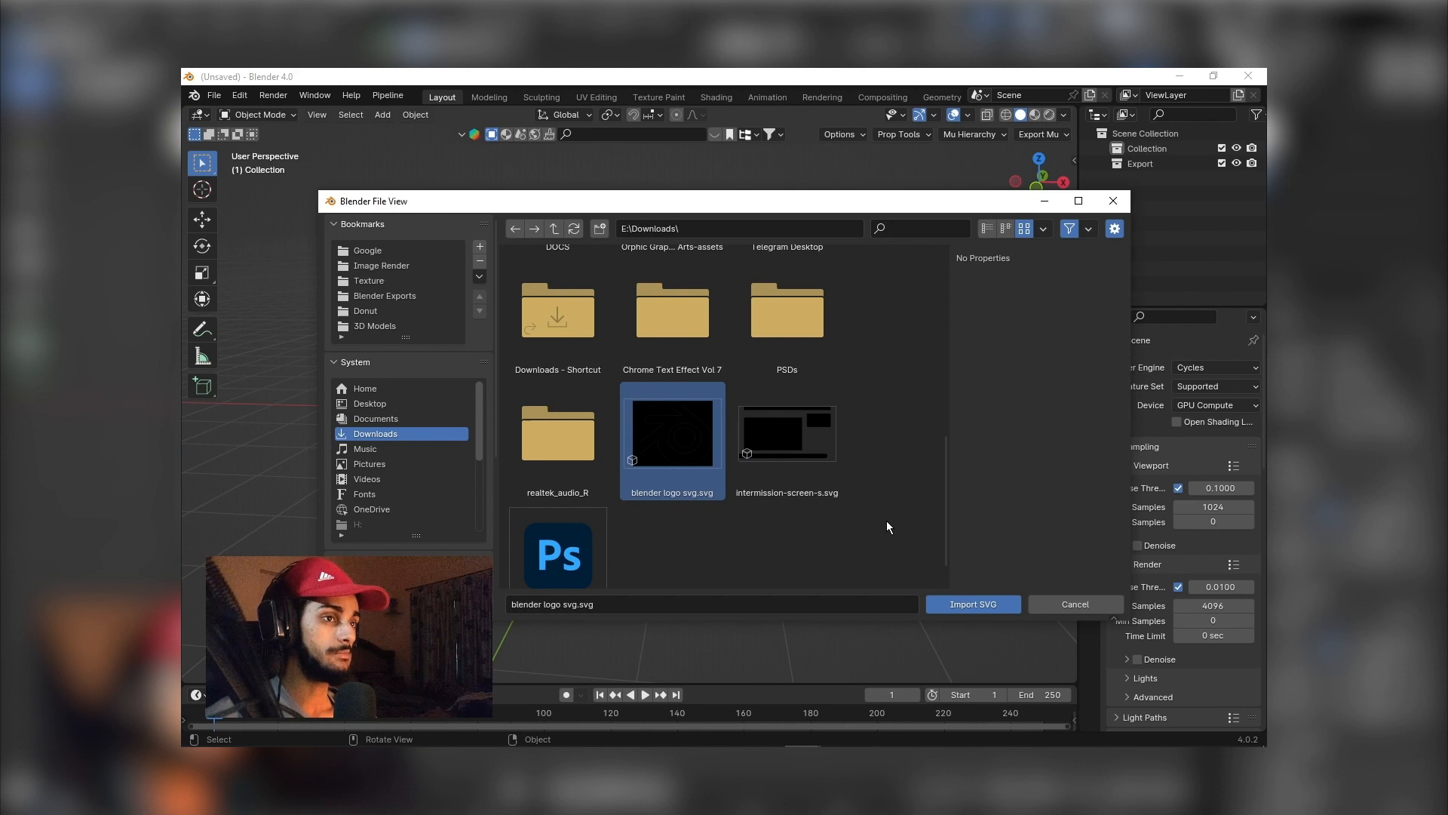
{"action": "left_click", "coordinate": [972, 603]}
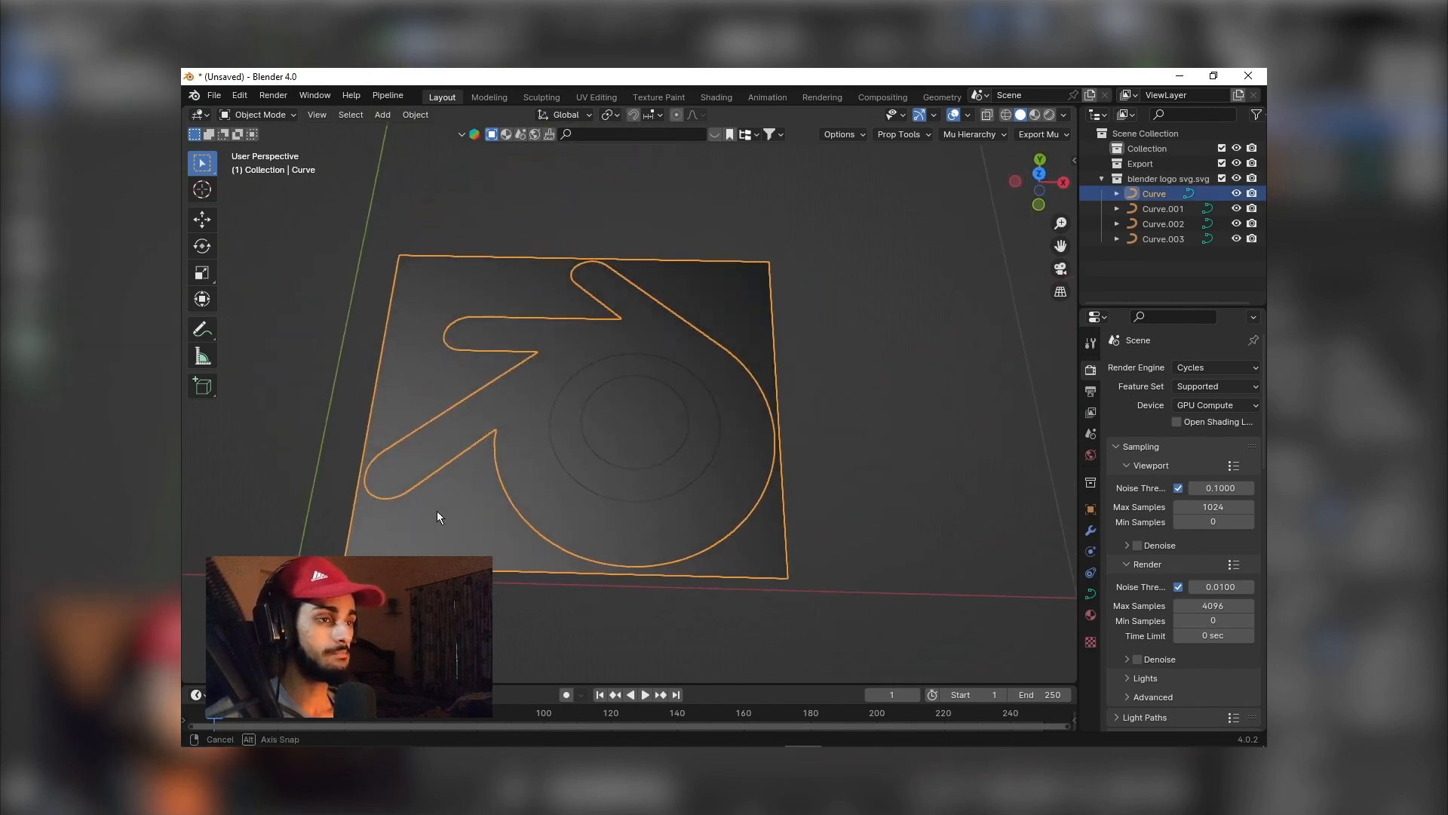
Delete the rectangle background curve and show a logo curve's Object Data properties
{"action": "key", "text": "x"}
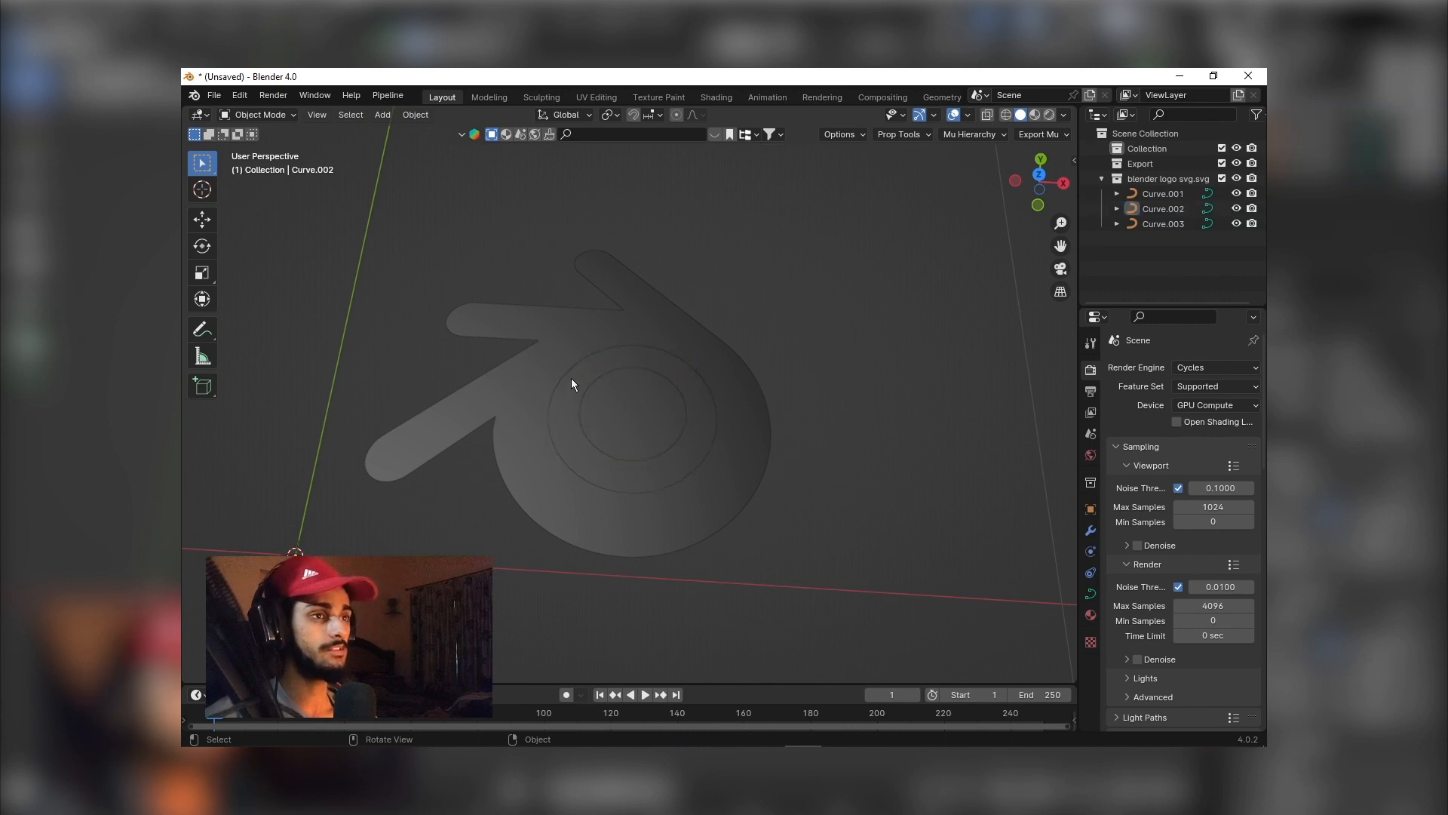
{"action": "left_click", "coordinate": [1163, 194]}
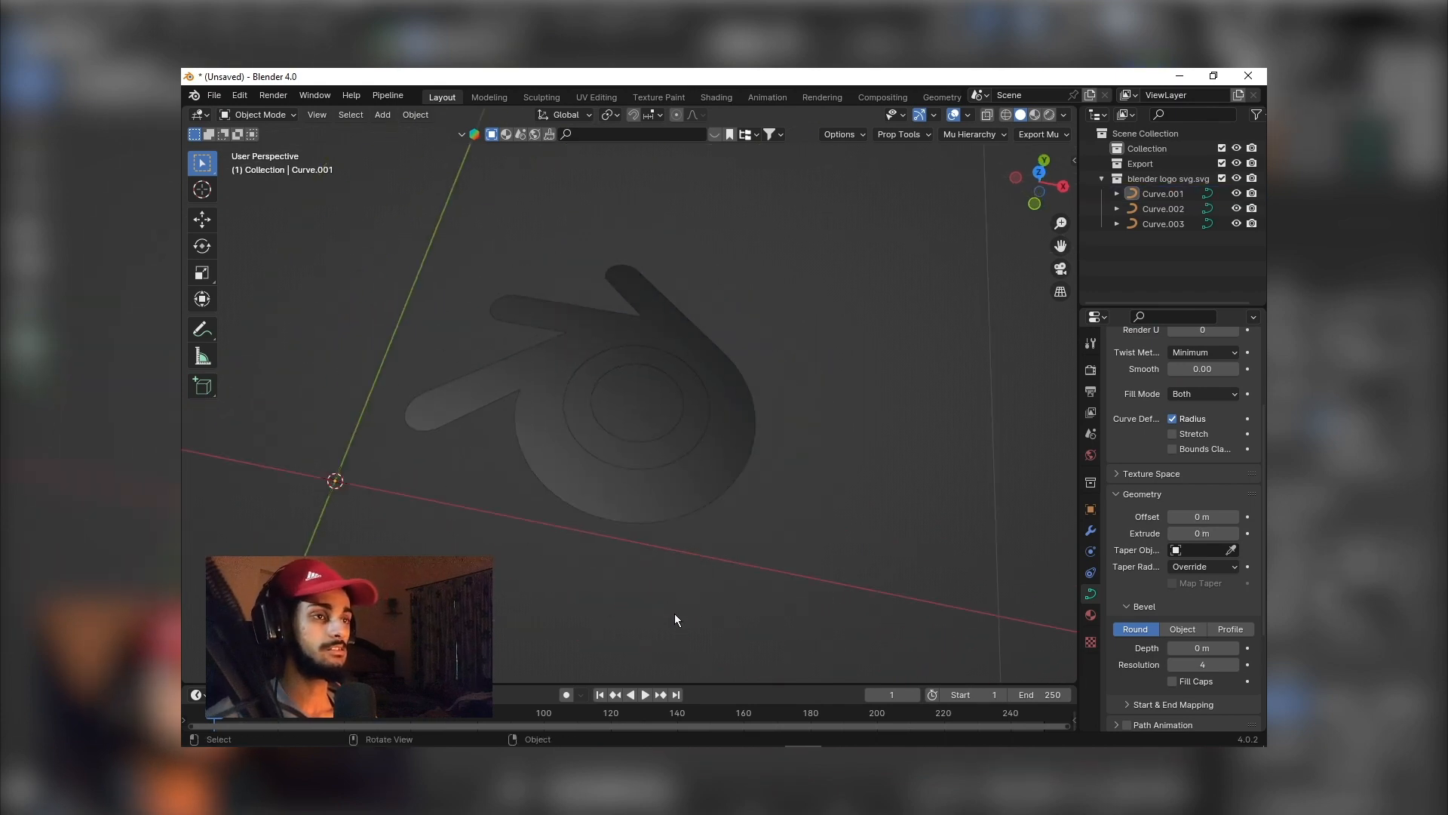
Convert the logo curves to meshes, add the inner circle, and enter Edit Mode
{"action": "right_click", "coordinate": [676, 620]}
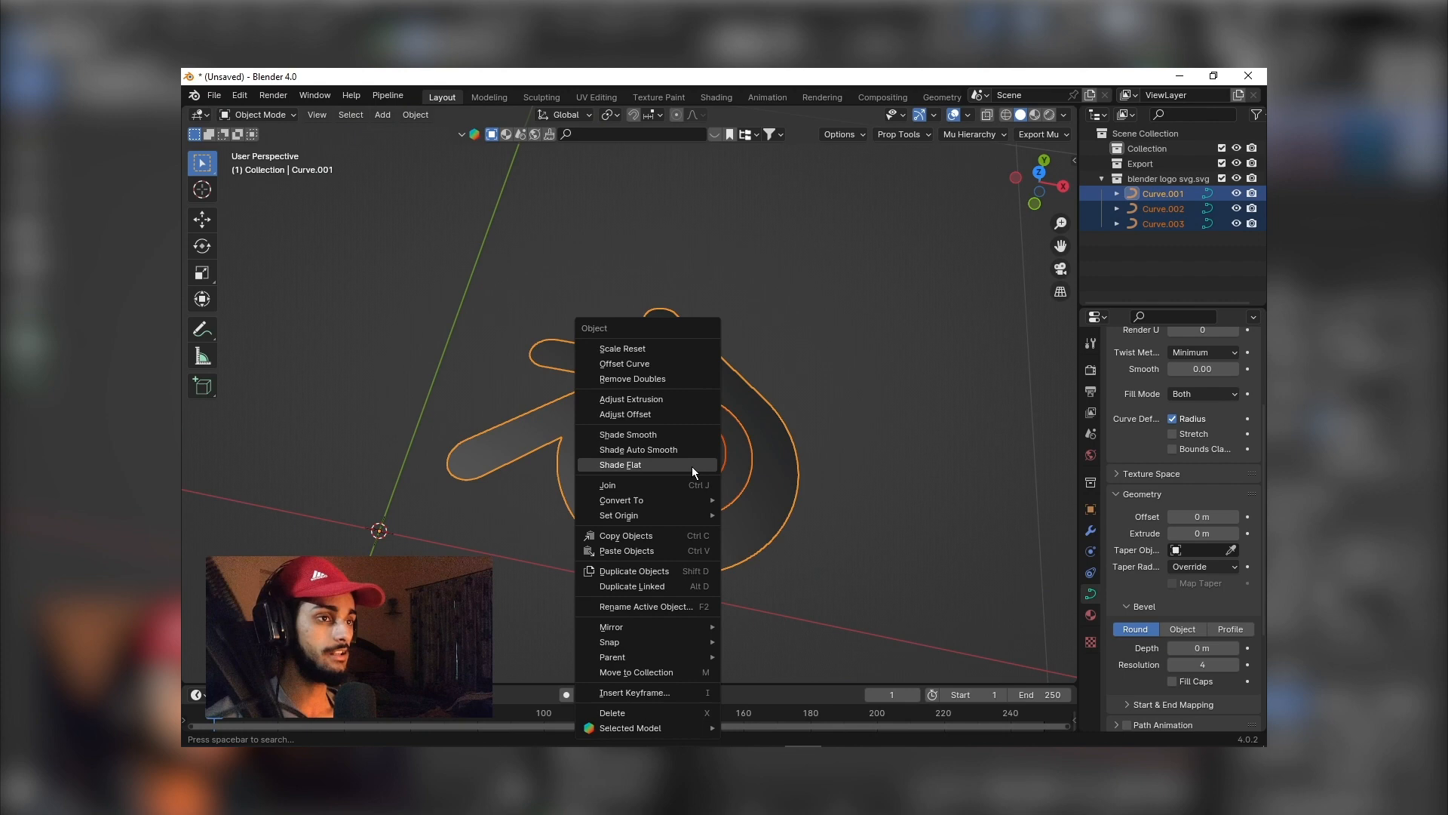
{"action": "mouse_move", "coordinate": [699, 379]}
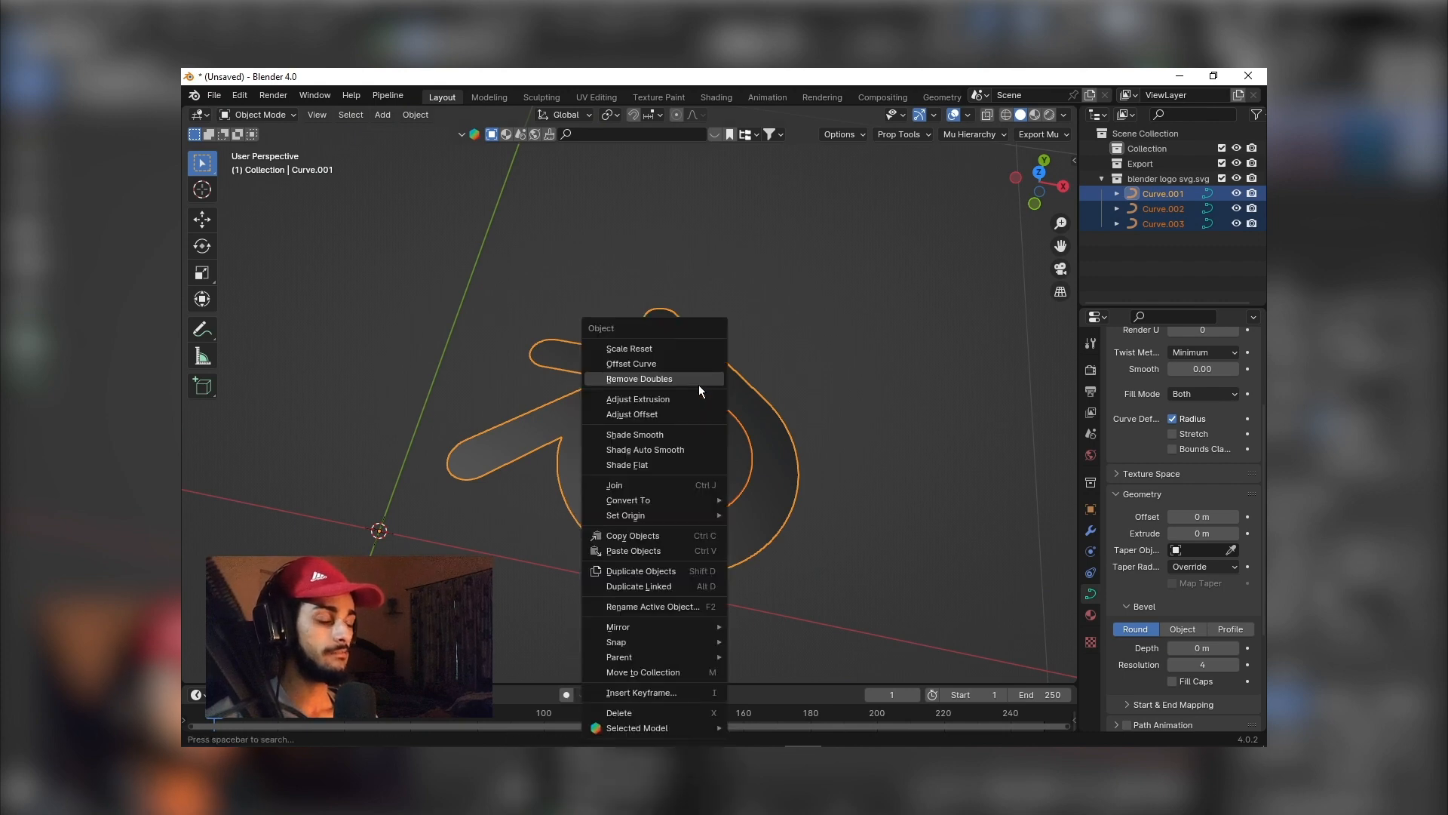
{"action": "mouse_move", "coordinate": [669, 506]}
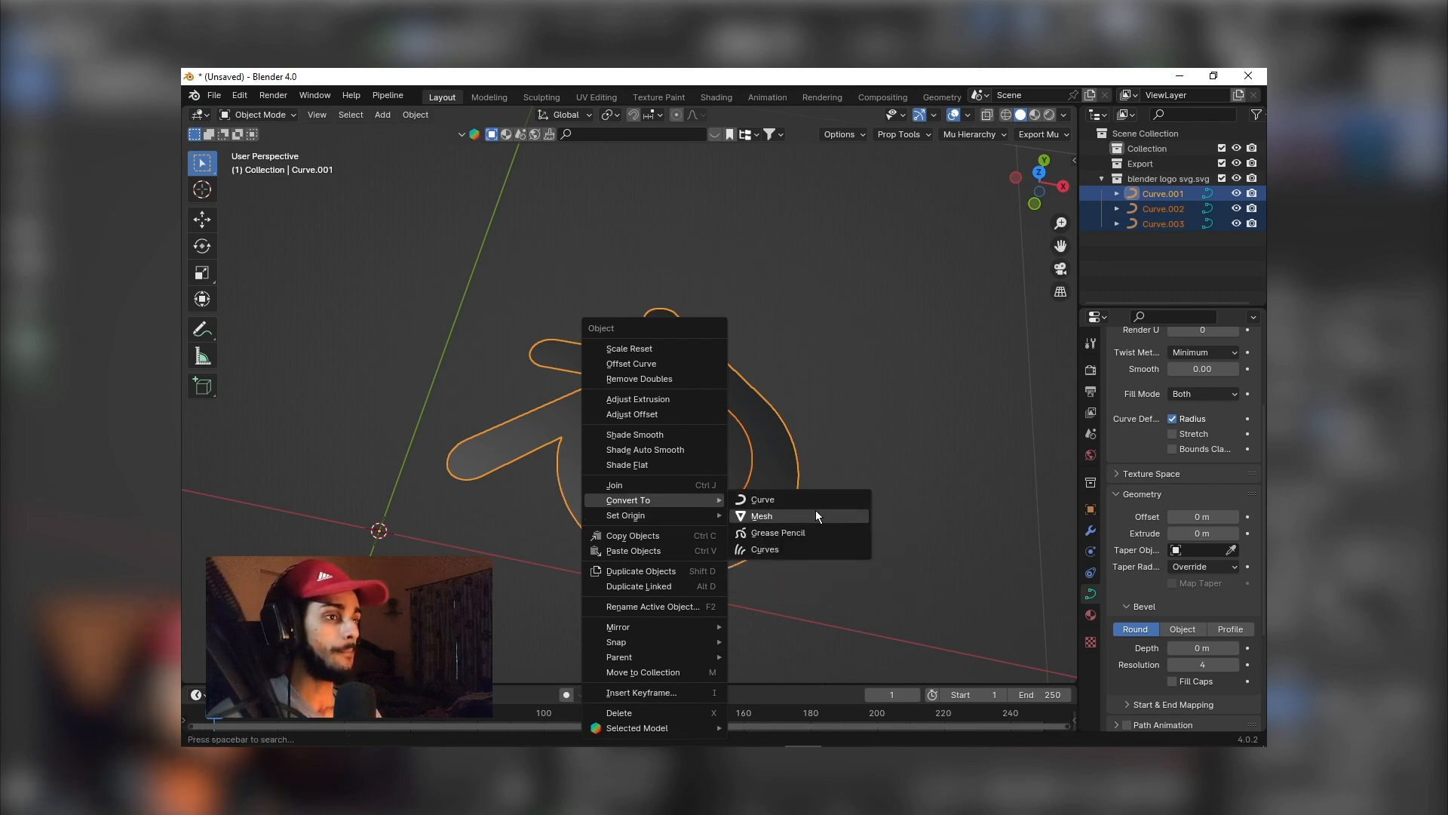
{"action": "left_click", "coordinate": [762, 515]}
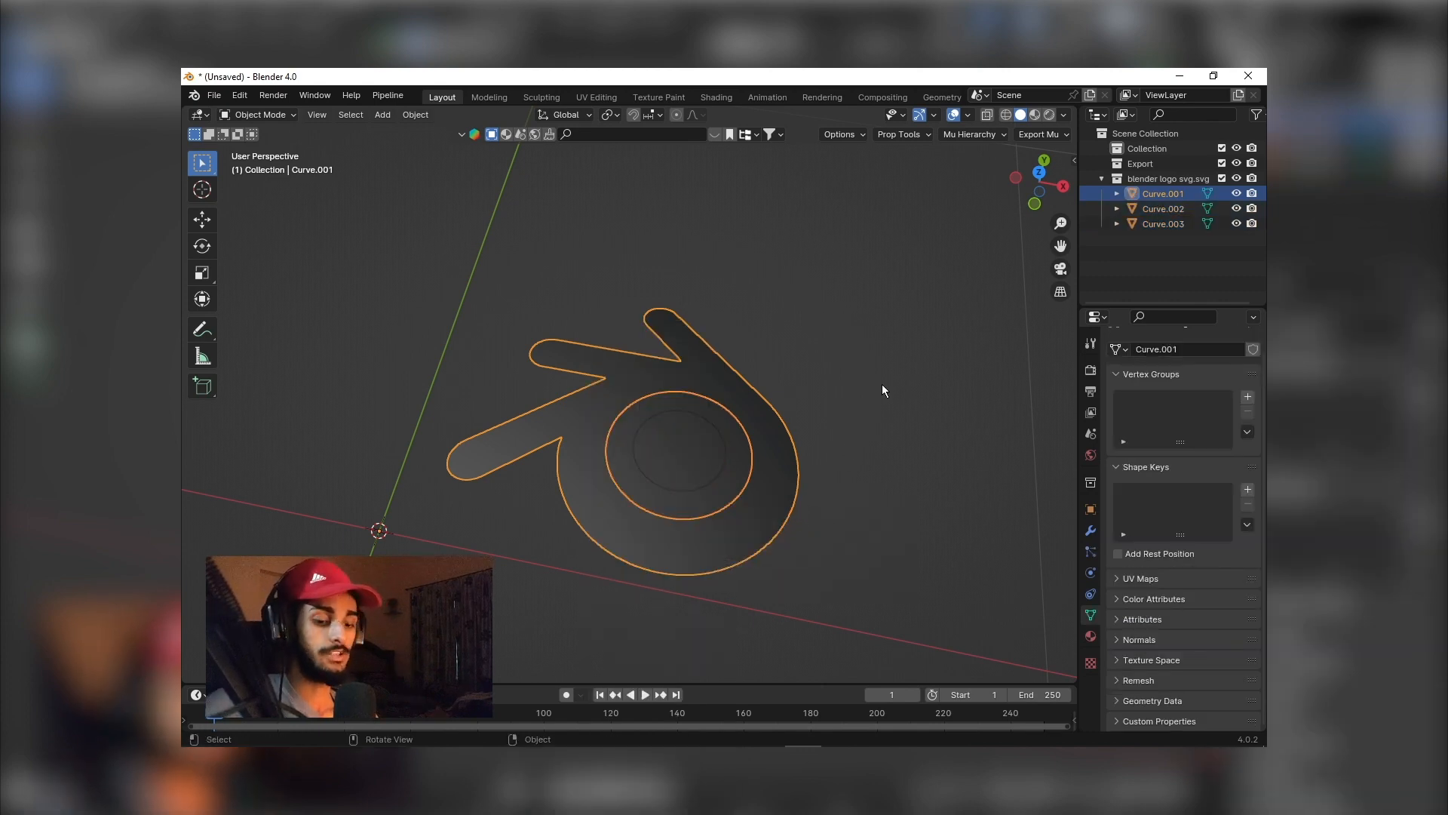
{"action": "left_click", "coordinate": [688, 453]}
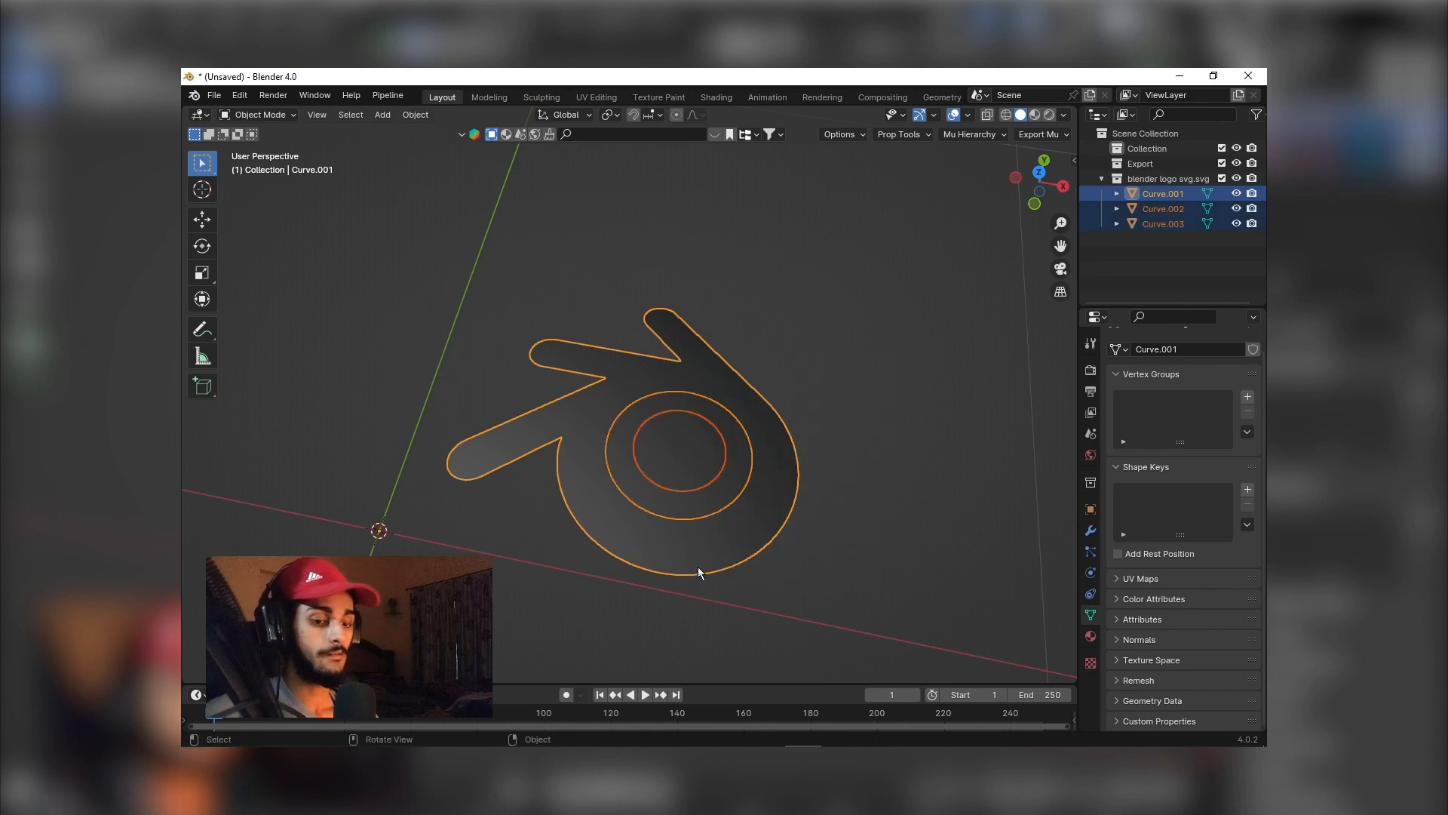
{"action": "key", "text": "Tab"}
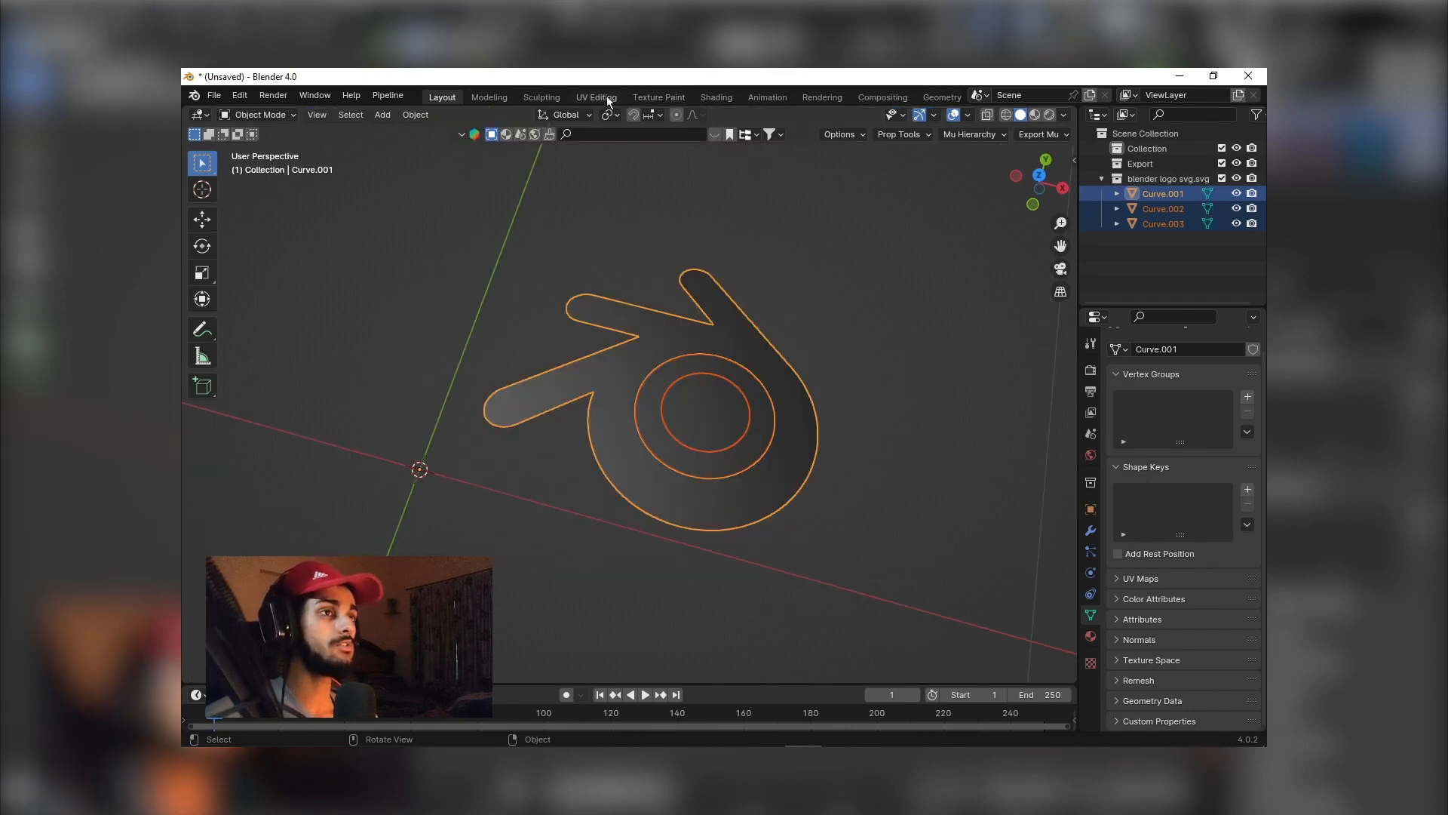
{"action": "left_click", "coordinate": [596, 96]}
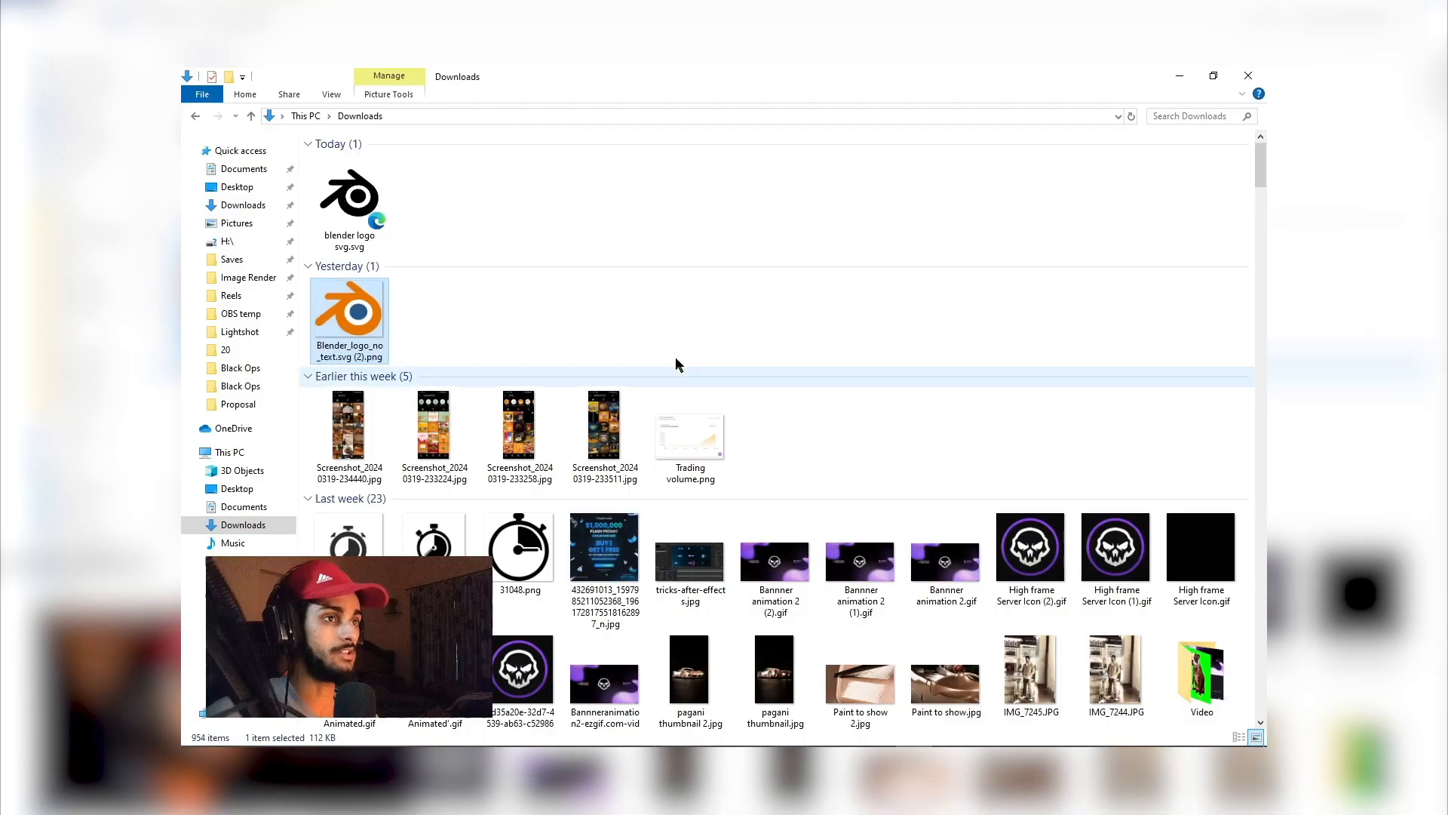
Open Blender_logo_no_text.svg (2).png from Downloads in Photos
{"action": "double_click", "coordinate": [348, 309]}
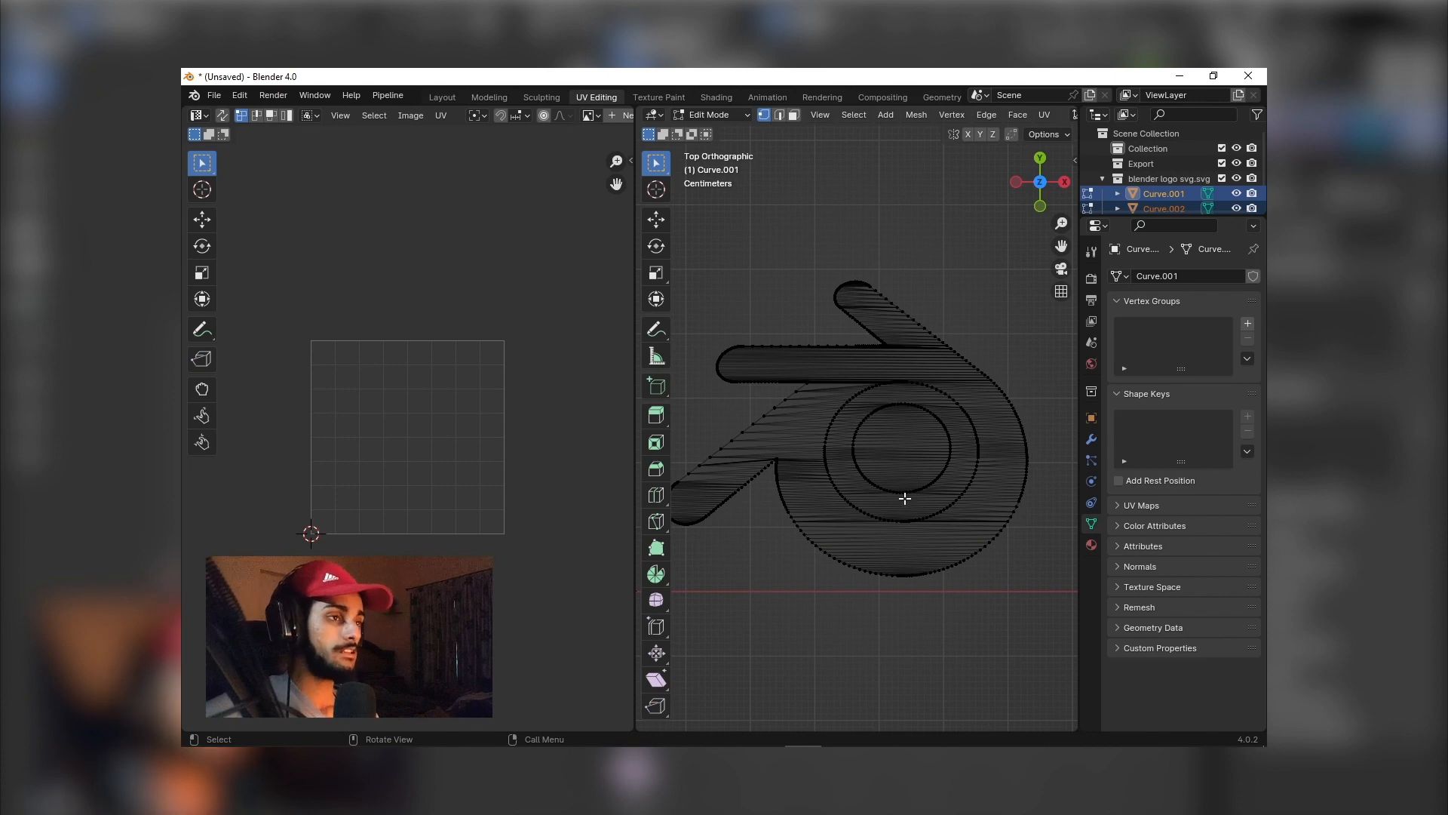
Select all logo mesh geometry and apply UV Project from View from the top
{"action": "key", "text": "a"}
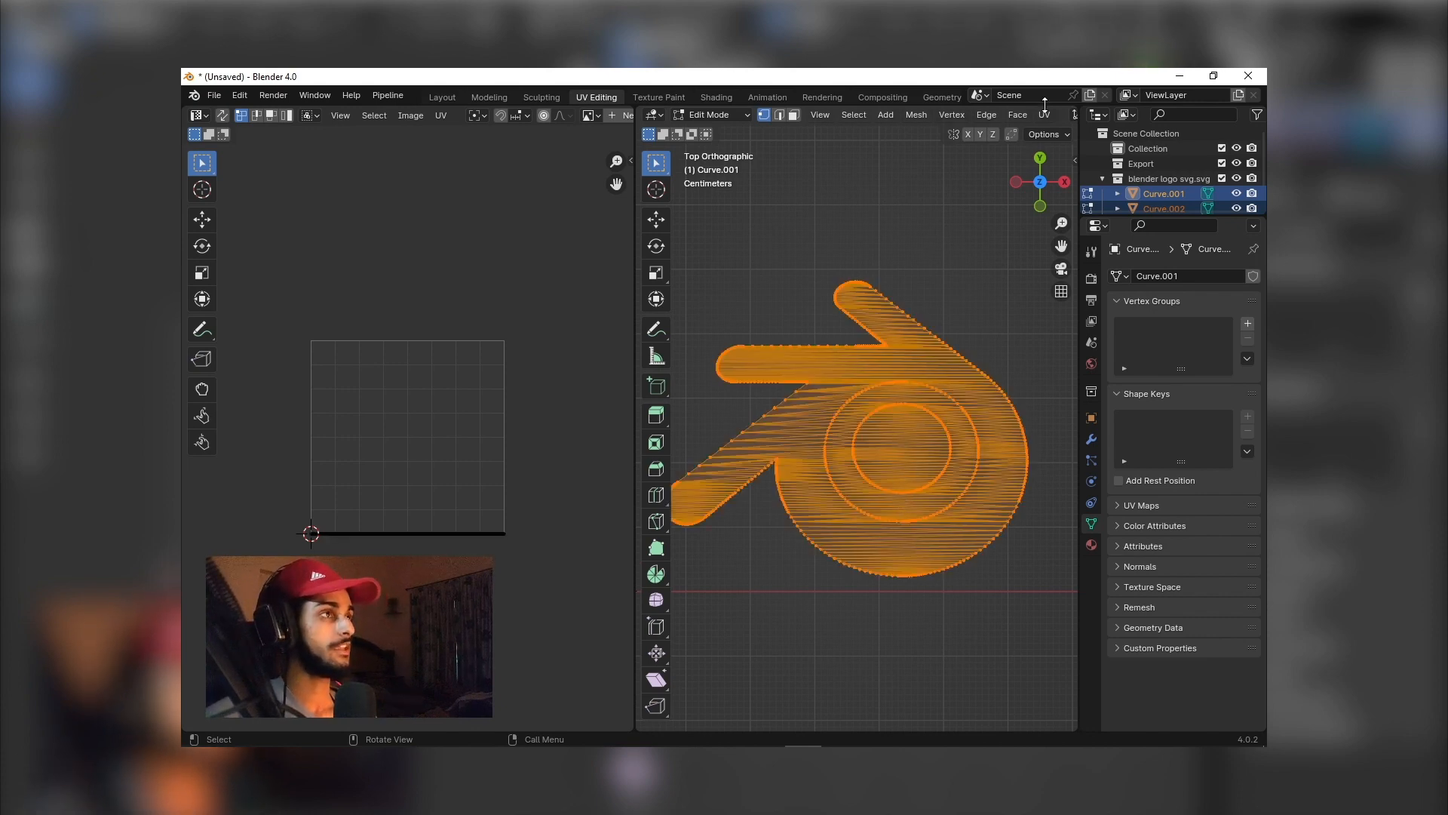
{"action": "left_click", "coordinate": [1044, 115]}
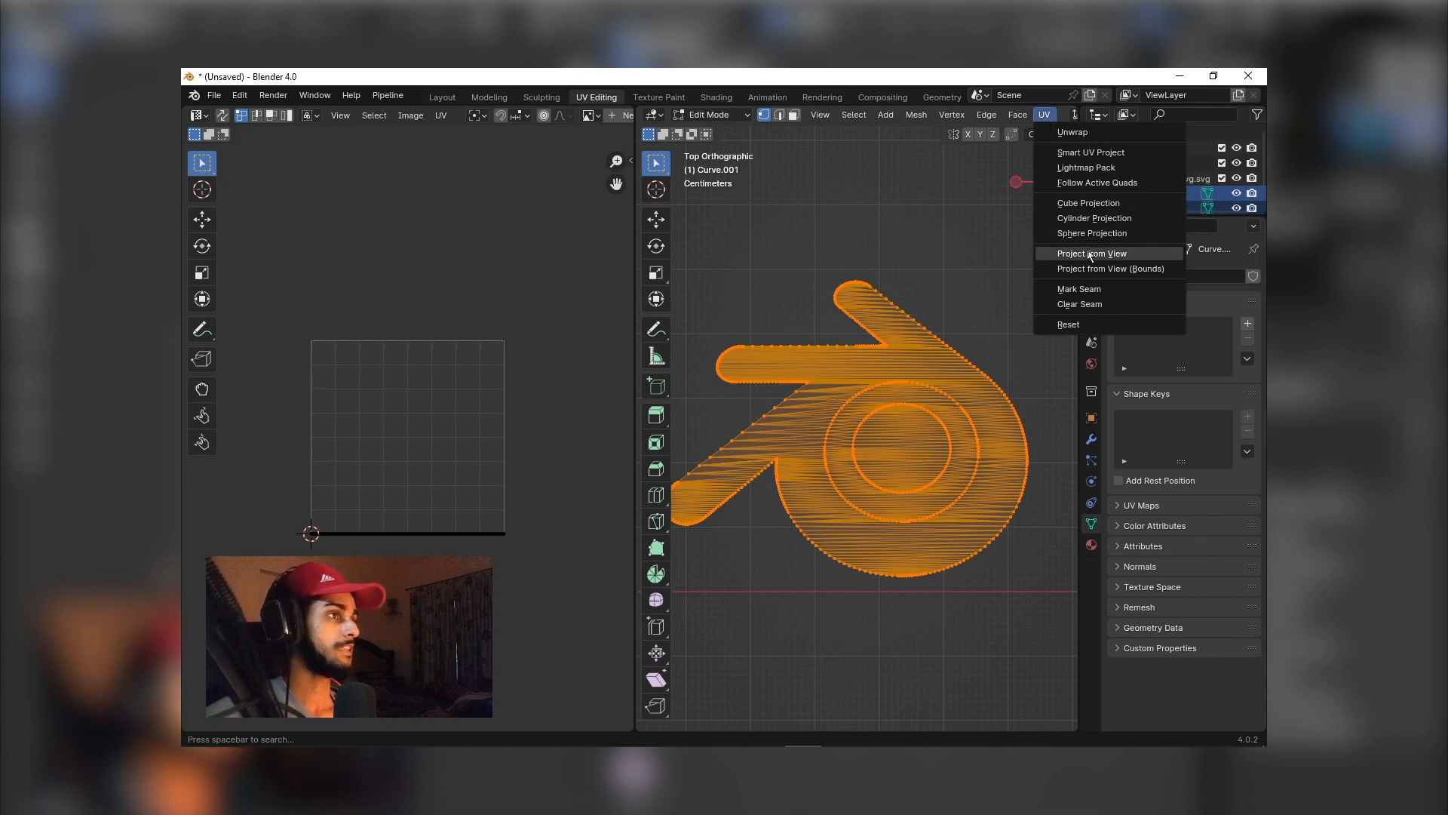
{"action": "left_click", "coordinate": [1091, 253]}
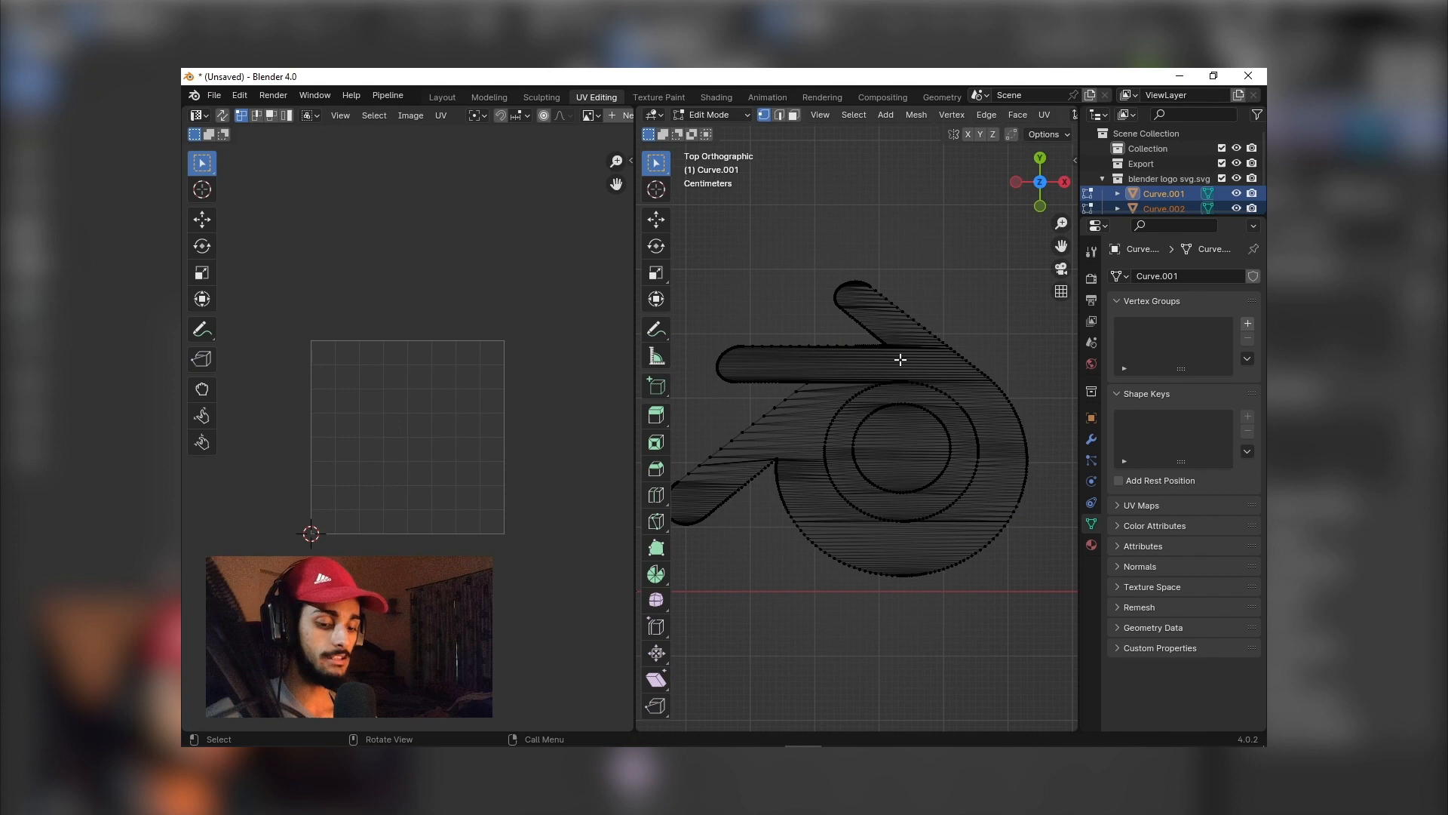
{"action": "left_click", "coordinate": [1044, 114]}
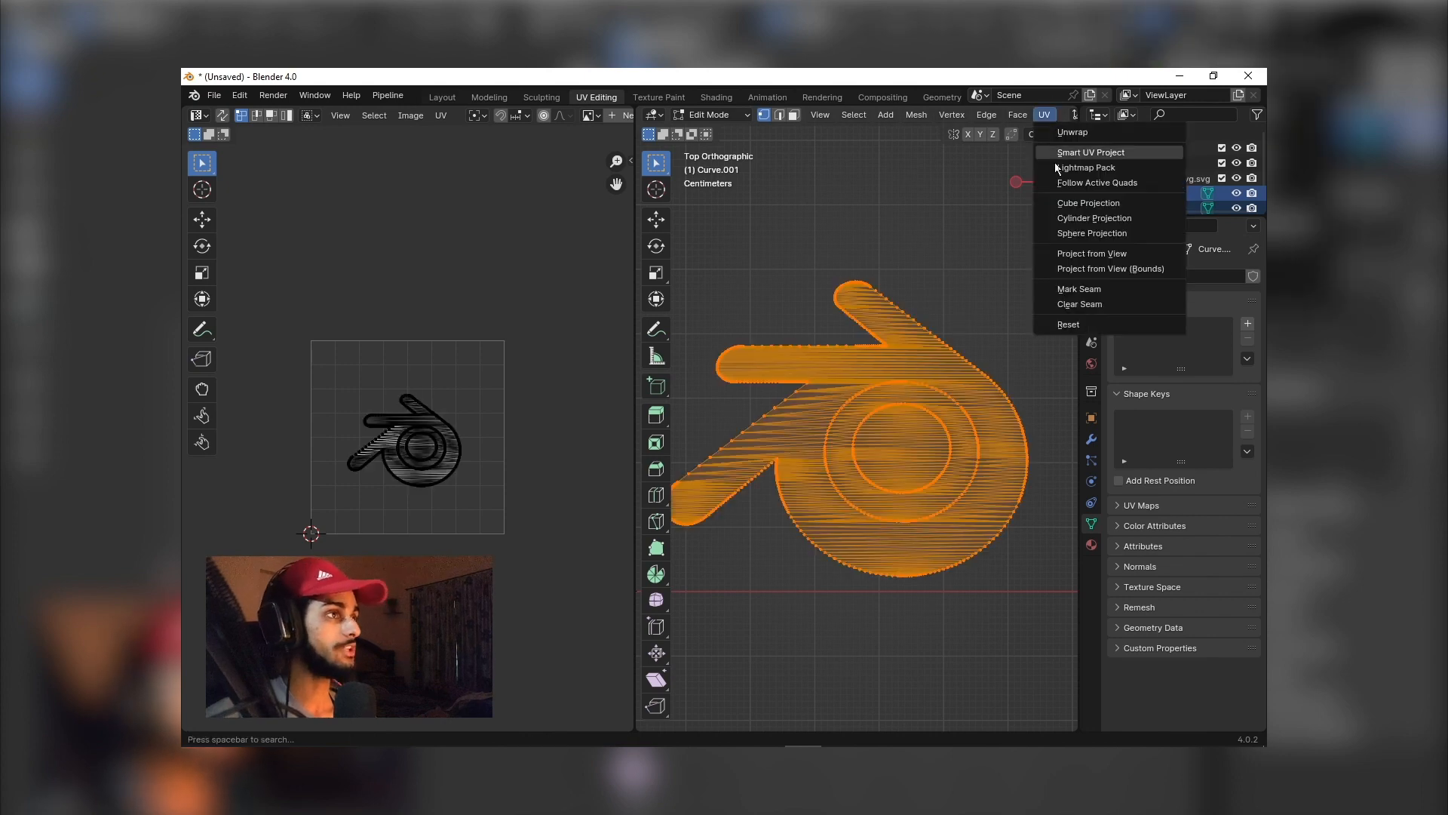
{"action": "left_click", "coordinate": [1092, 253]}
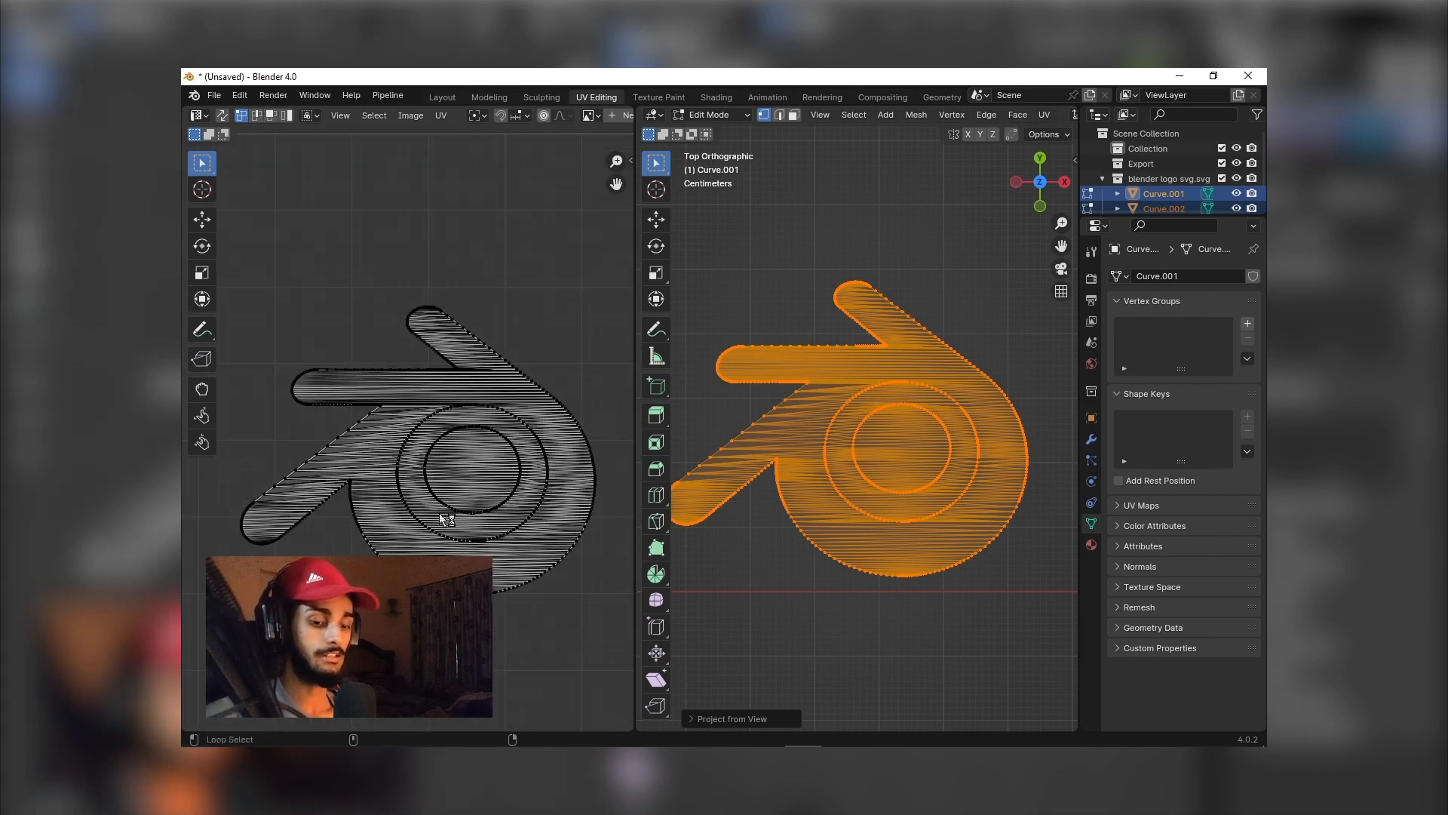
Export the logo's UV layout as a 1024x1024 PNG named 'anything blender'
{"action": "key", "text": "alt+tab"}
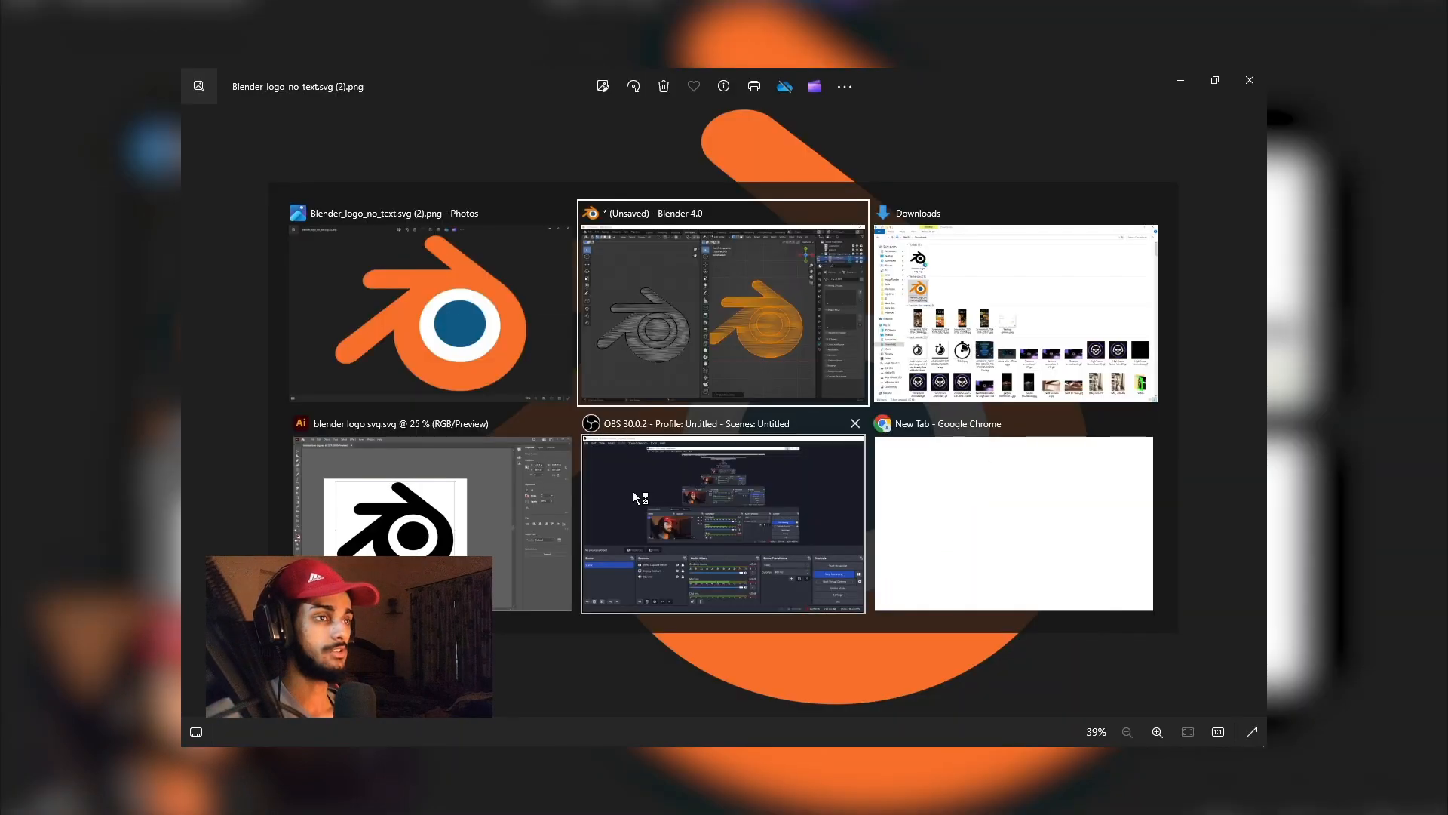
{"action": "left_click", "coordinate": [722, 305]}
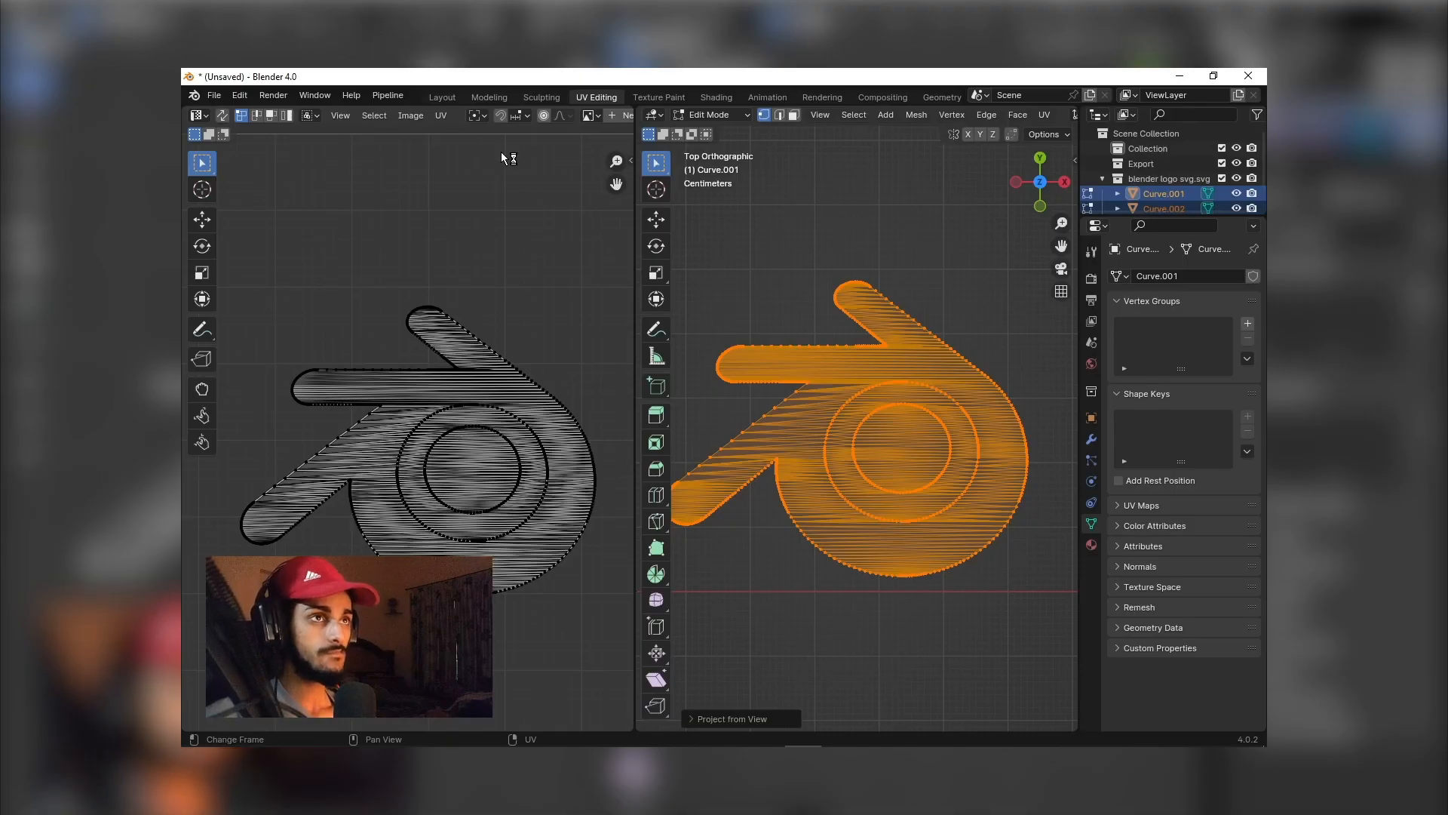
{"action": "left_click", "coordinate": [441, 115]}
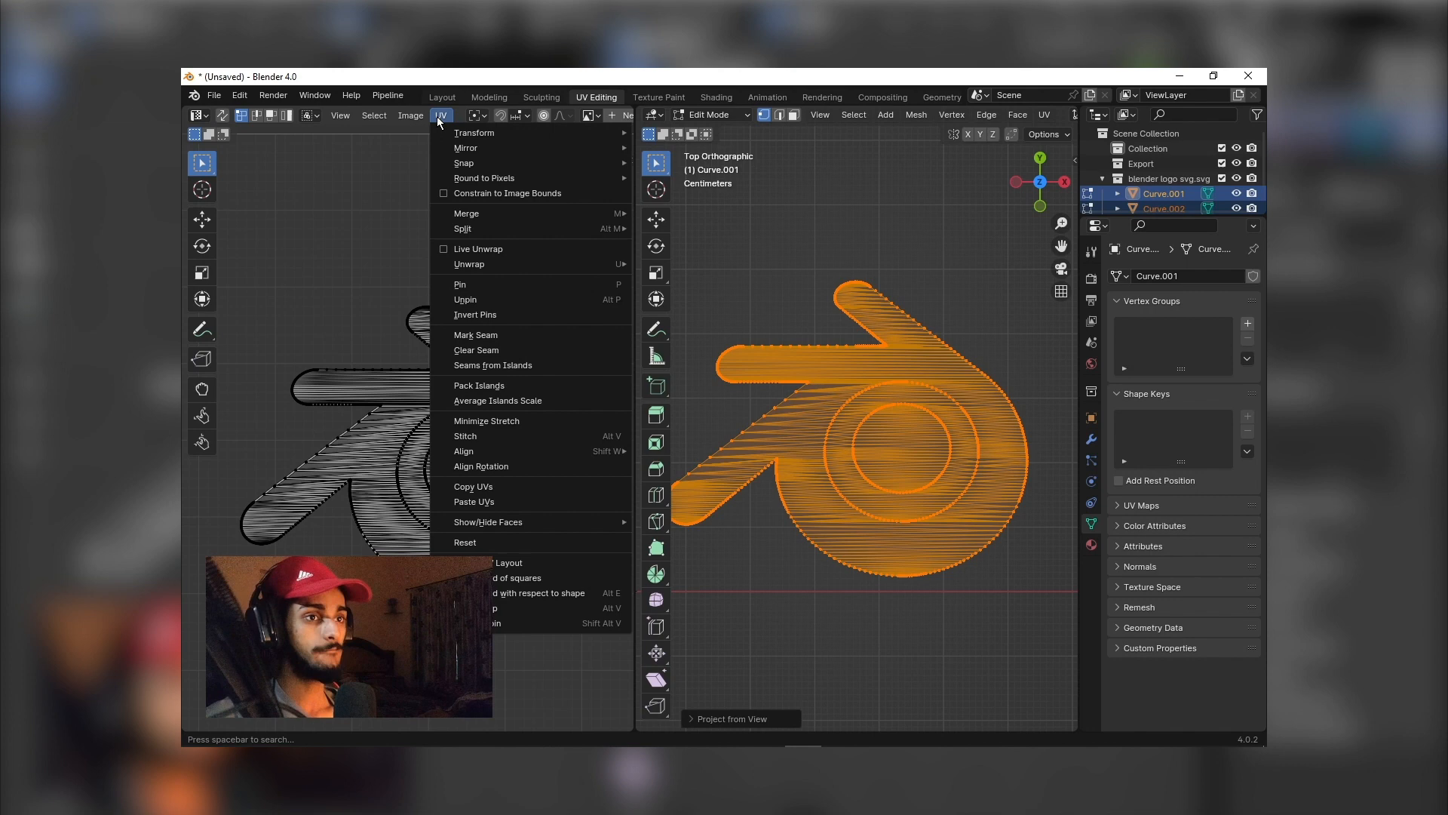
{"action": "left_click", "coordinate": [506, 563]}
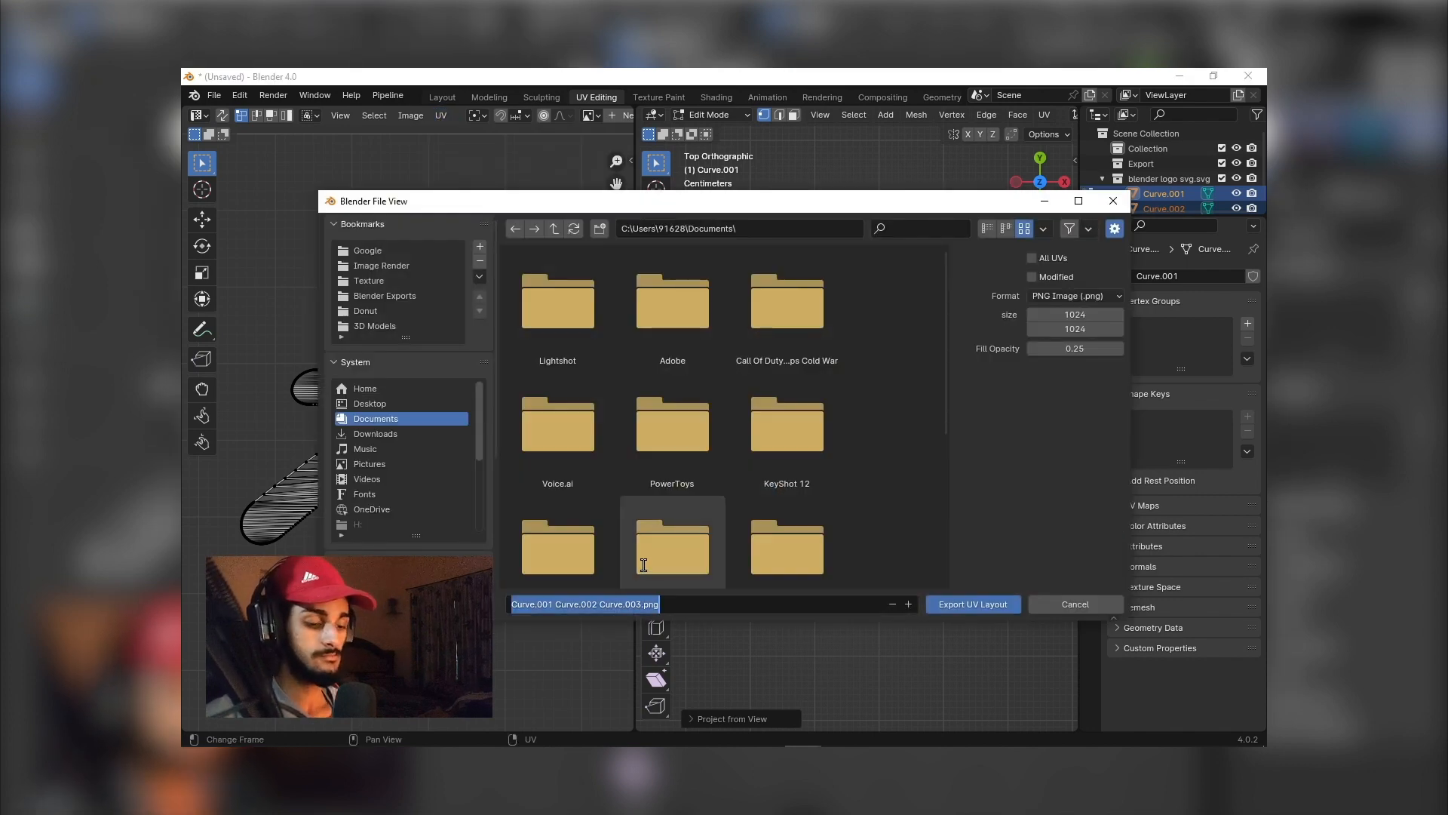
{"action": "type", "text": "any"}
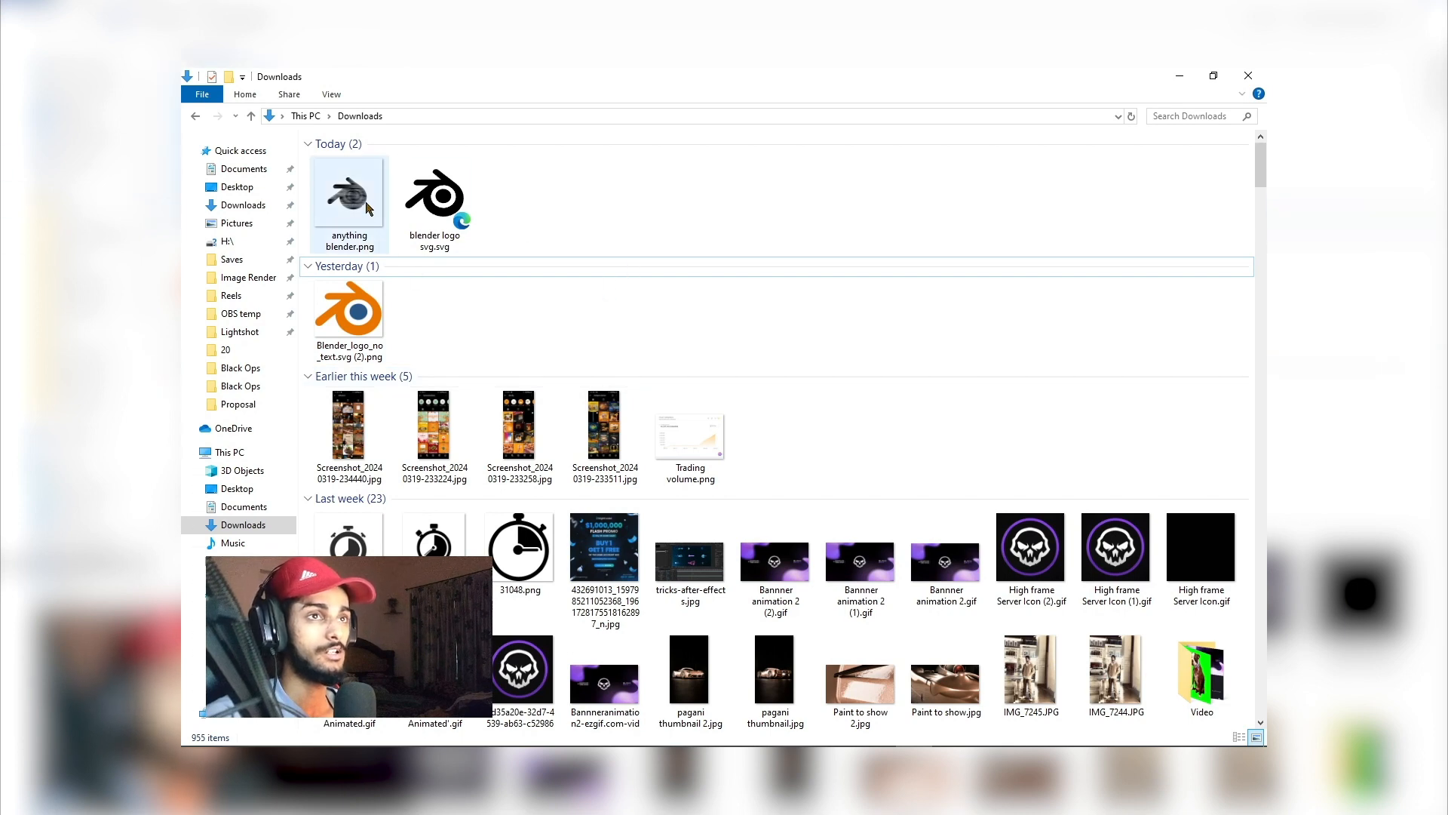
Select anything blender.png in Downloads and drag it toward the Photoshop taskbar icon
{"action": "left_click", "coordinate": [348, 194]}
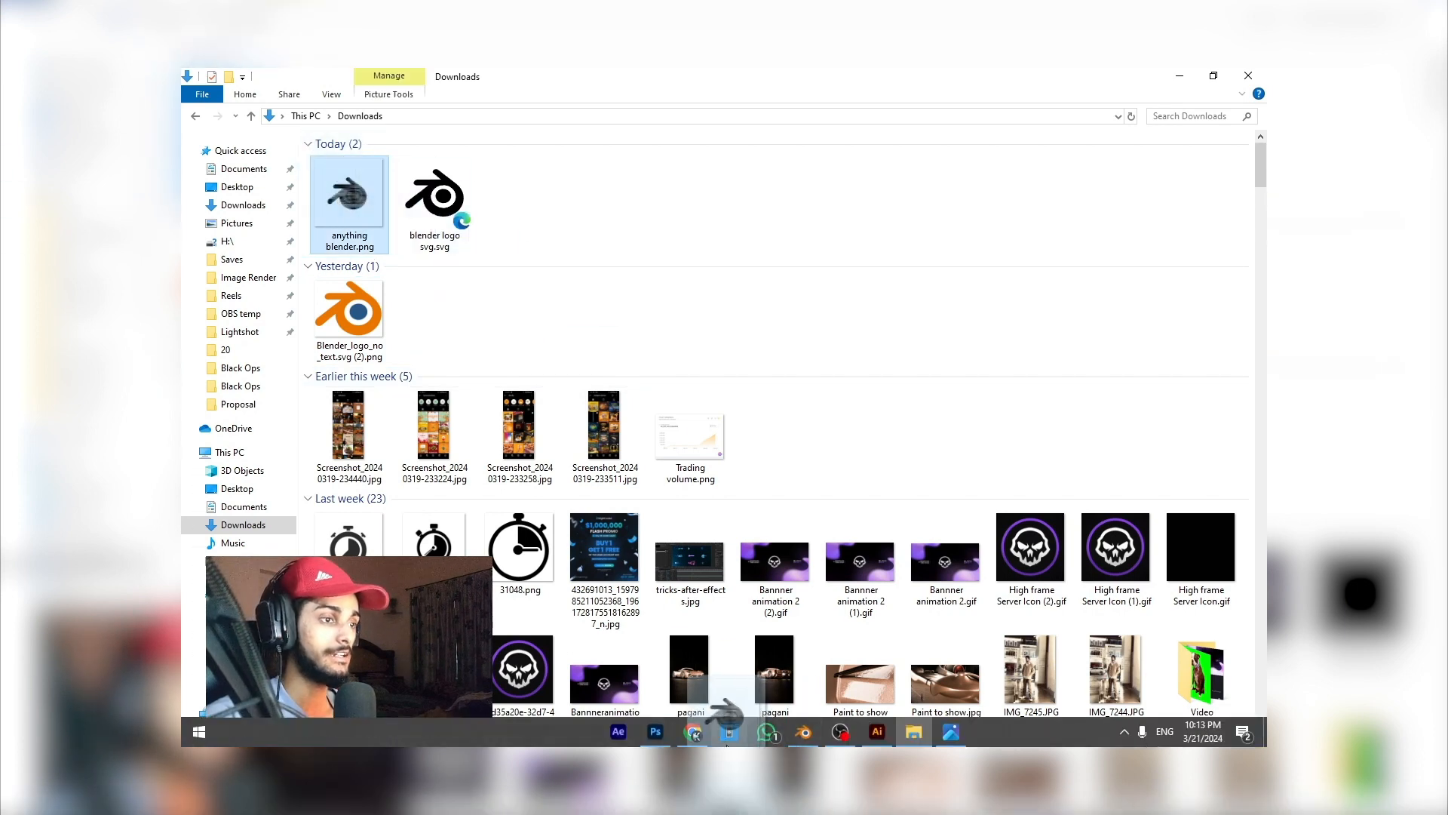
{"action": "left_click", "coordinate": [654, 732]}
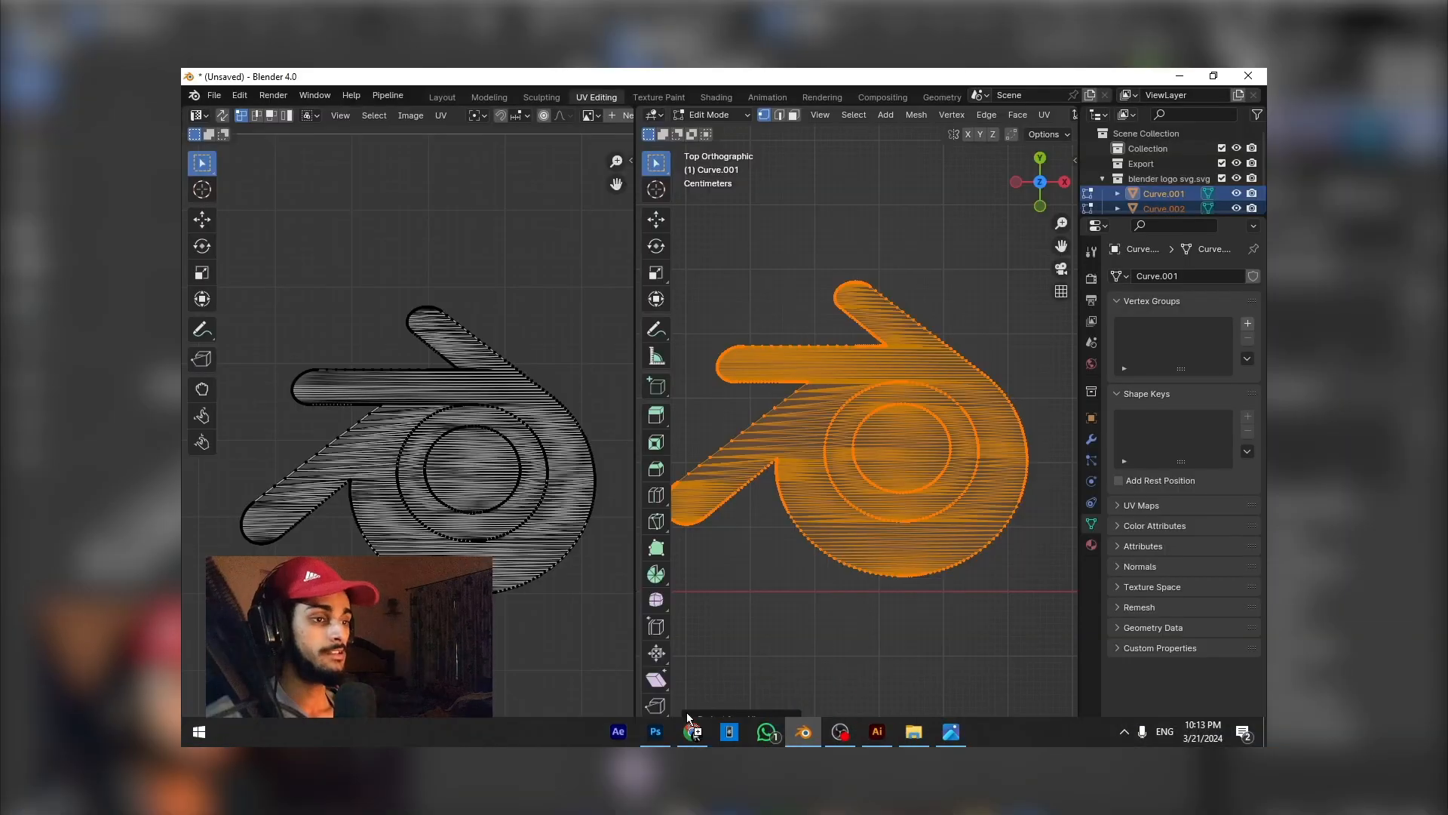
Place the orange logo over the UV layout PNG in Photoshop with snapping turned off
{"action": "left_click", "coordinate": [654, 732]}
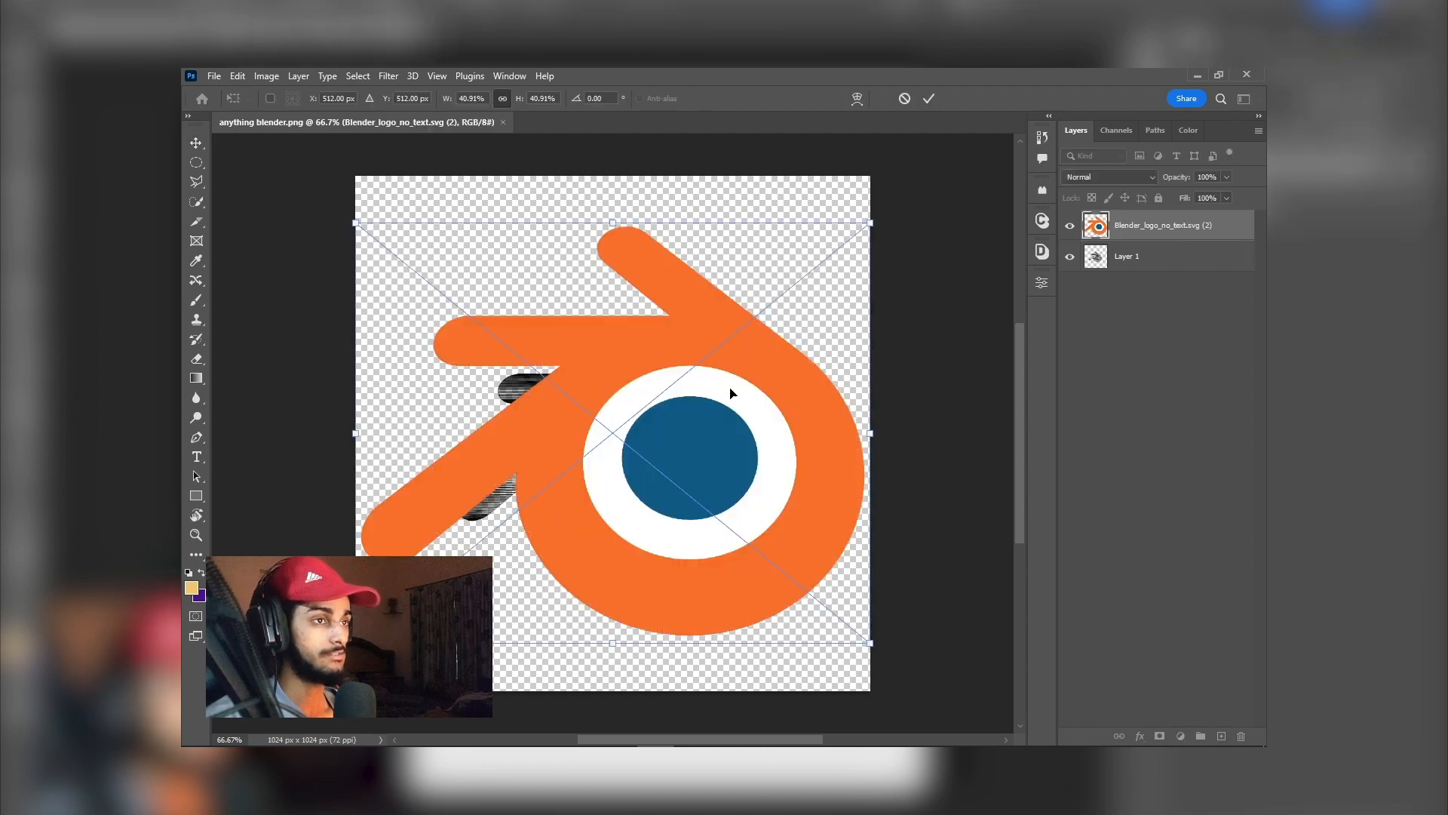
{"action": "mouse_move", "coordinate": [637, 435]}
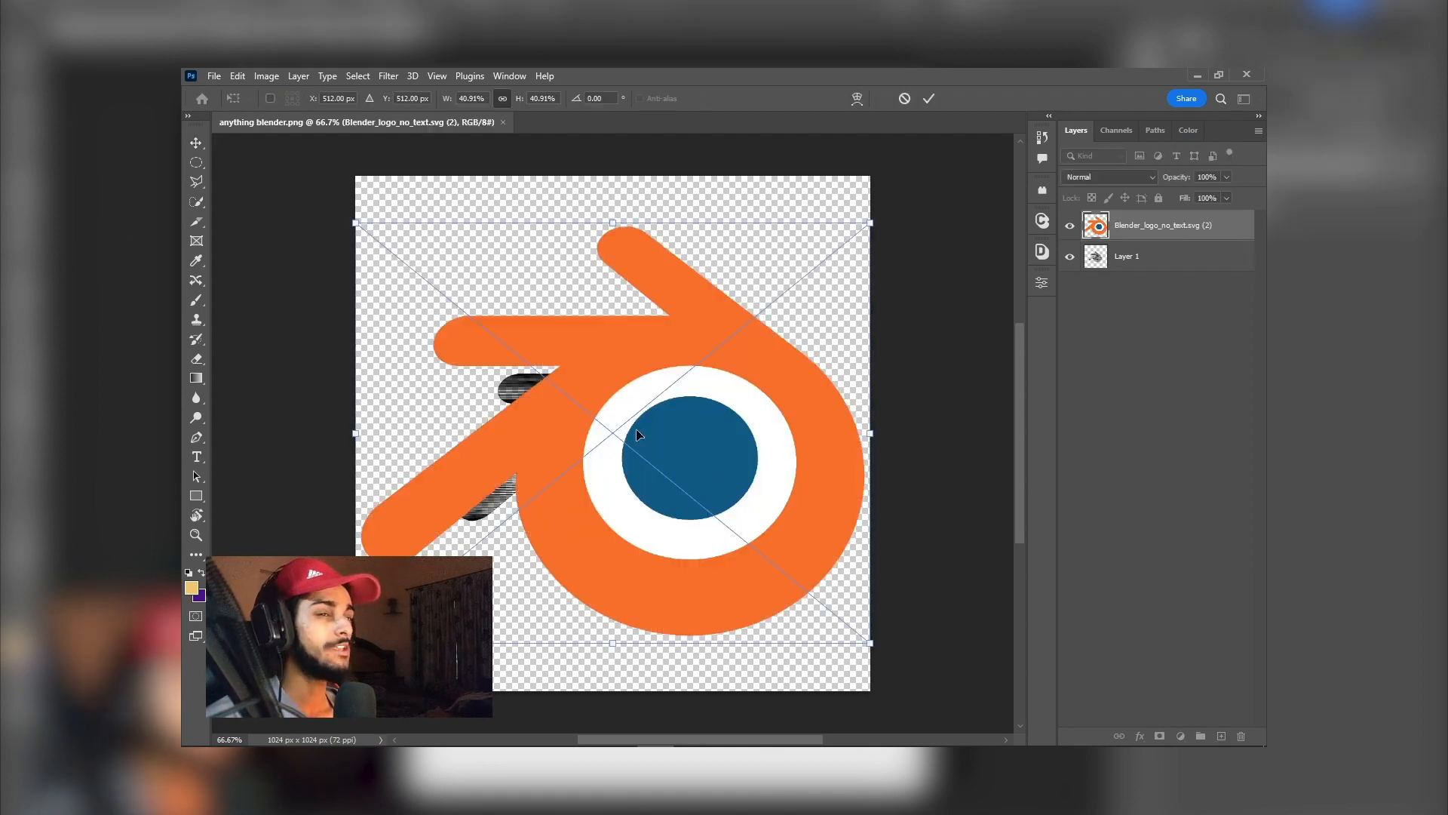
{"action": "left_click", "coordinate": [930, 99]}
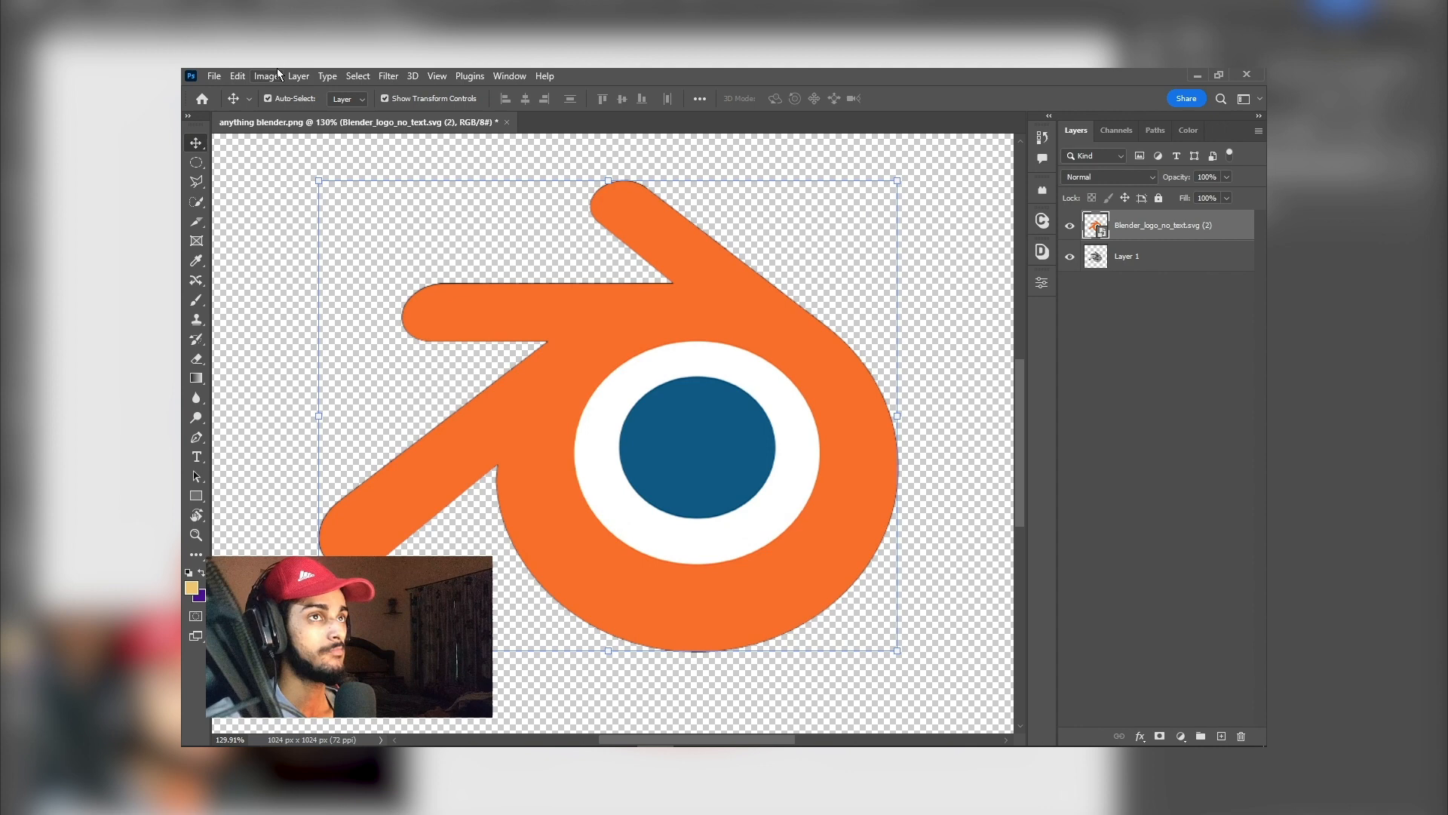
{"action": "left_click", "coordinate": [436, 75]}
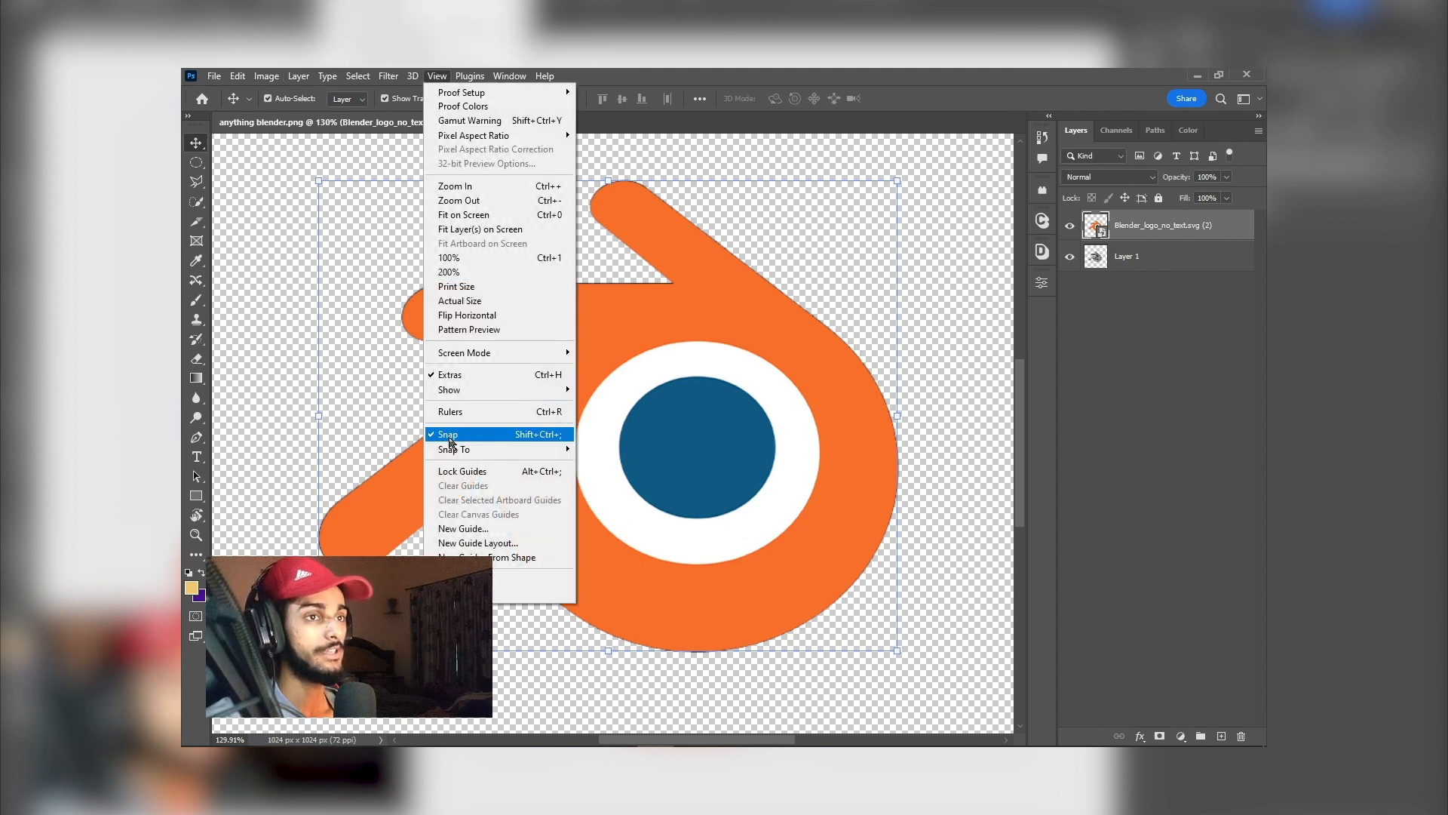
{"action": "left_click", "coordinate": [446, 434]}
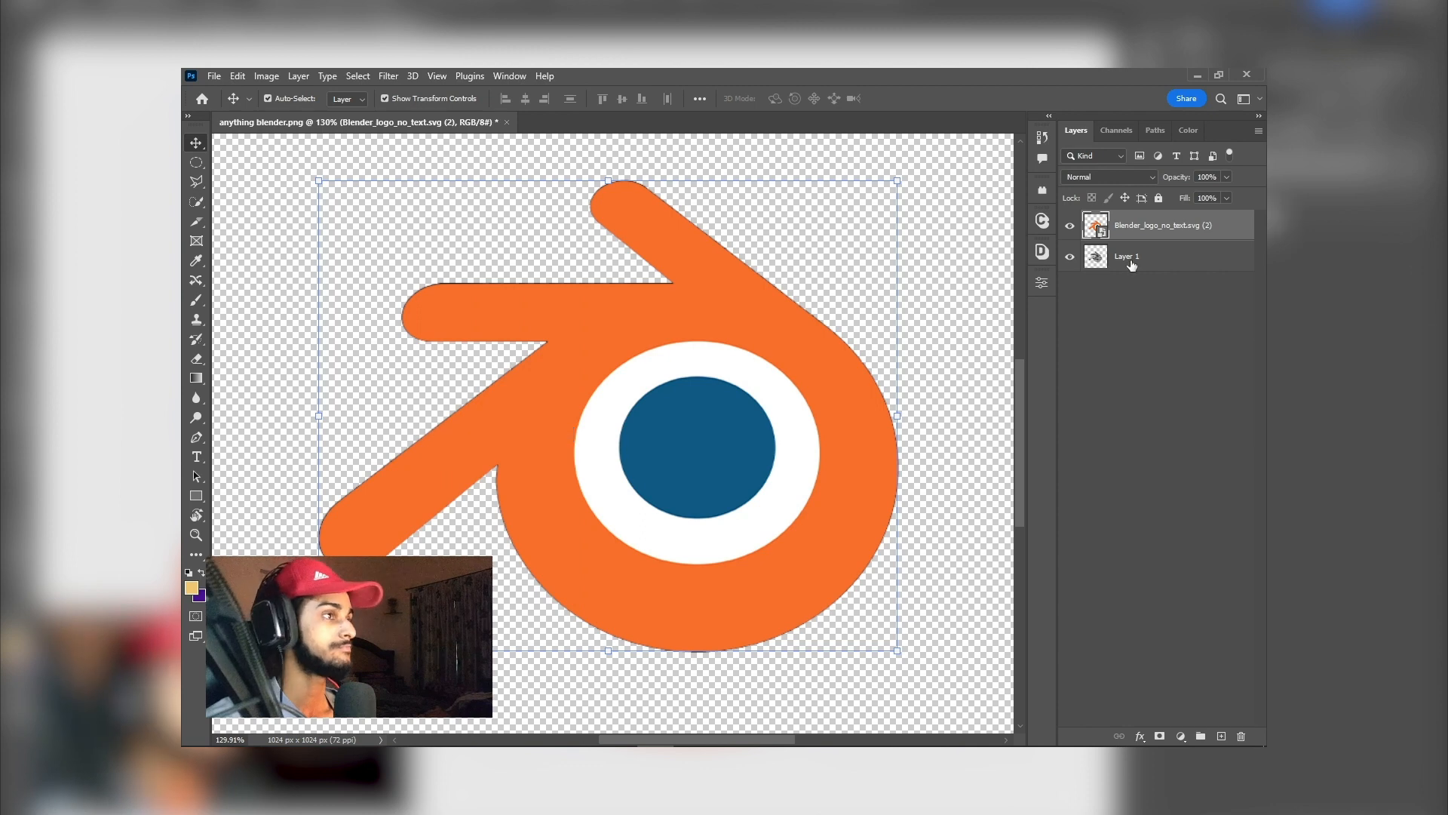
Scale the orange logo over the hatched outline, then hide and delete Layer 1
{"action": "left_click", "coordinate": [1127, 256]}
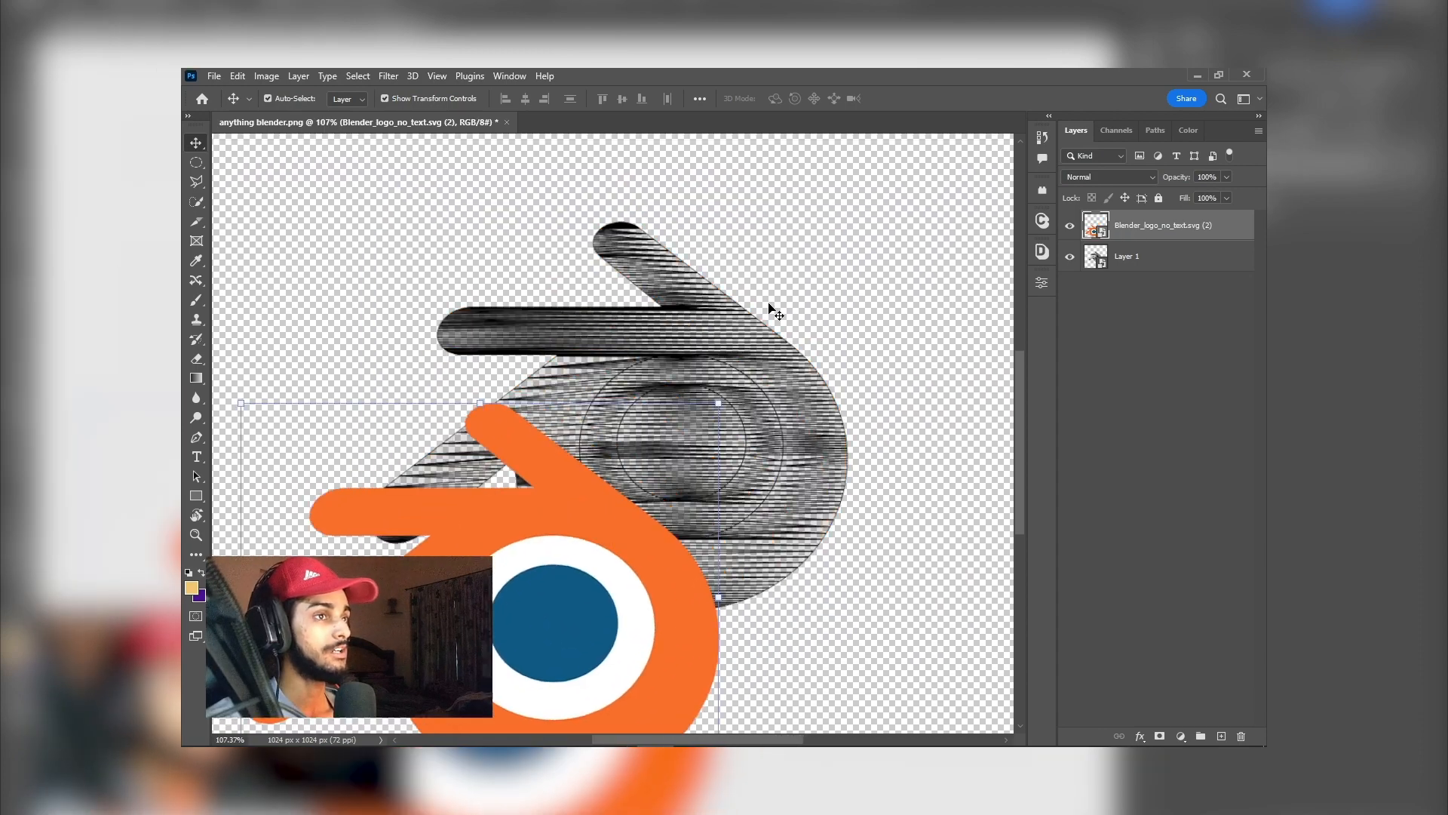
{"action": "left_click", "coordinate": [1126, 255]}
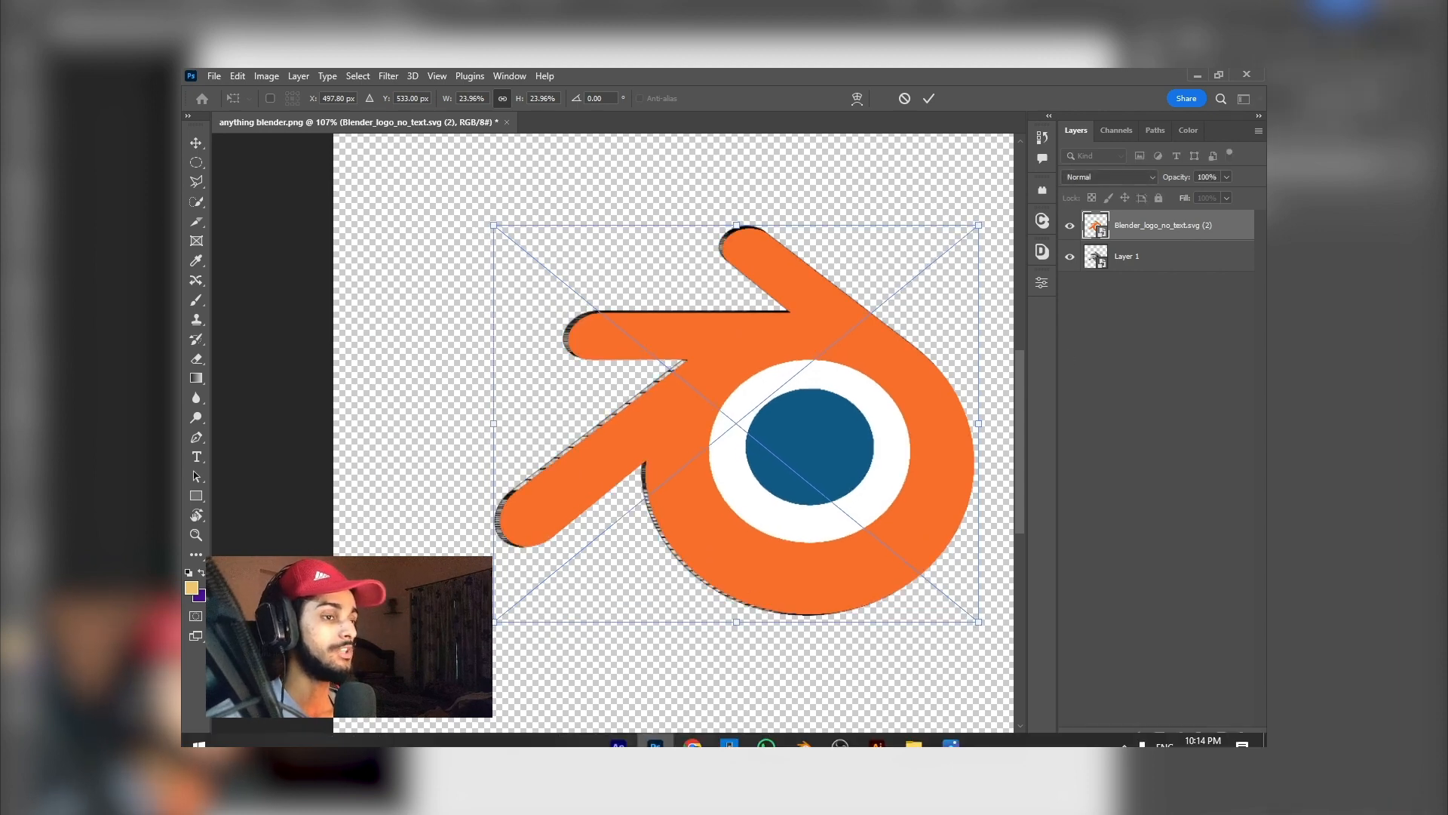
{"action": "left_click", "coordinate": [801, 731]}
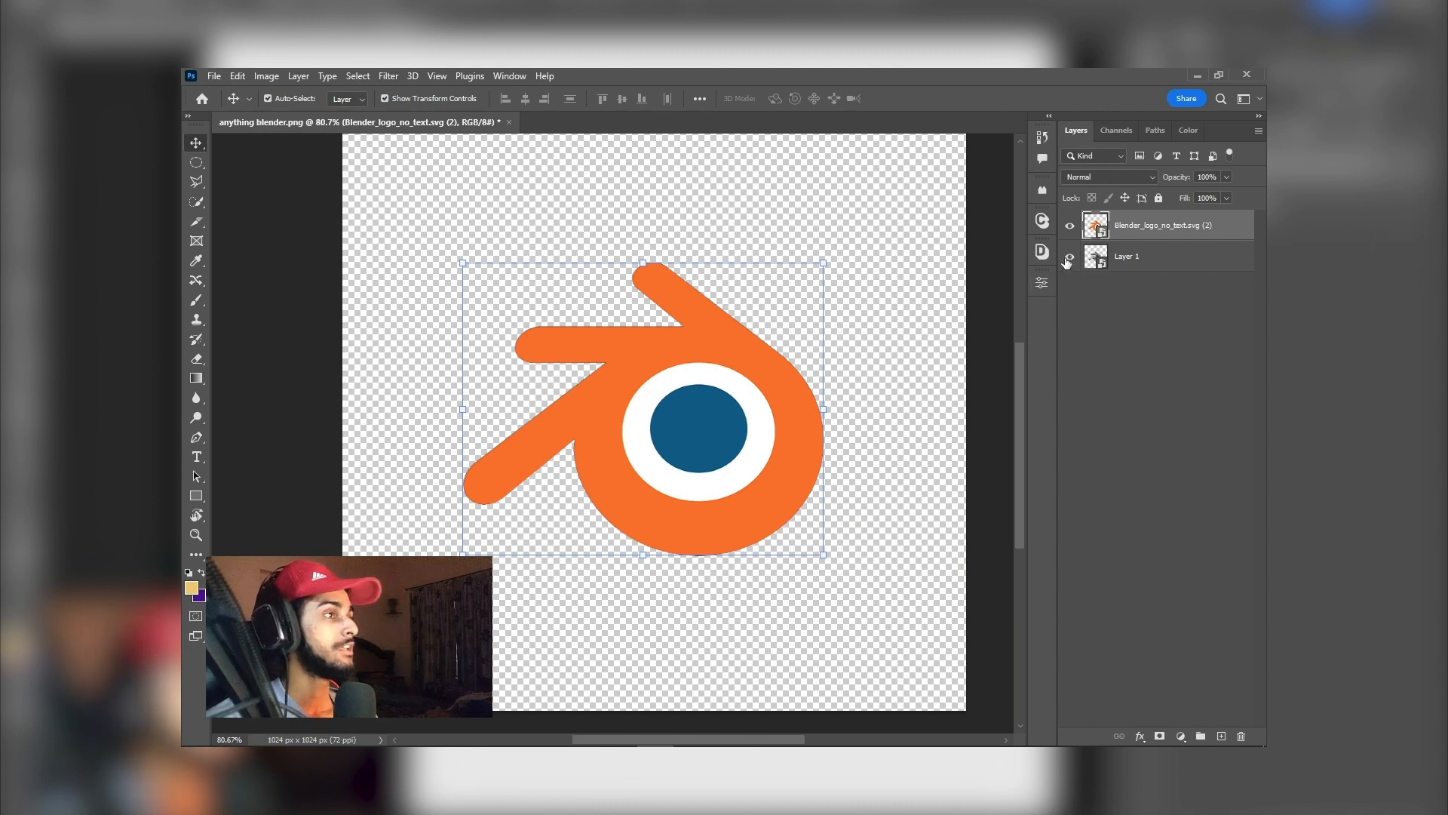
{"action": "left_click", "coordinate": [1127, 256]}
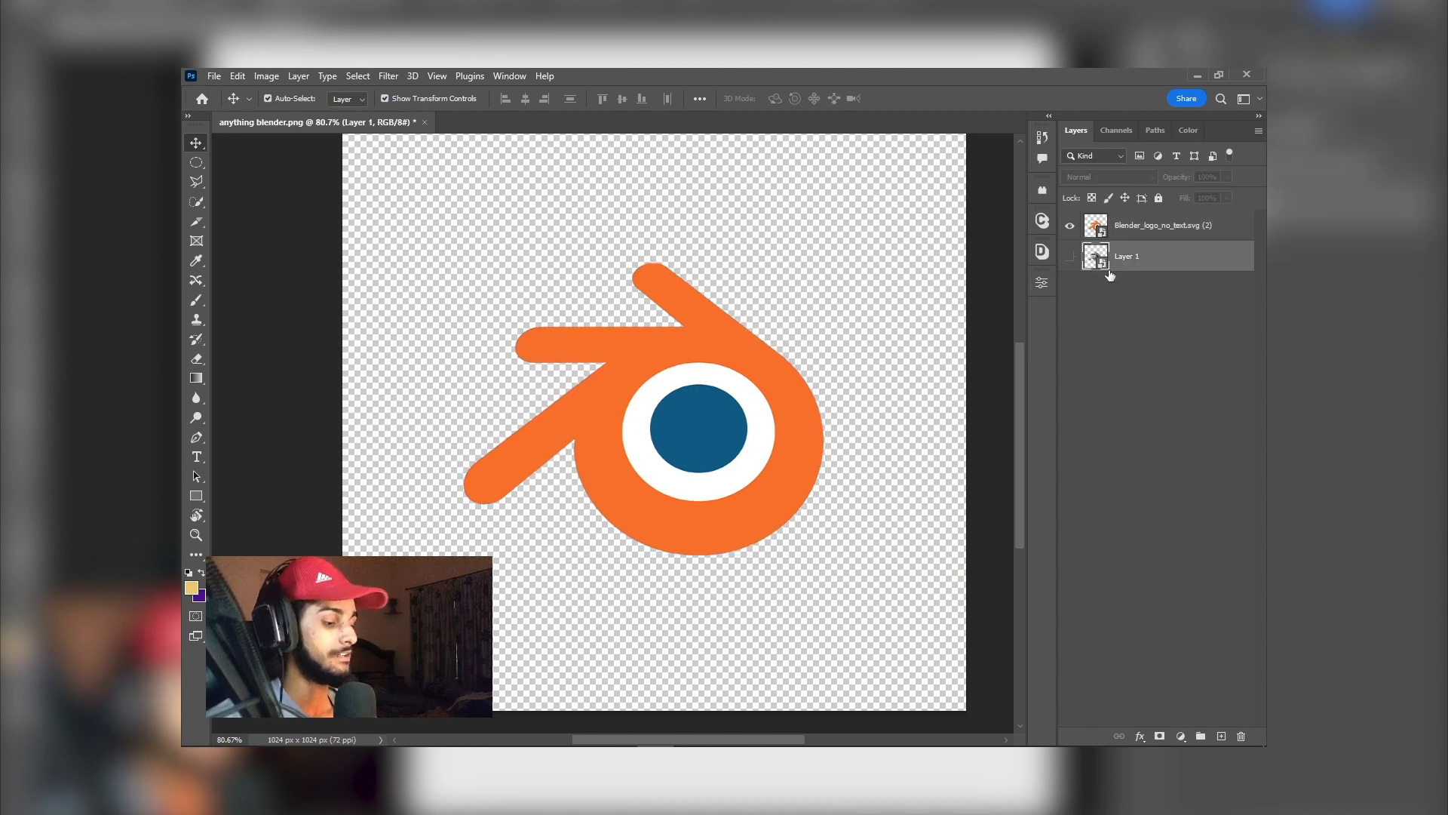
{"action": "left_click", "coordinate": [1241, 736]}
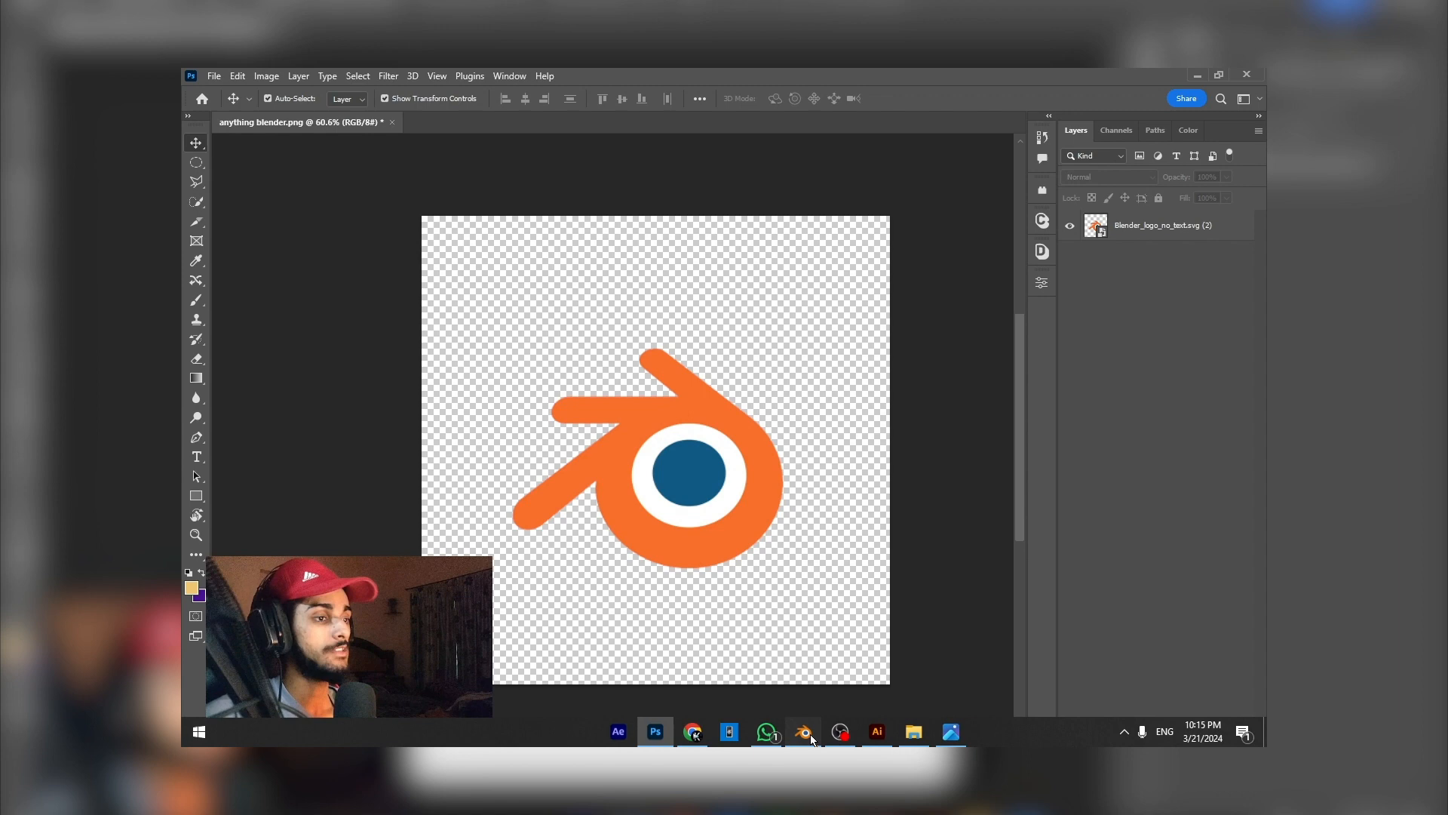
Return to Blender, zoom out, and show the logo mesh's Material Properties tab
{"action": "left_click", "coordinate": [802, 732]}
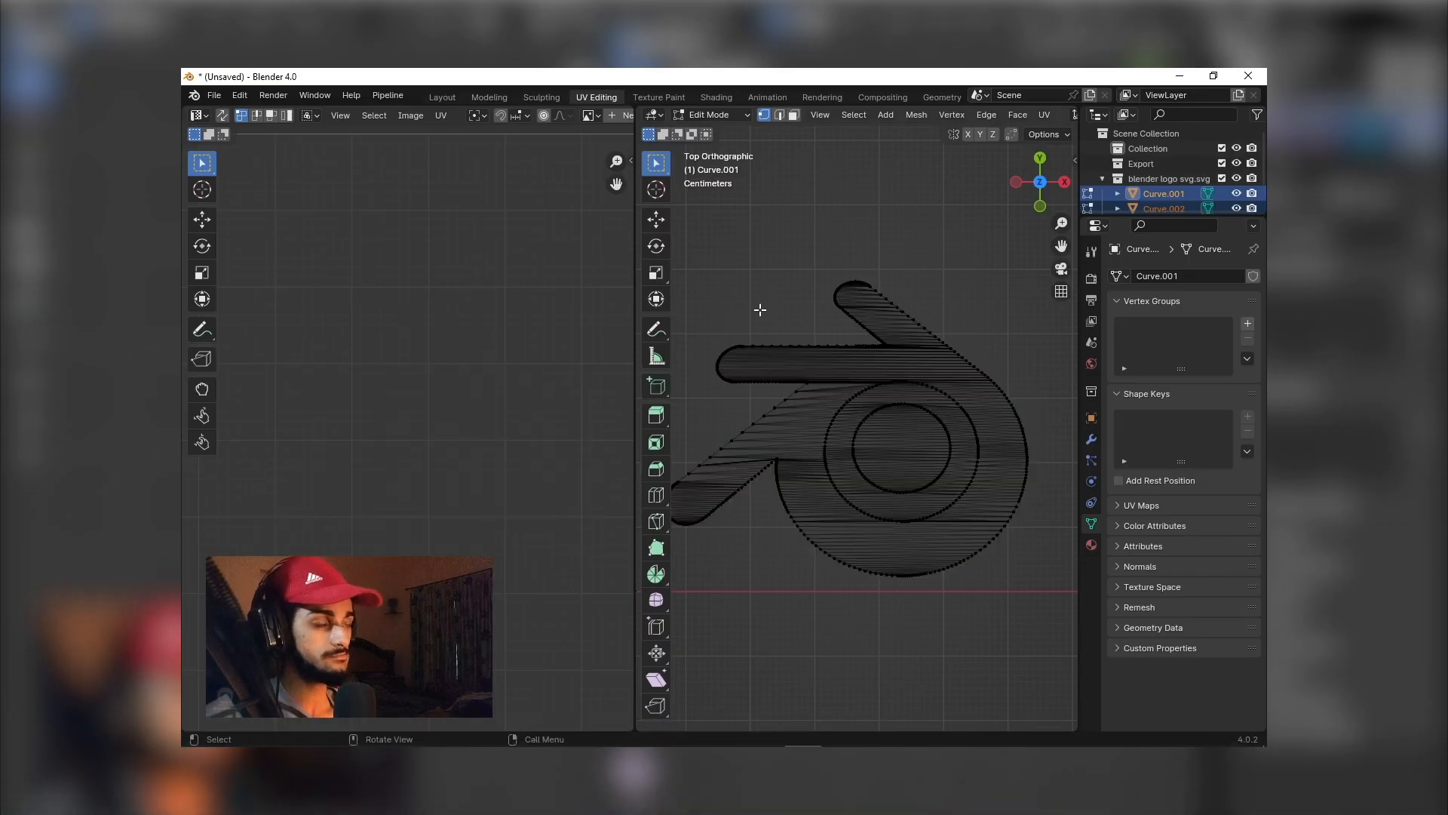
{"action": "scroll", "scroll_direction": "down", "scroll_amount": 3}
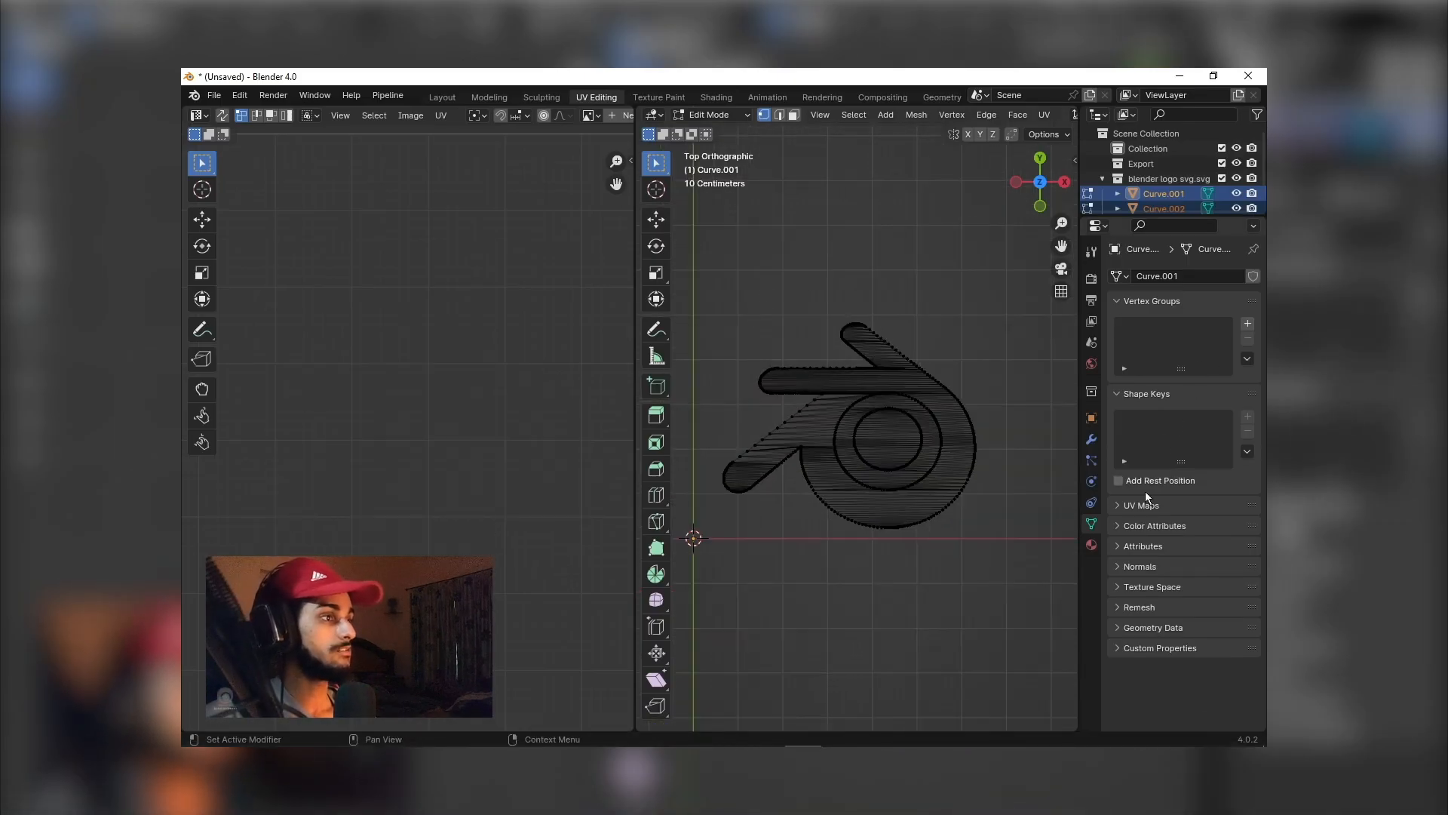
{"action": "left_click", "coordinate": [1091, 543]}
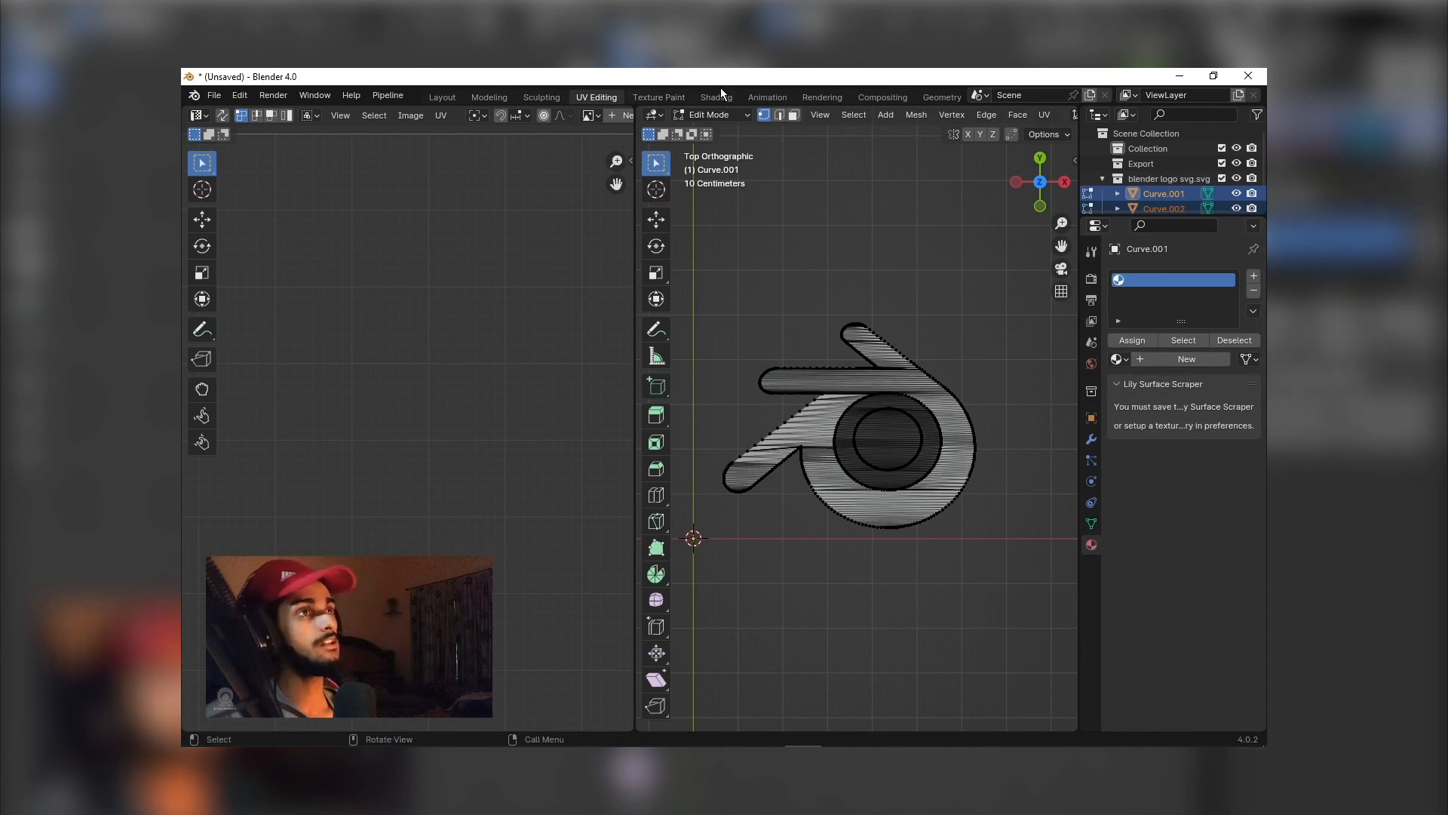
In the Shading workspace, set shader type to Object and create a new Principled BSDF material
{"action": "left_click", "coordinate": [715, 97]}
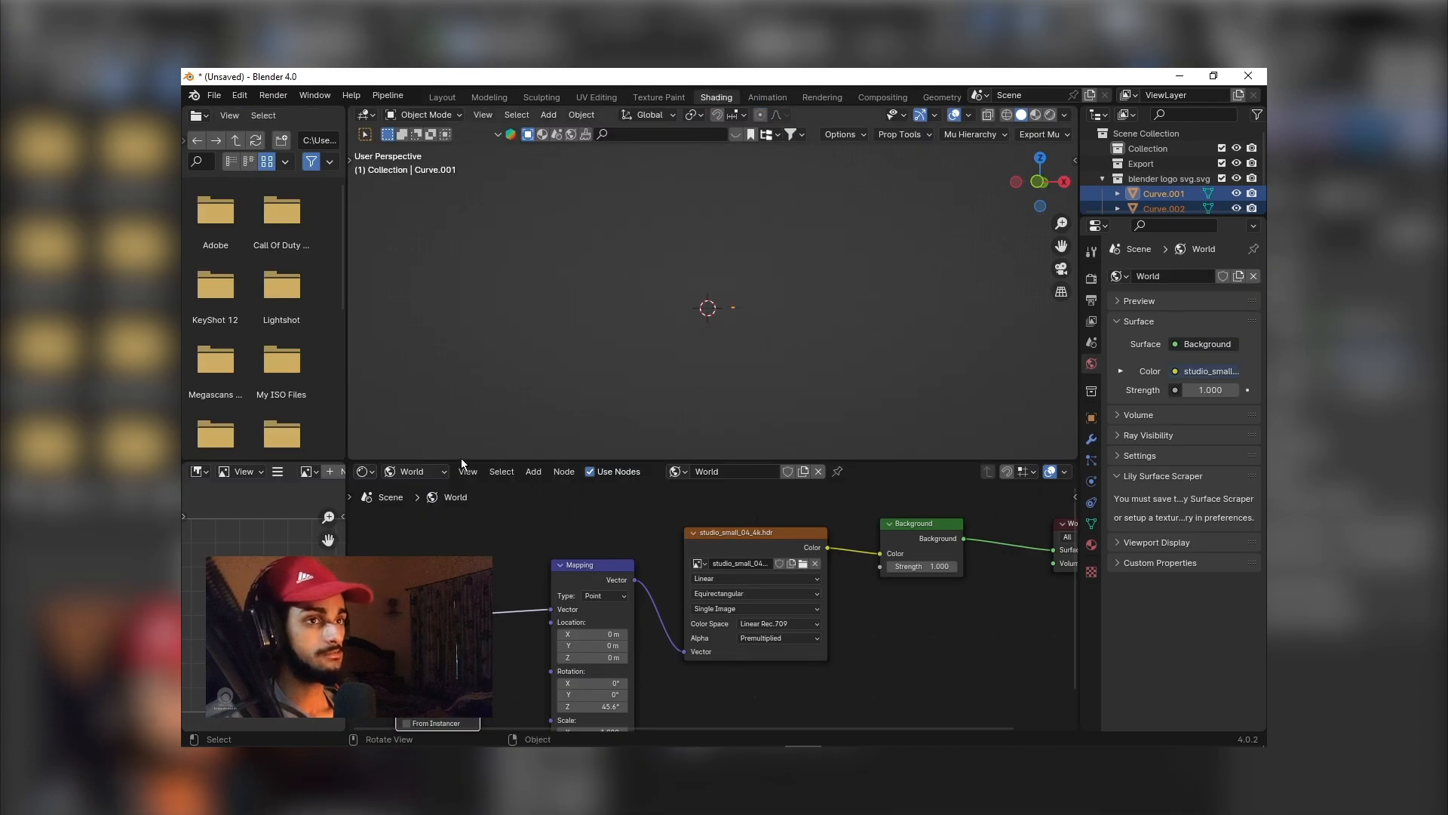
{"action": "left_click", "coordinate": [412, 471]}
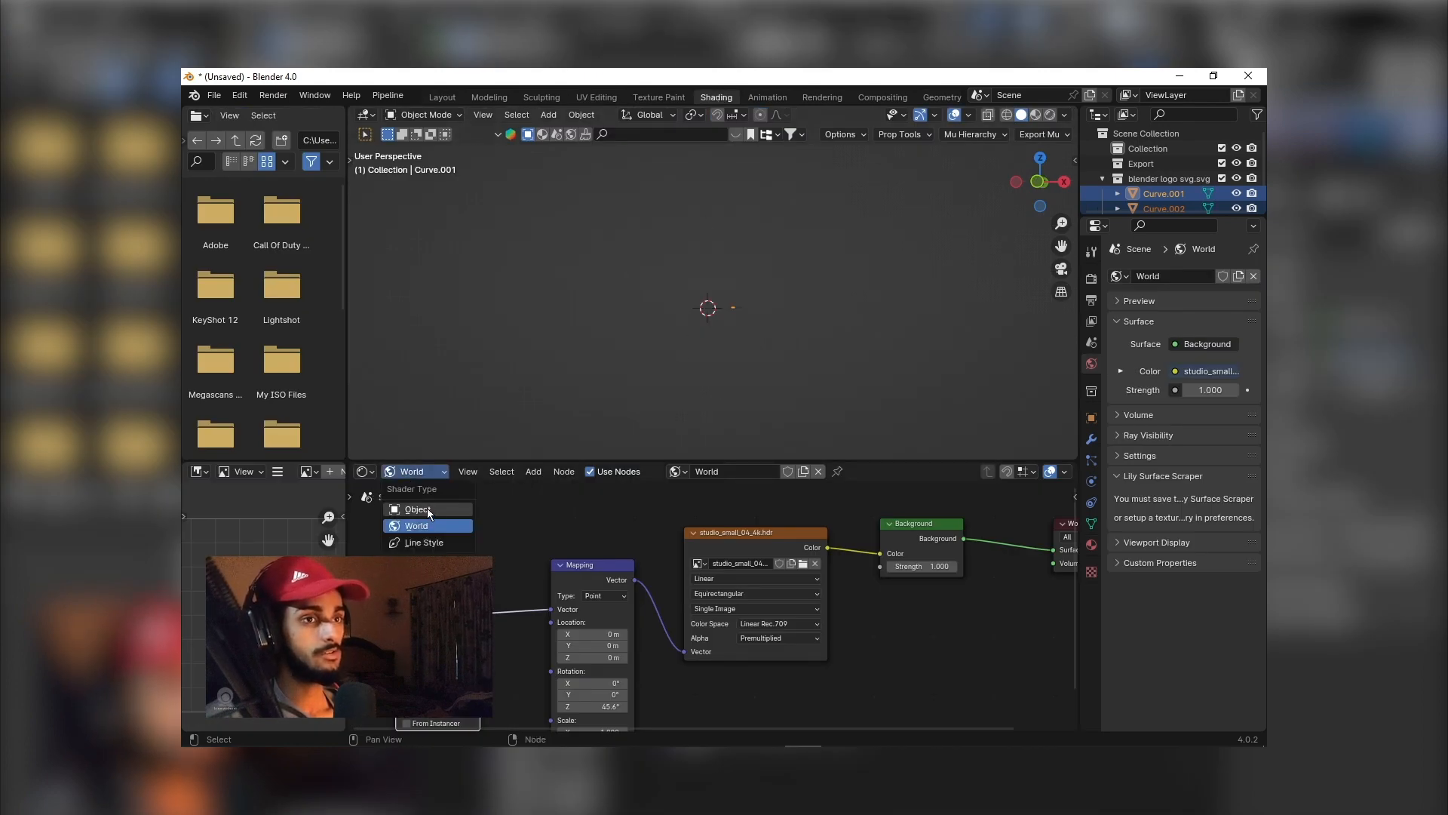
{"action": "left_click", "coordinate": [417, 509]}
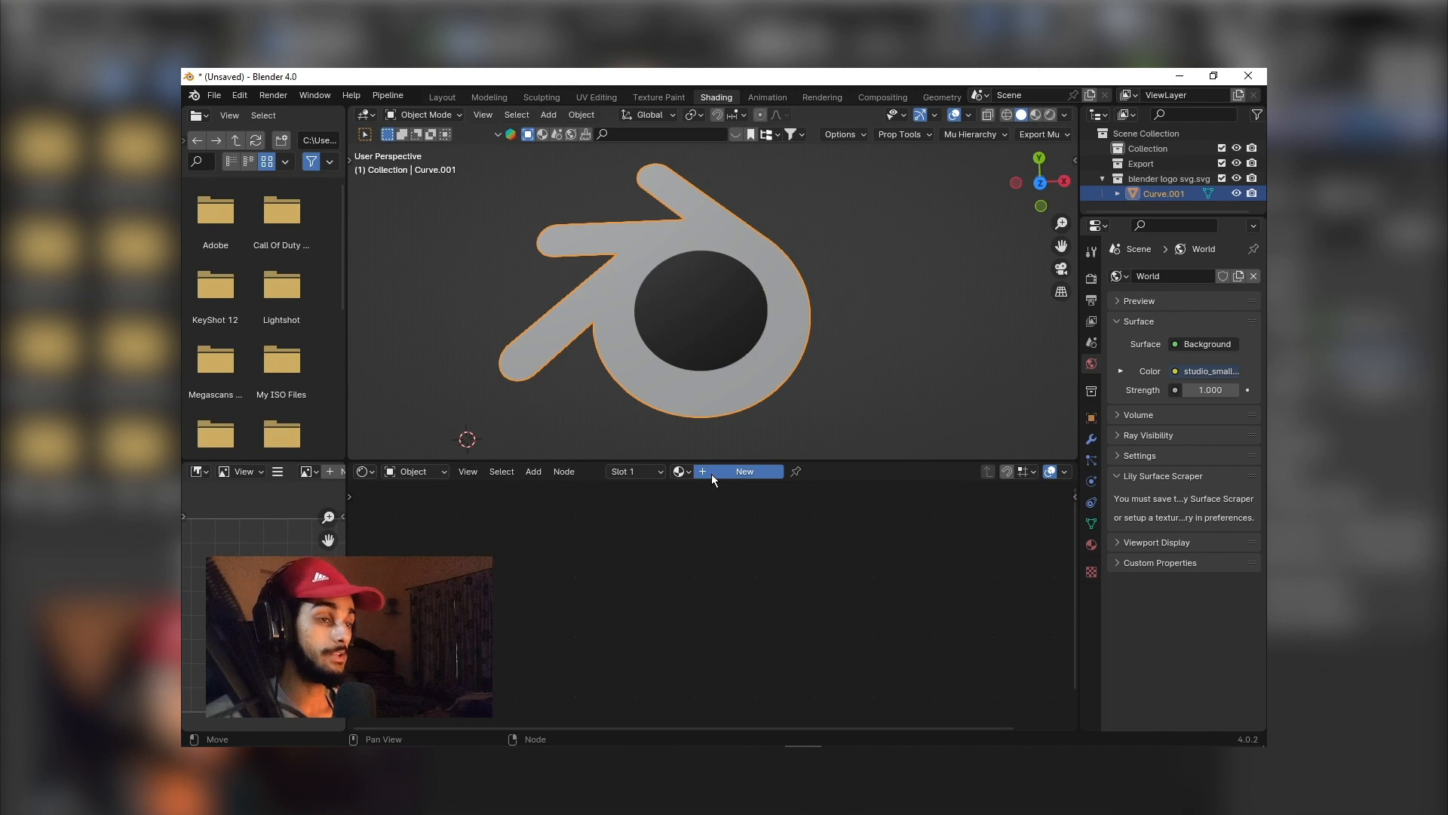
{"action": "left_click", "coordinate": [743, 471]}
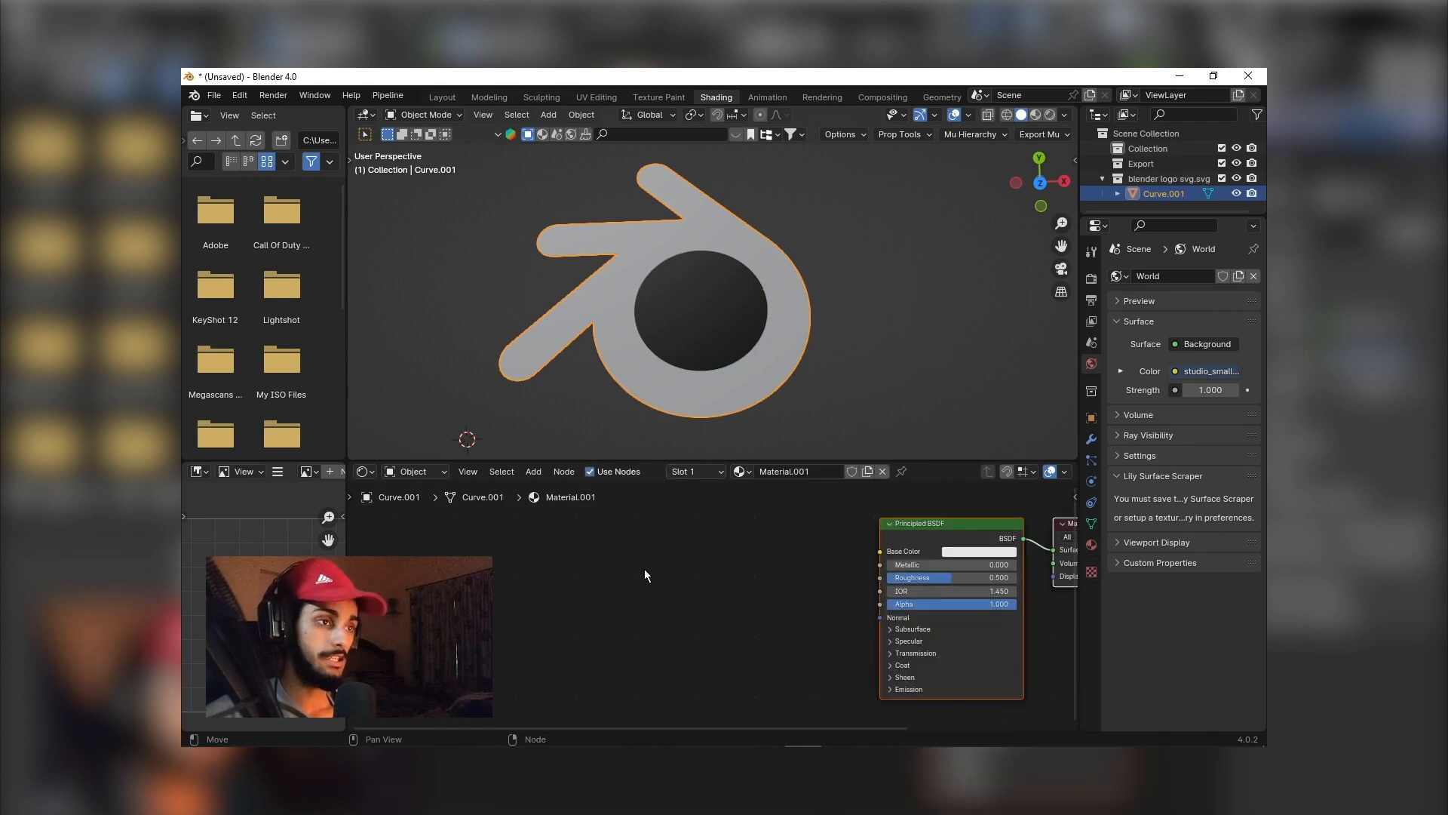
{"action": "mouse_move", "coordinate": [665, 736]}
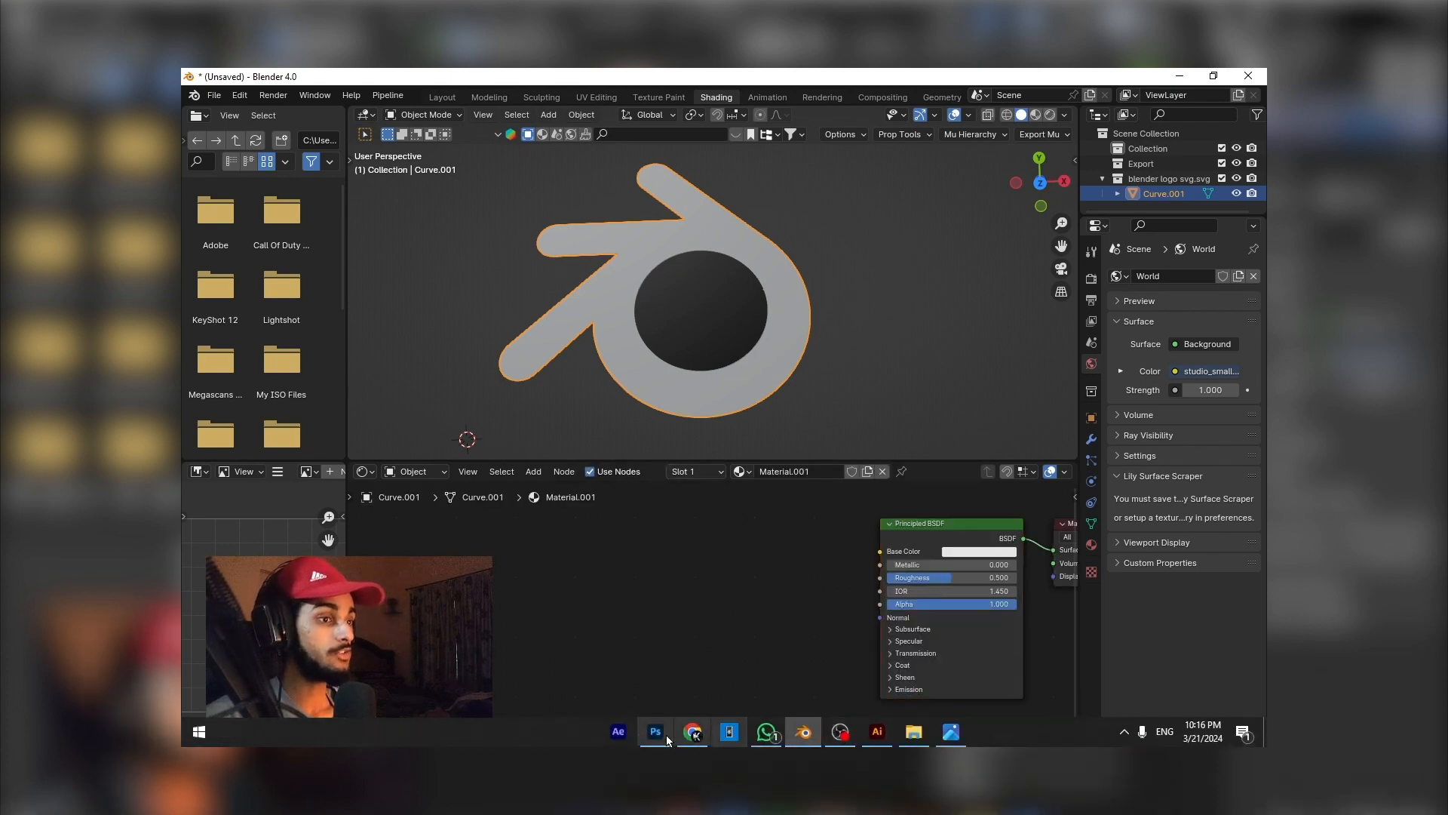
{"action": "left_click", "coordinate": [913, 731]}
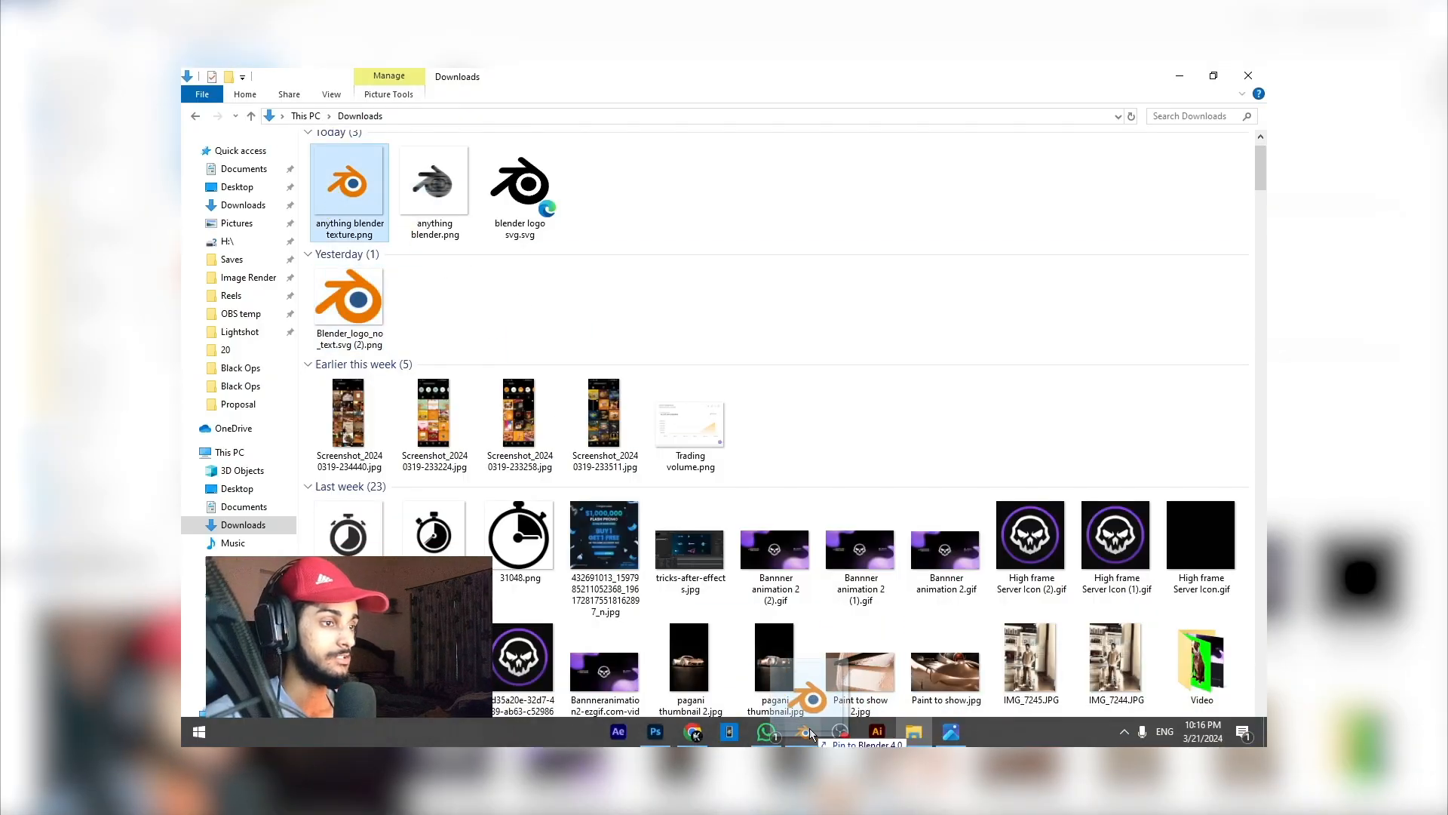
Drag 'anything blender texture.png' into the Shader Editor and connect its Color to Base Color
{"action": "left_click", "coordinate": [808, 732]}
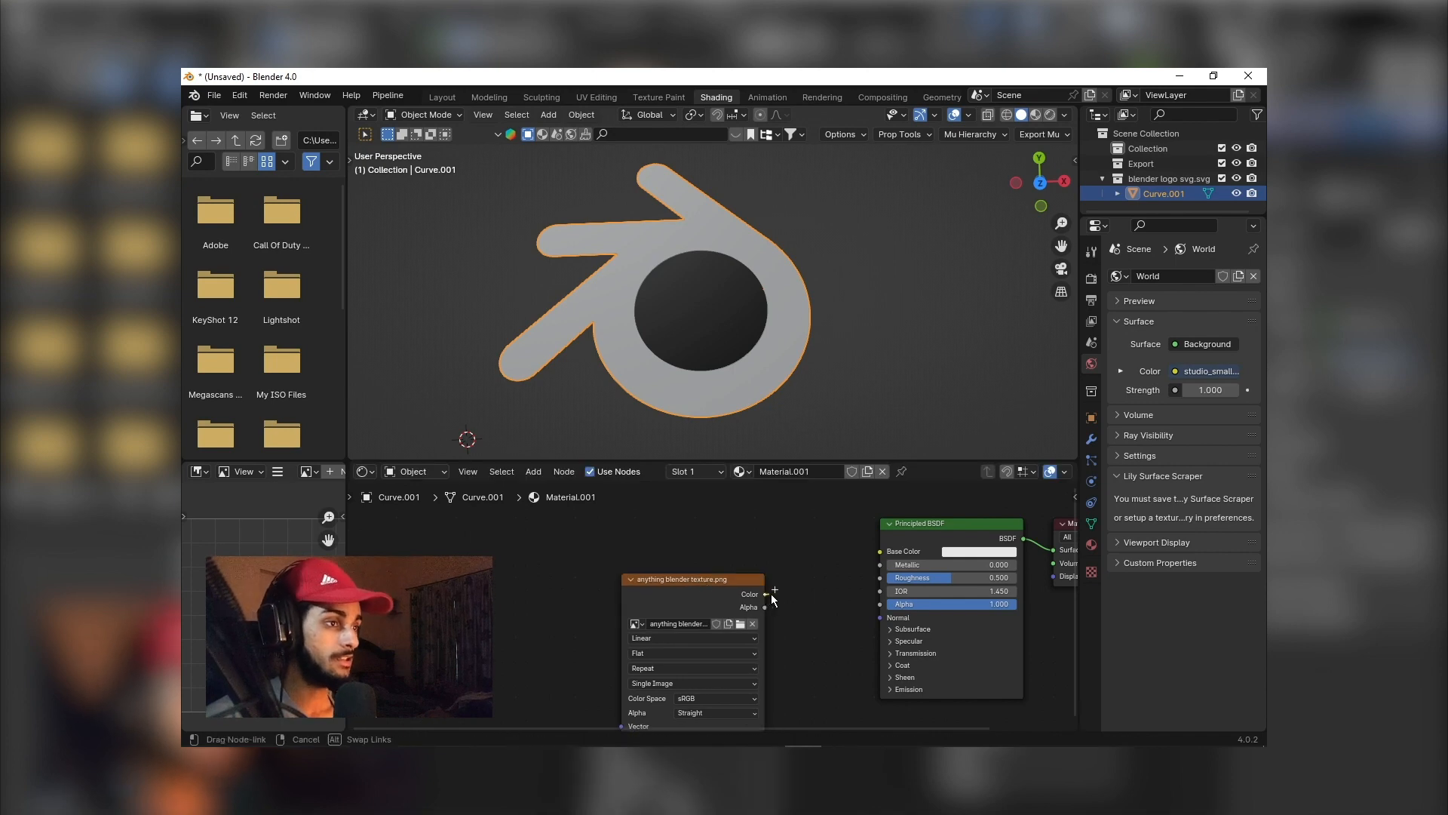
{"action": "left_click", "coordinate": [767, 592]}
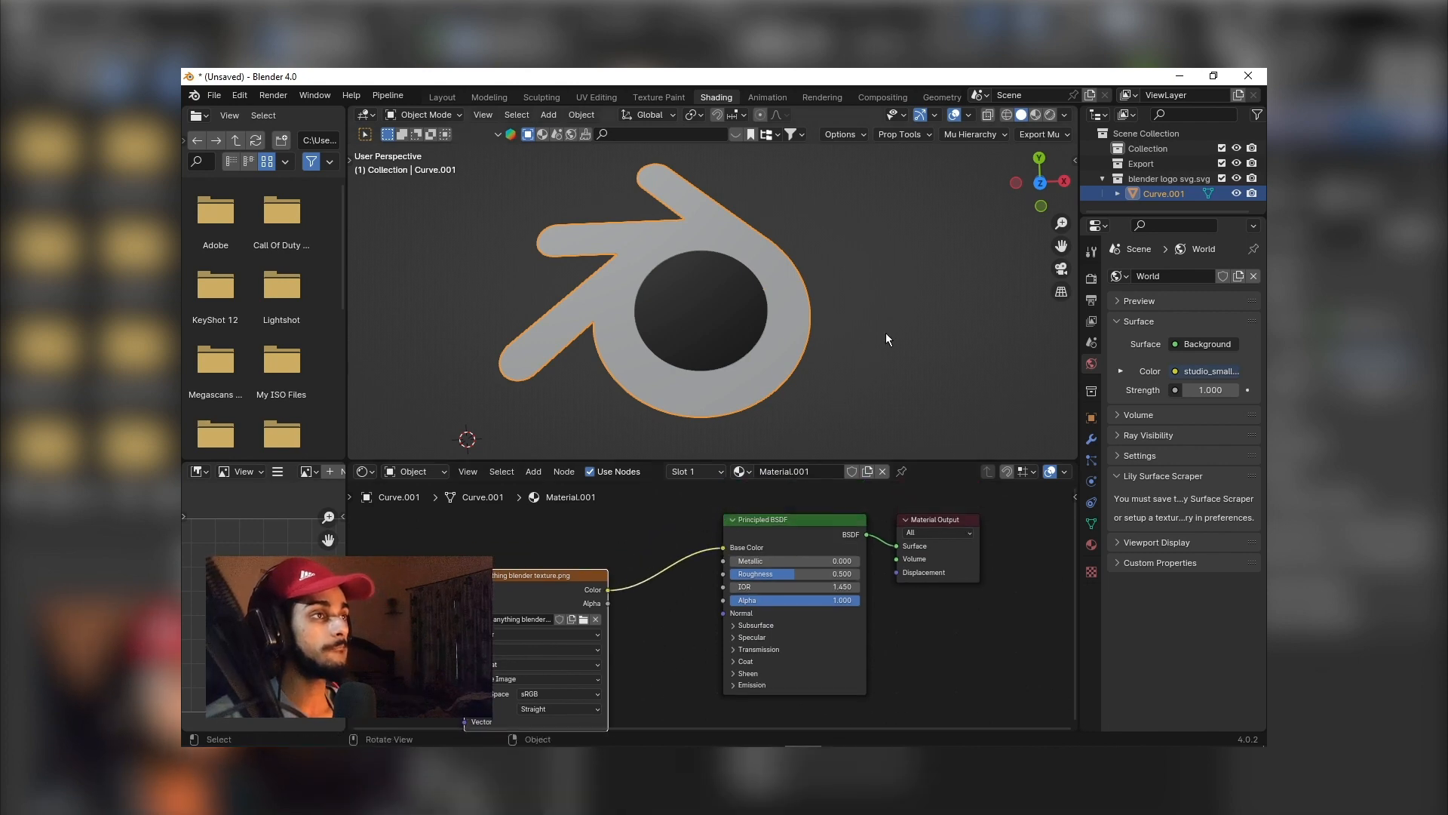
{"action": "left_click", "coordinate": [1033, 115]}
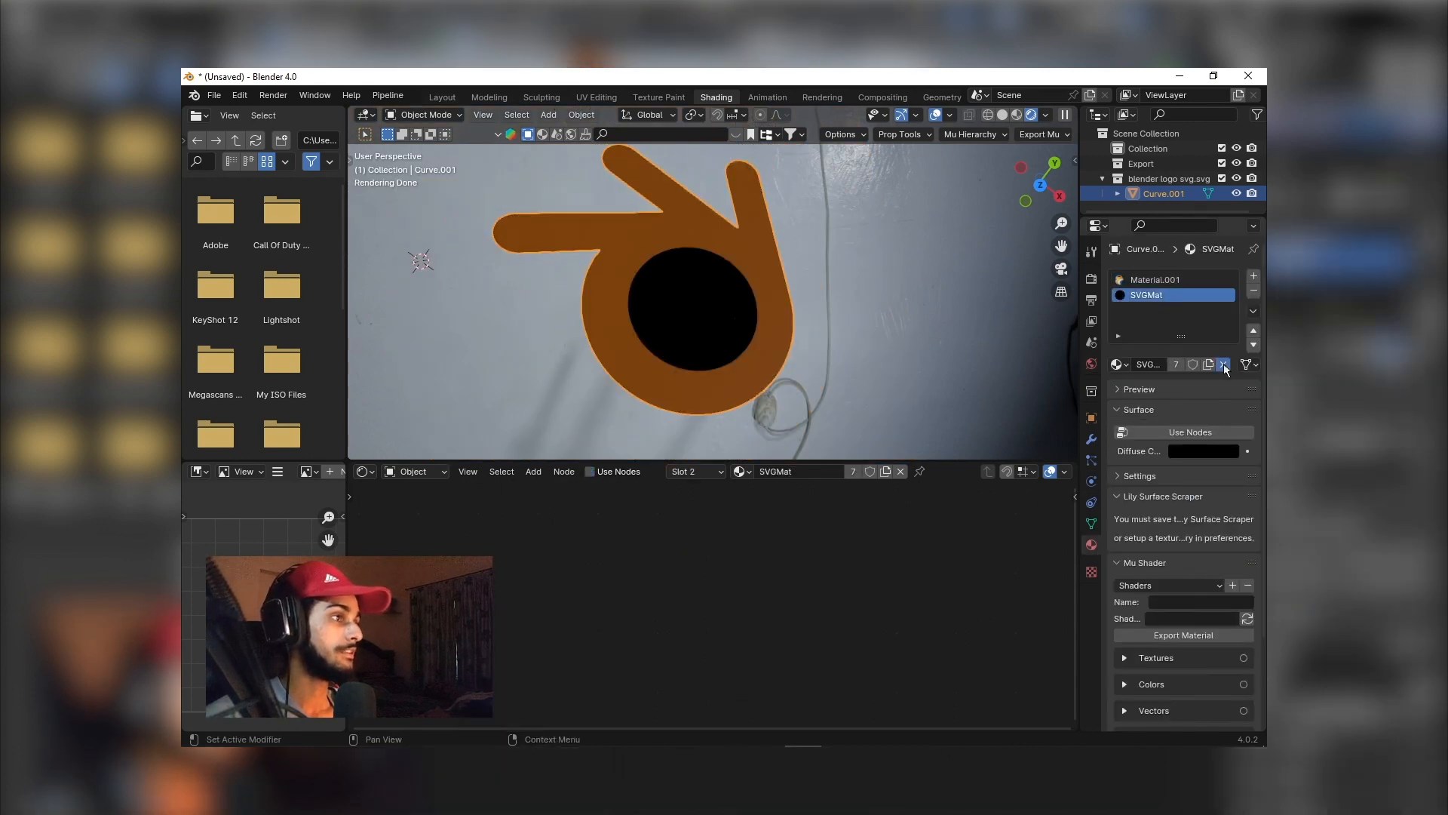
Delete the SVGMat material slot and the leftover empty slot
{"action": "left_click", "coordinate": [1223, 364]}
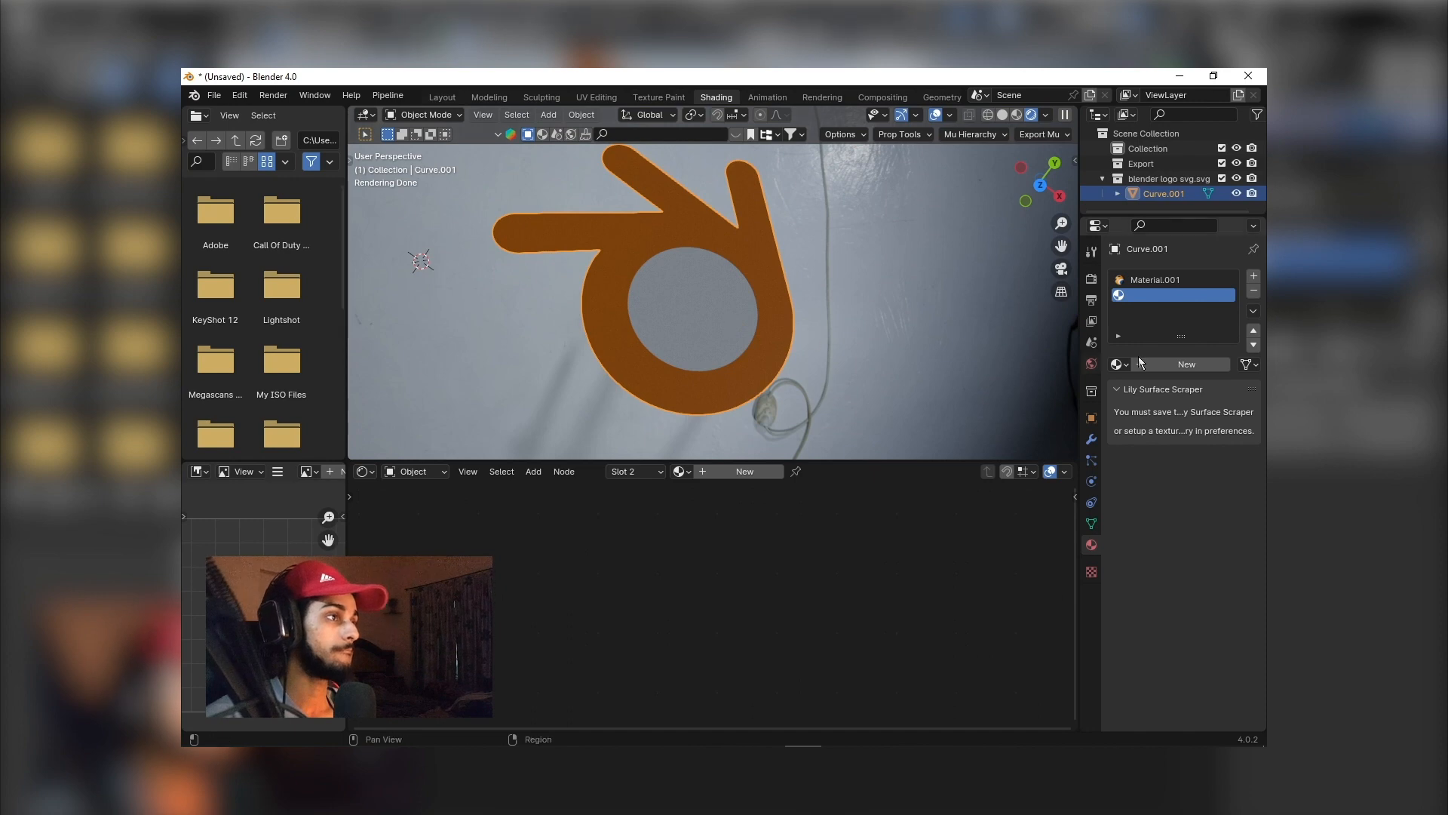
{"action": "left_click", "coordinate": [1185, 362]}
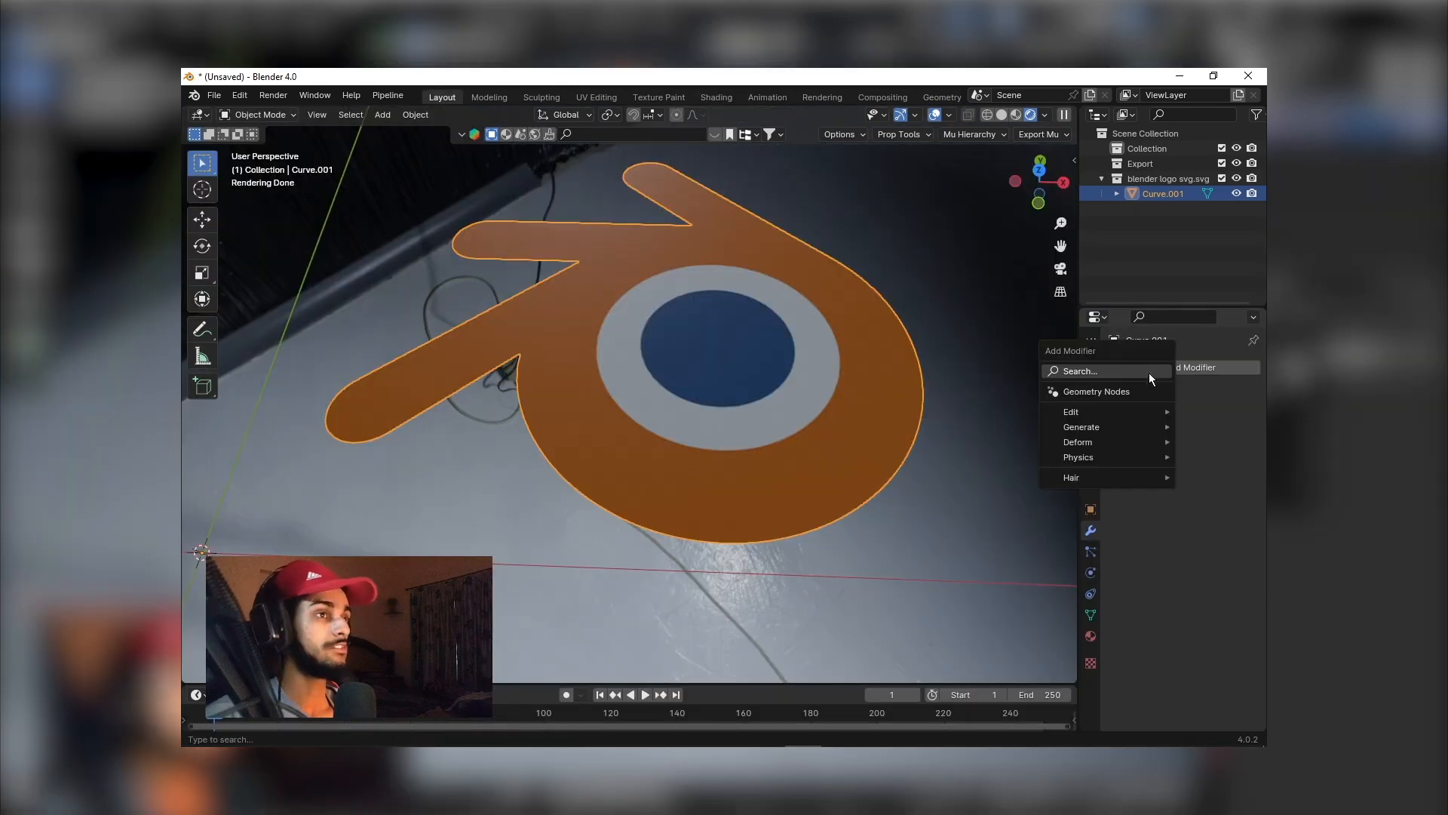
Add a Solidify modifier giving the logo 0.04 m thickness, then switch to OBS
{"action": "type", "text": "sol"}
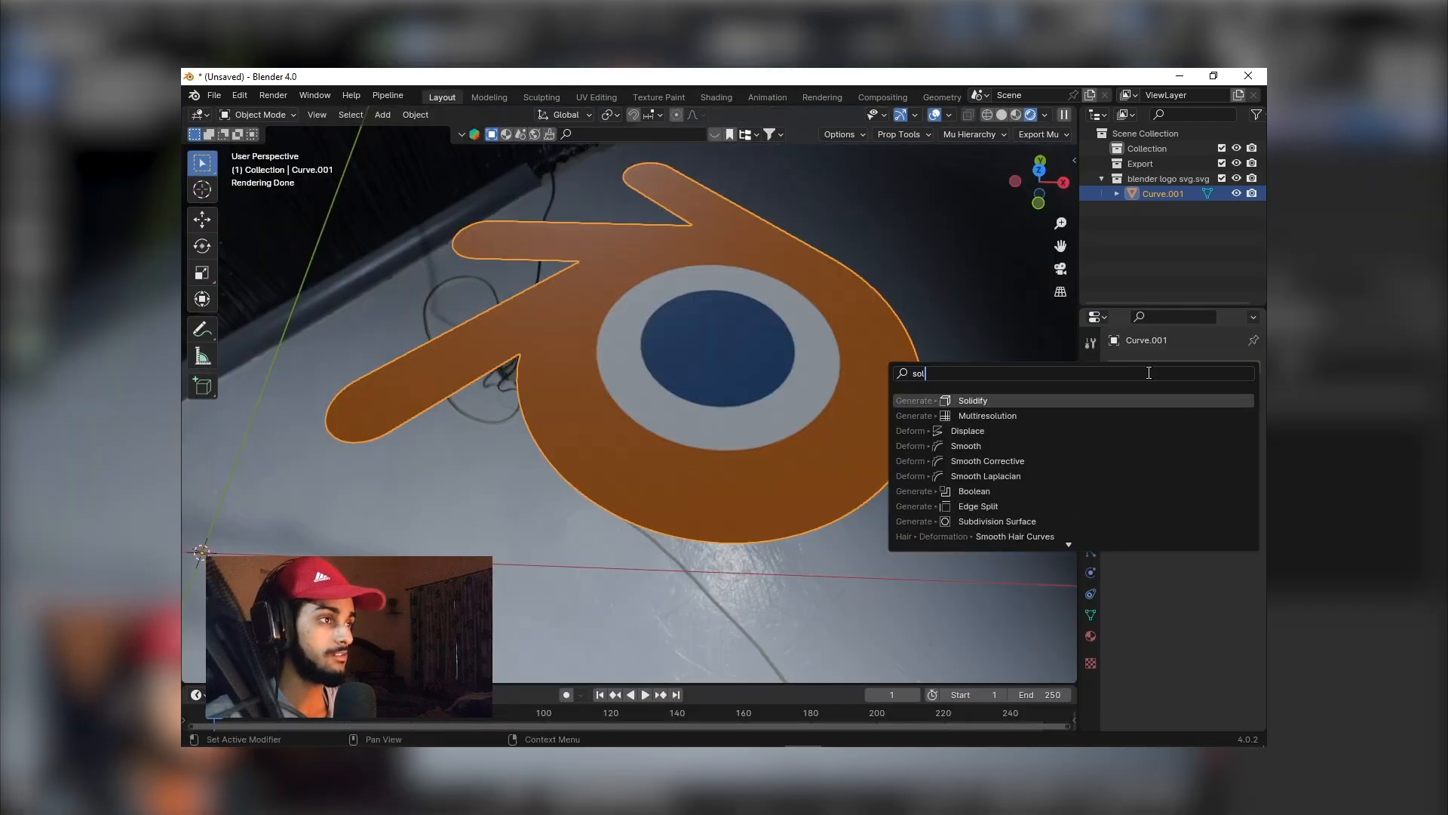
{"action": "left_click", "coordinate": [973, 399]}
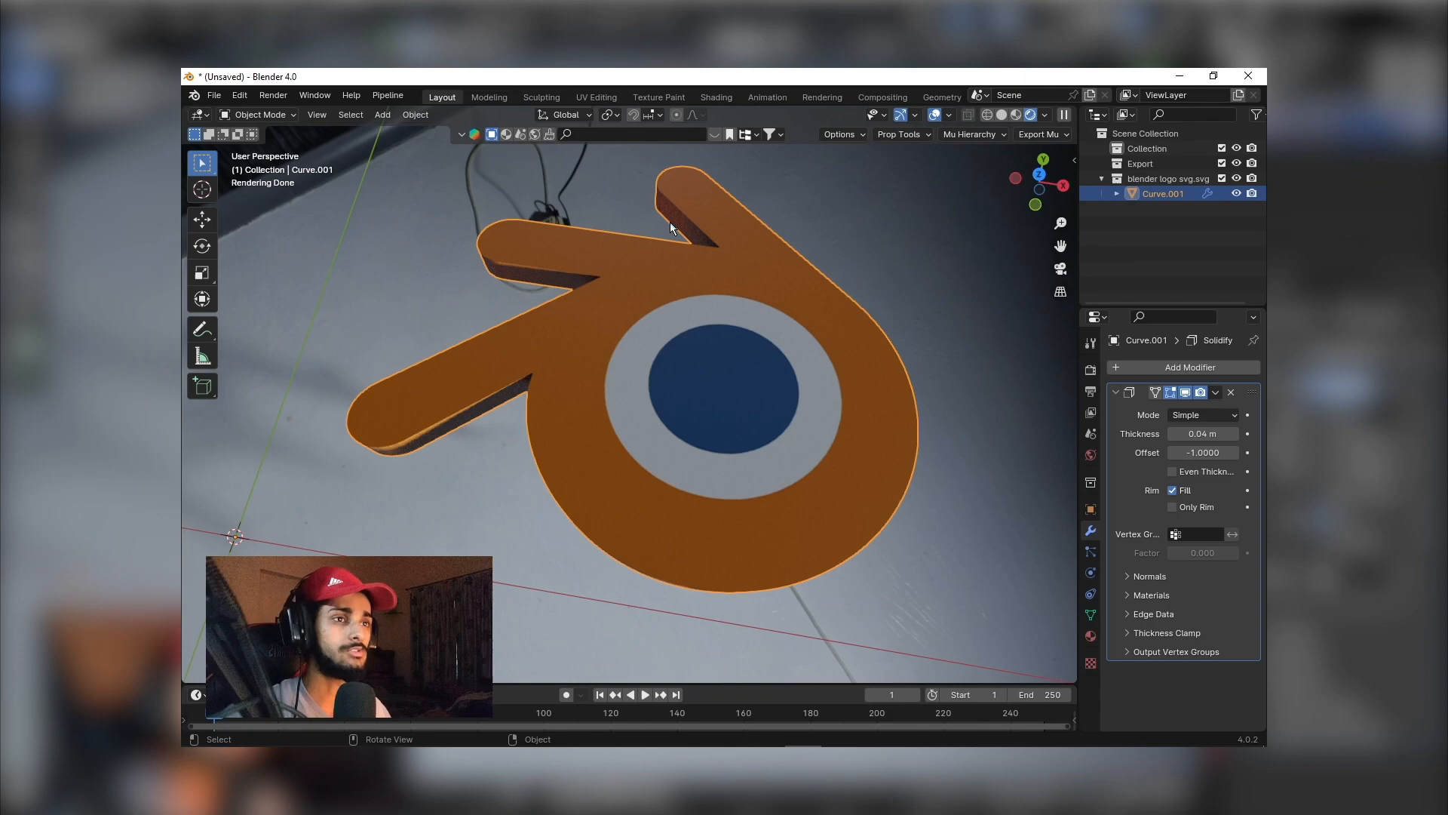
{"action": "key", "text": "alt+tab"}
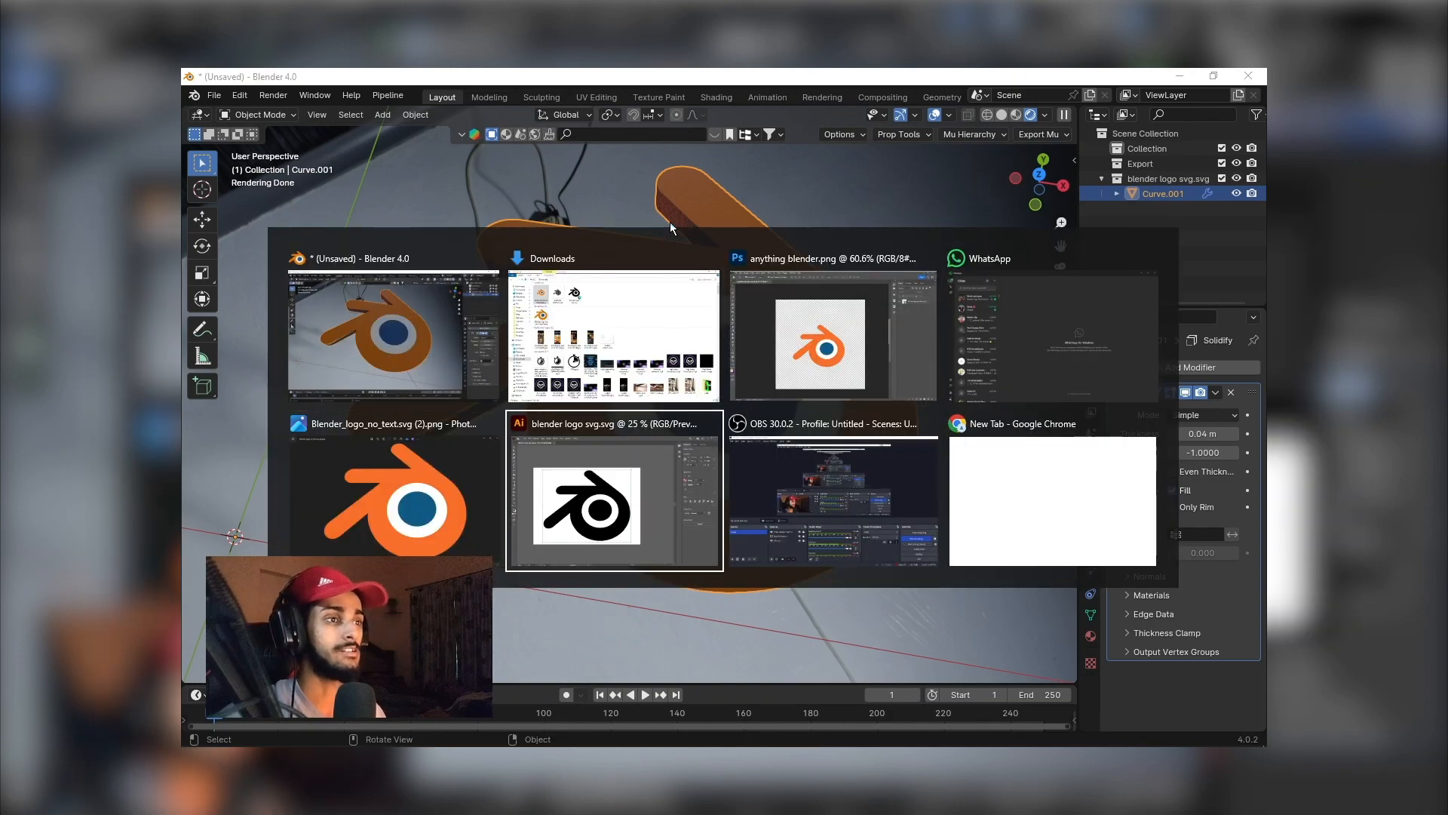
{"action": "left_click", "coordinate": [831, 498]}
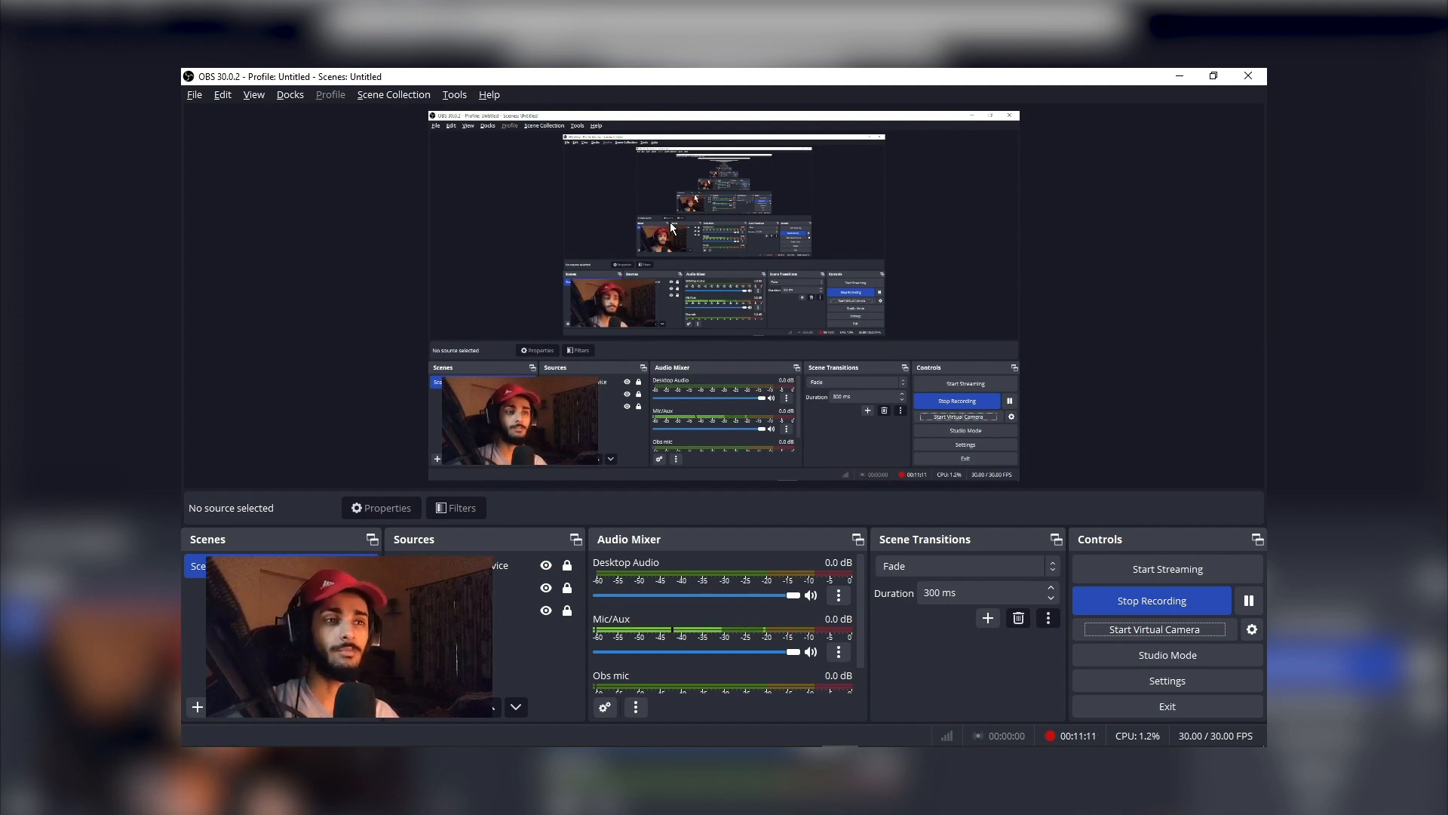